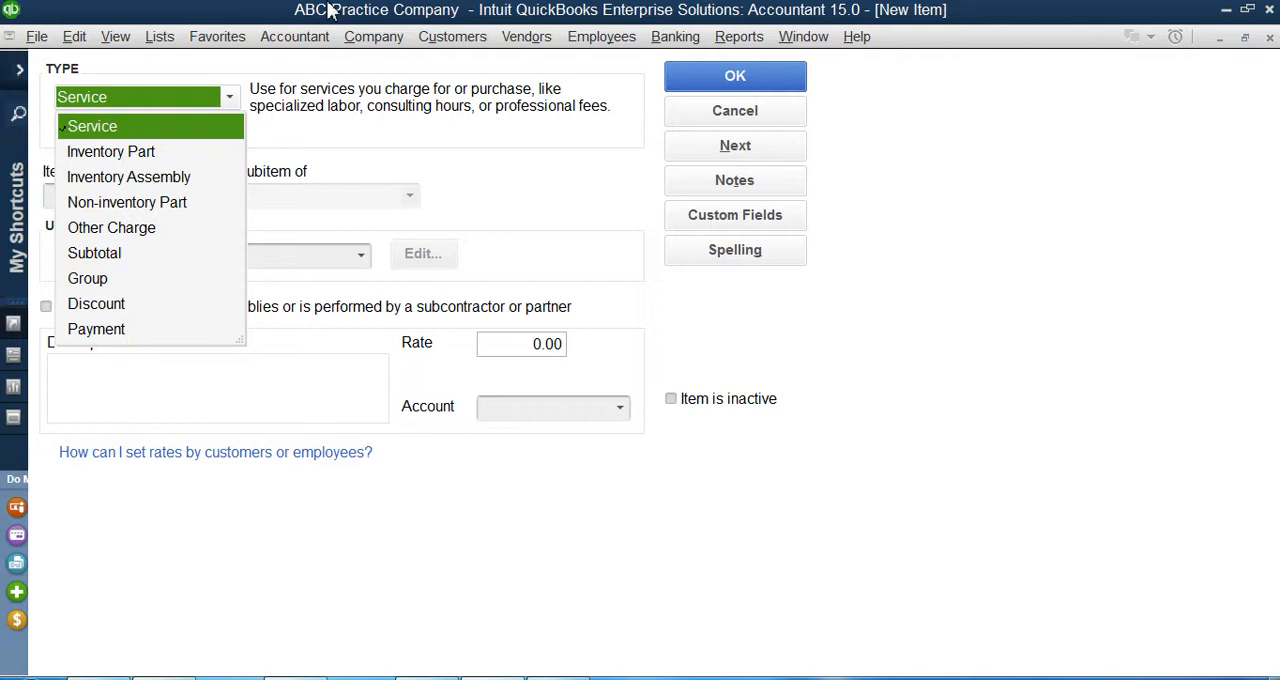
{"action": "mouse_move", "coordinate": [96, 264]}
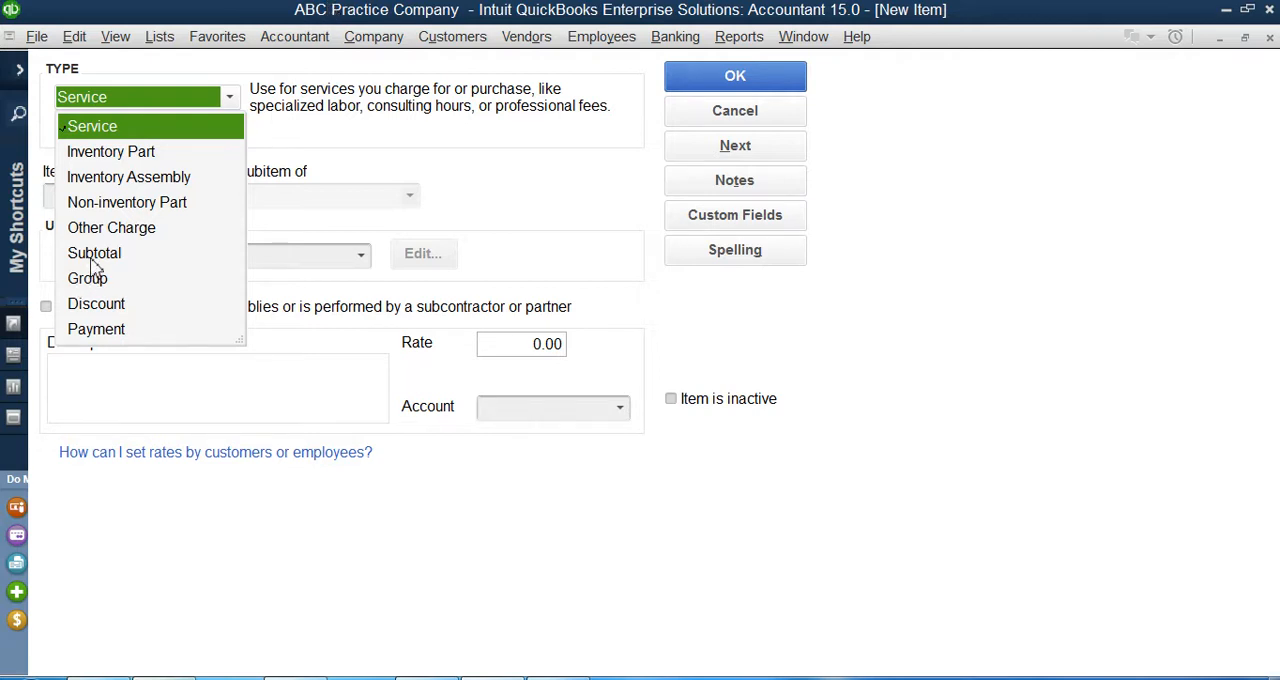
{"action": "mouse_move", "coordinate": [88, 290]}
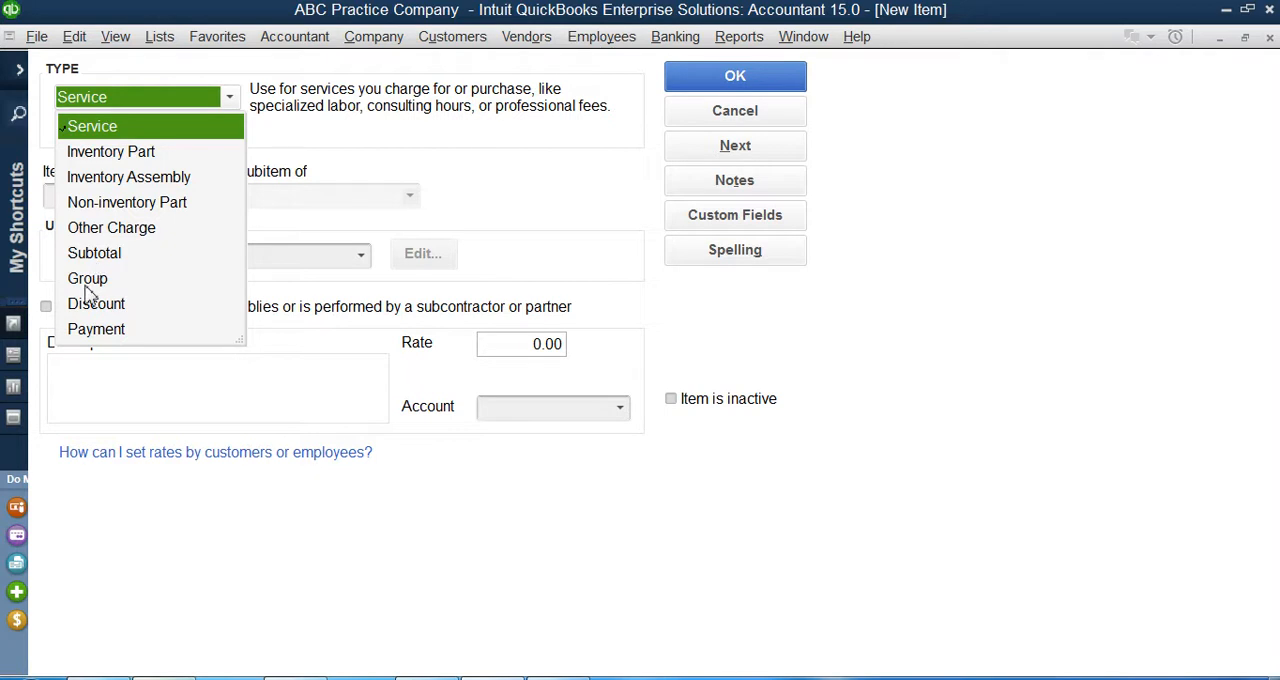
{"action": "mouse_move", "coordinate": [96, 310]}
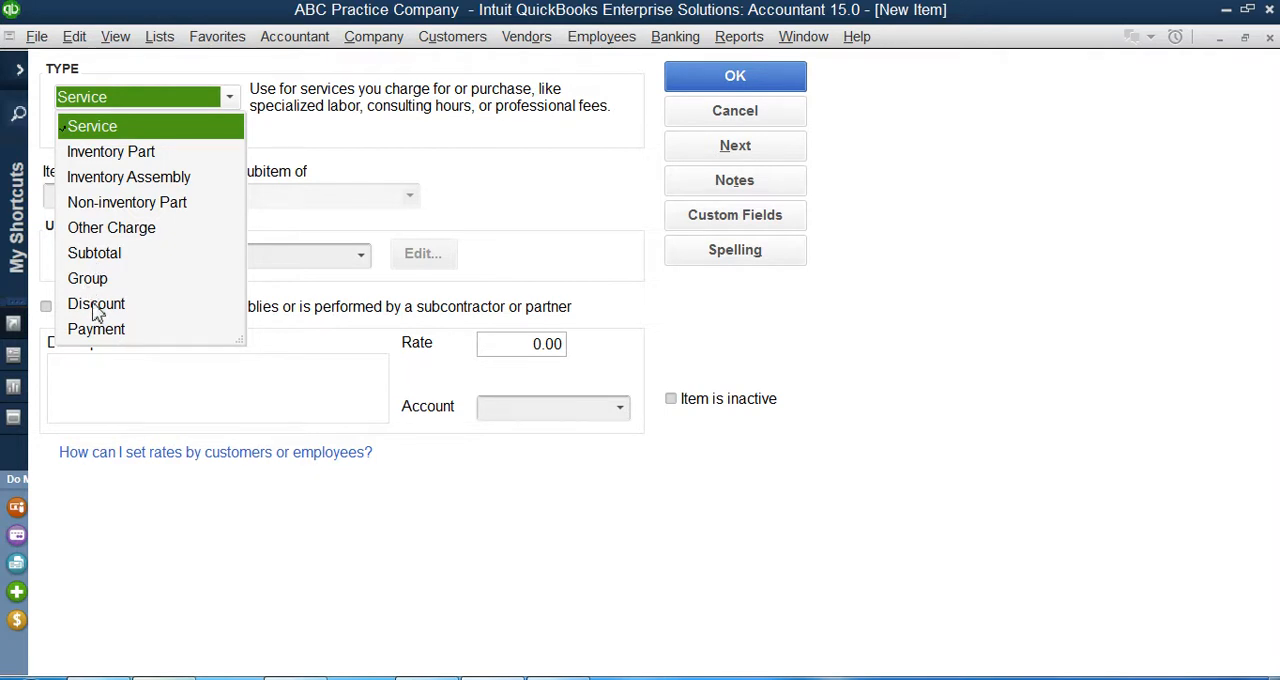
{"action": "mouse_move", "coordinate": [120, 268]}
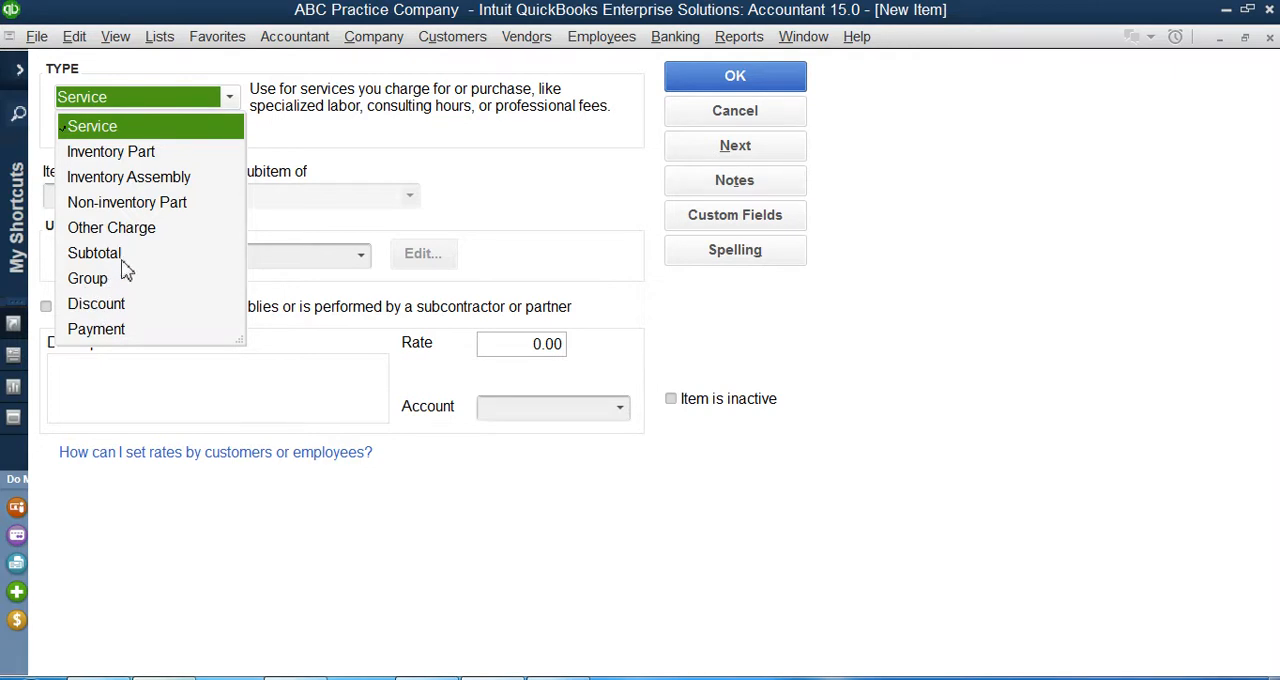
{"action": "mouse_move", "coordinate": [100, 264]}
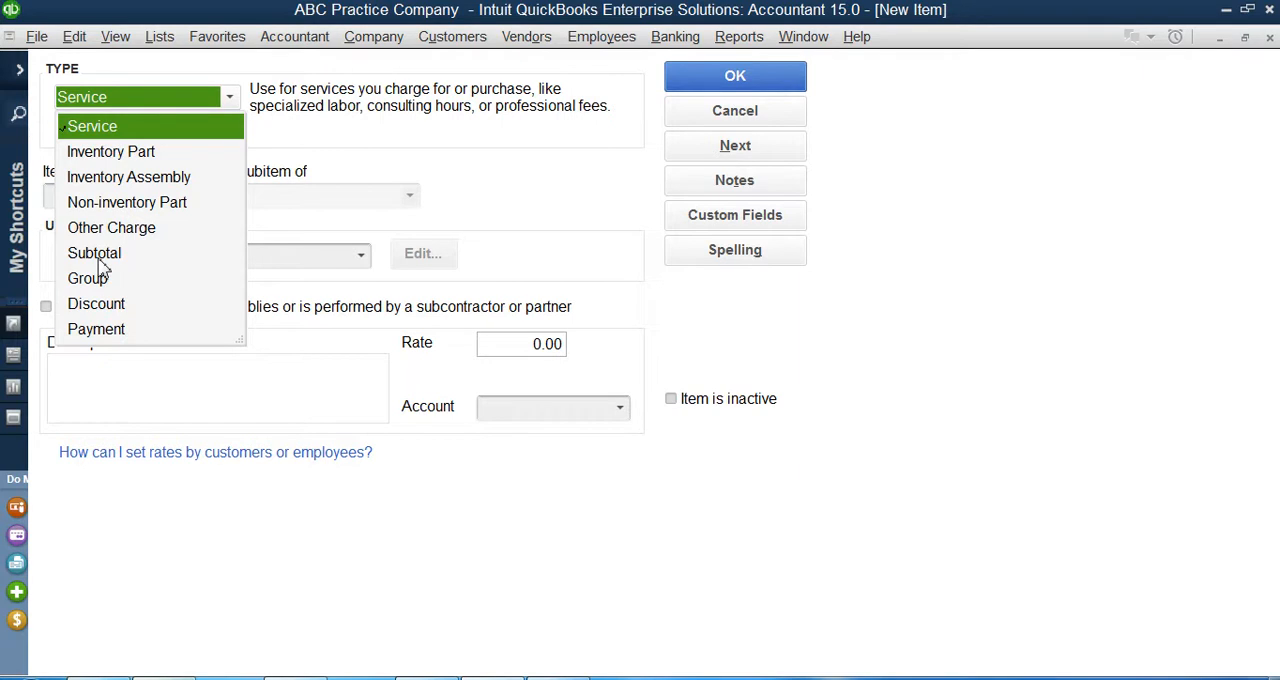
{"action": "mouse_move", "coordinate": [112, 264]}
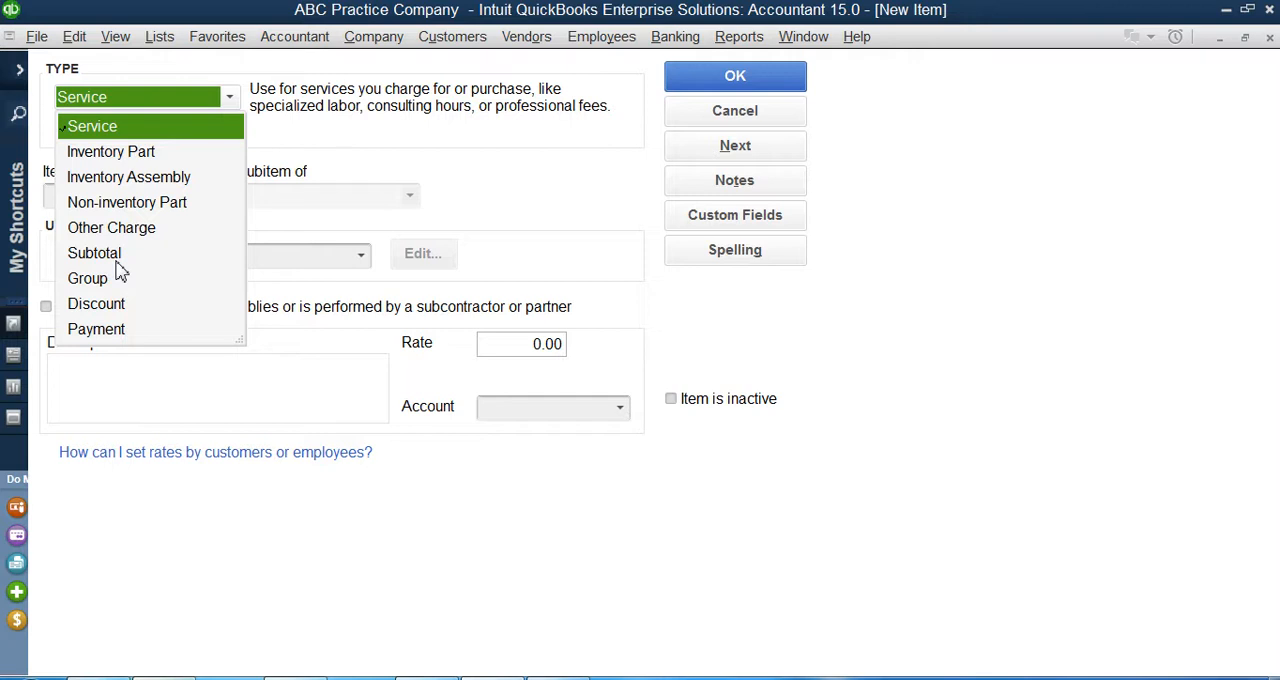
{"action": "mouse_move", "coordinate": [112, 262]}
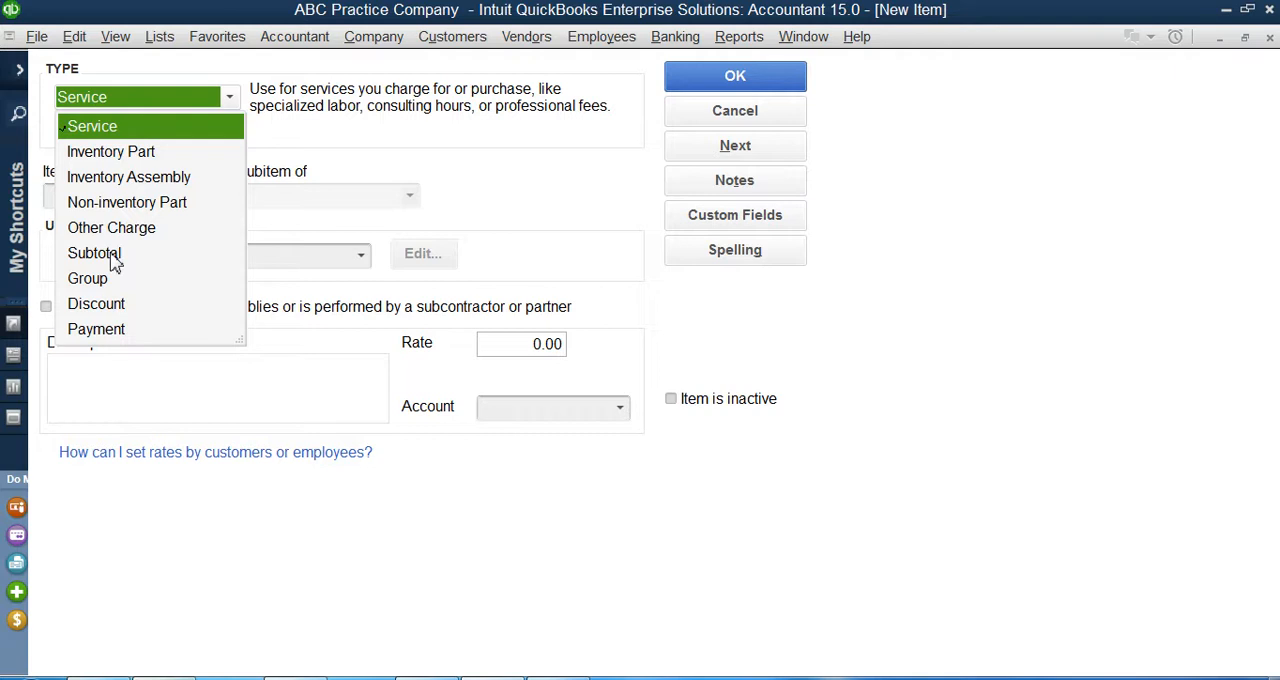
{"action": "mouse_move", "coordinate": [124, 292]}
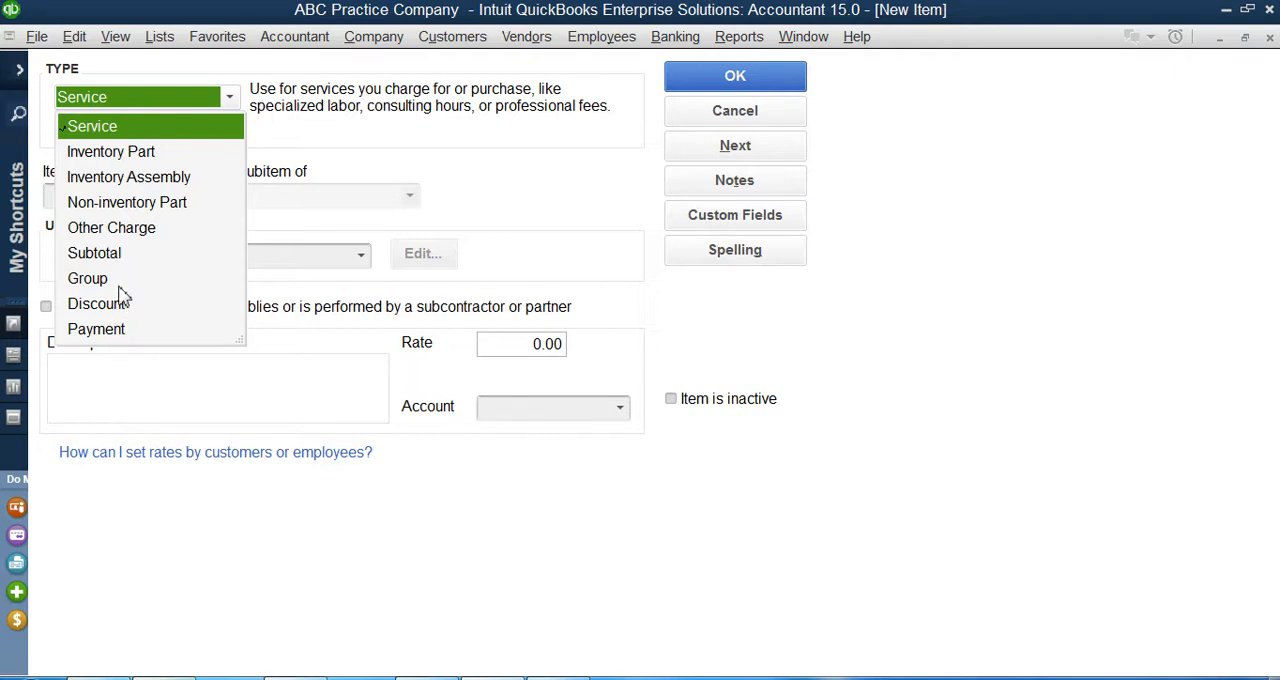
{"action": "mouse_move", "coordinate": [228, 268]}
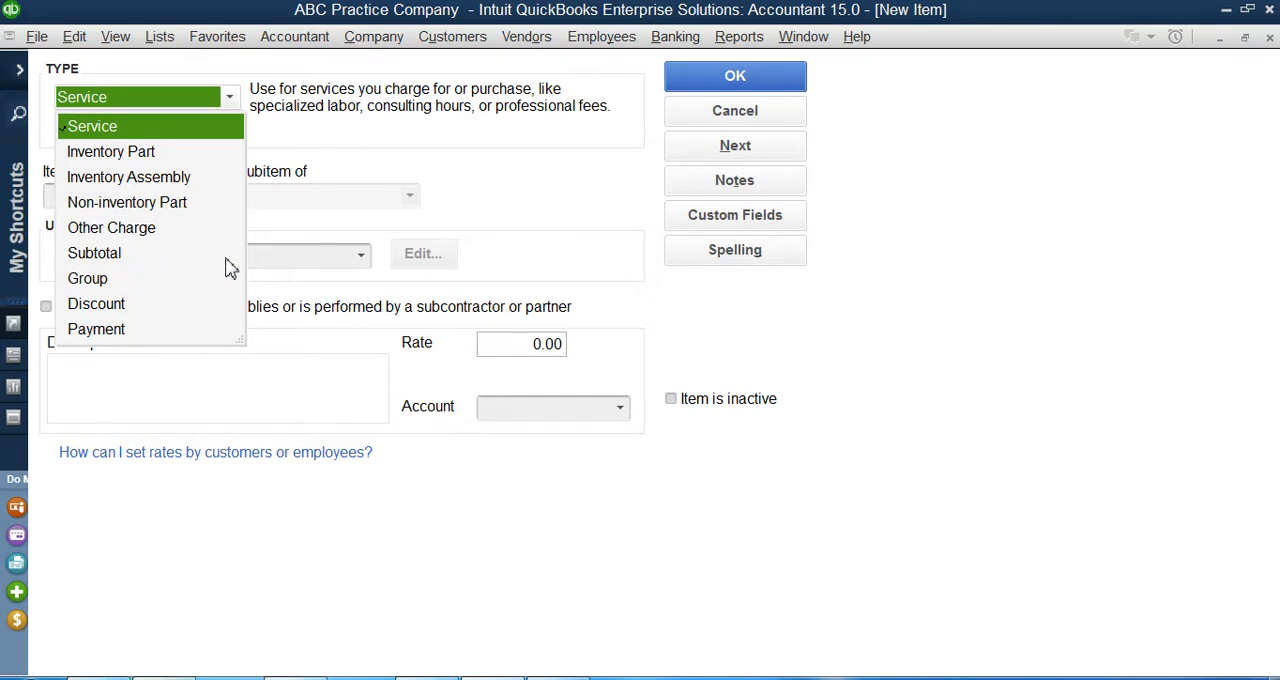
{"action": "mouse_move", "coordinate": [88, 278]}
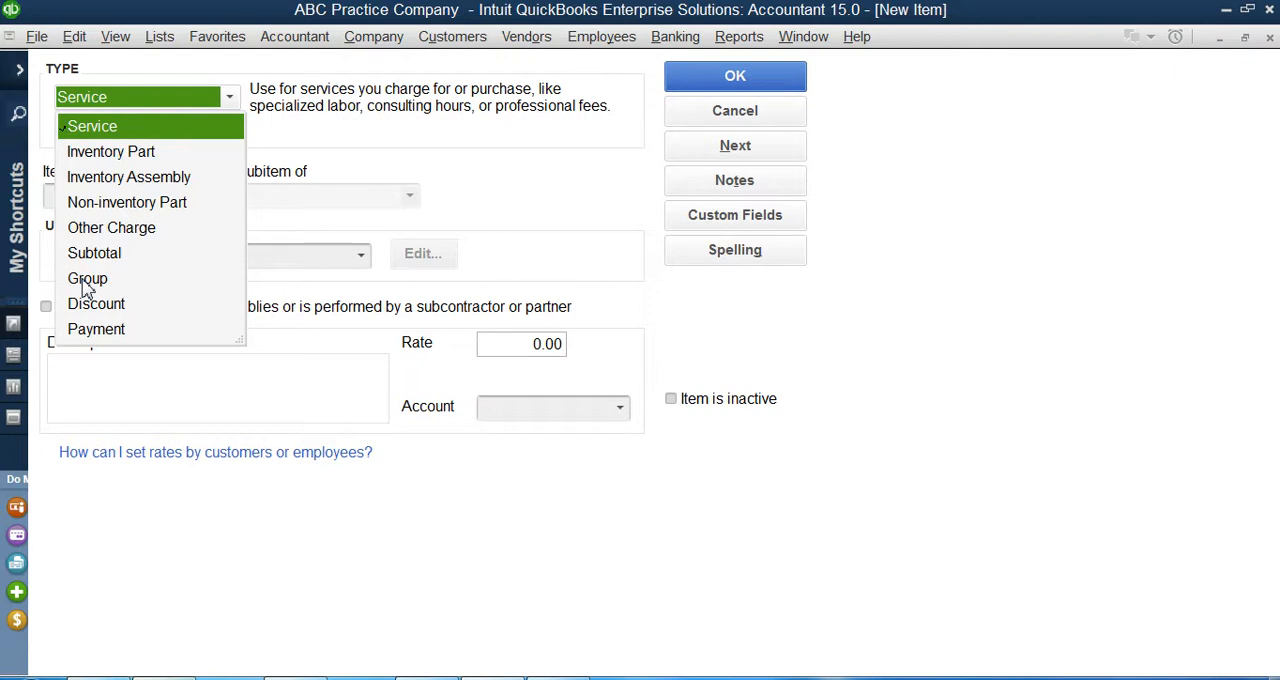
{"action": "mouse_move", "coordinate": [110, 290]}
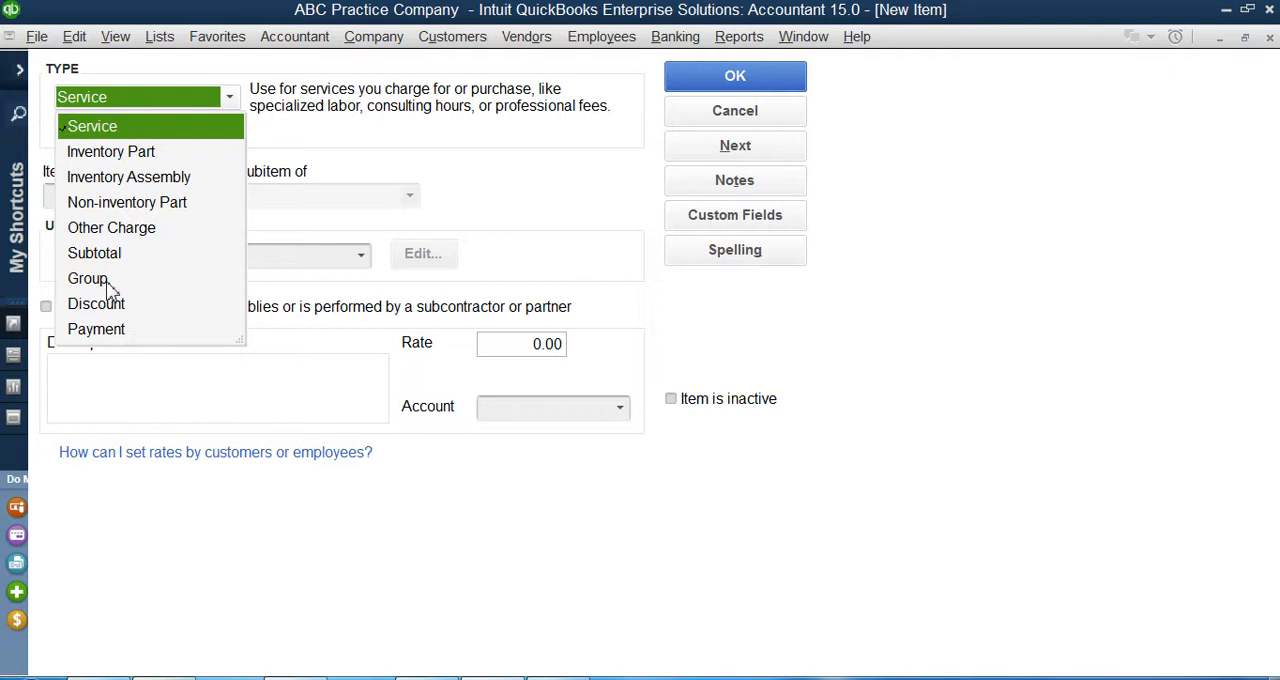
{"action": "mouse_move", "coordinate": [110, 290]}
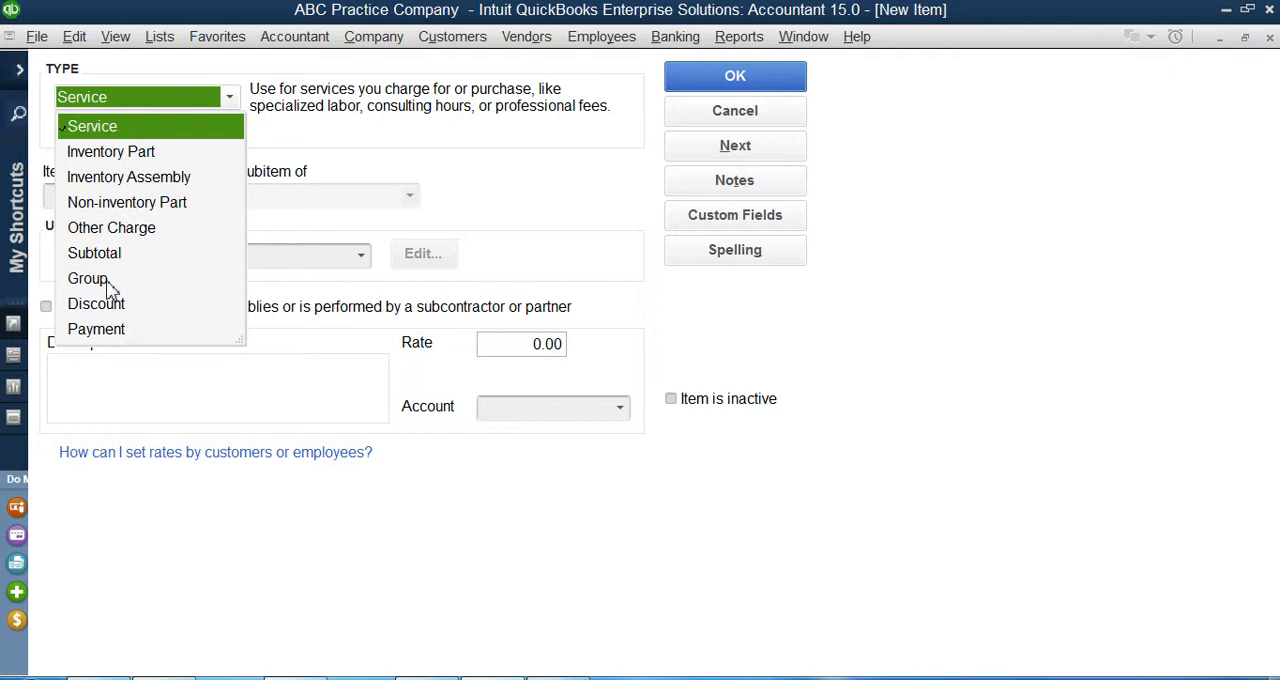
{"action": "mouse_move", "coordinate": [110, 288]}
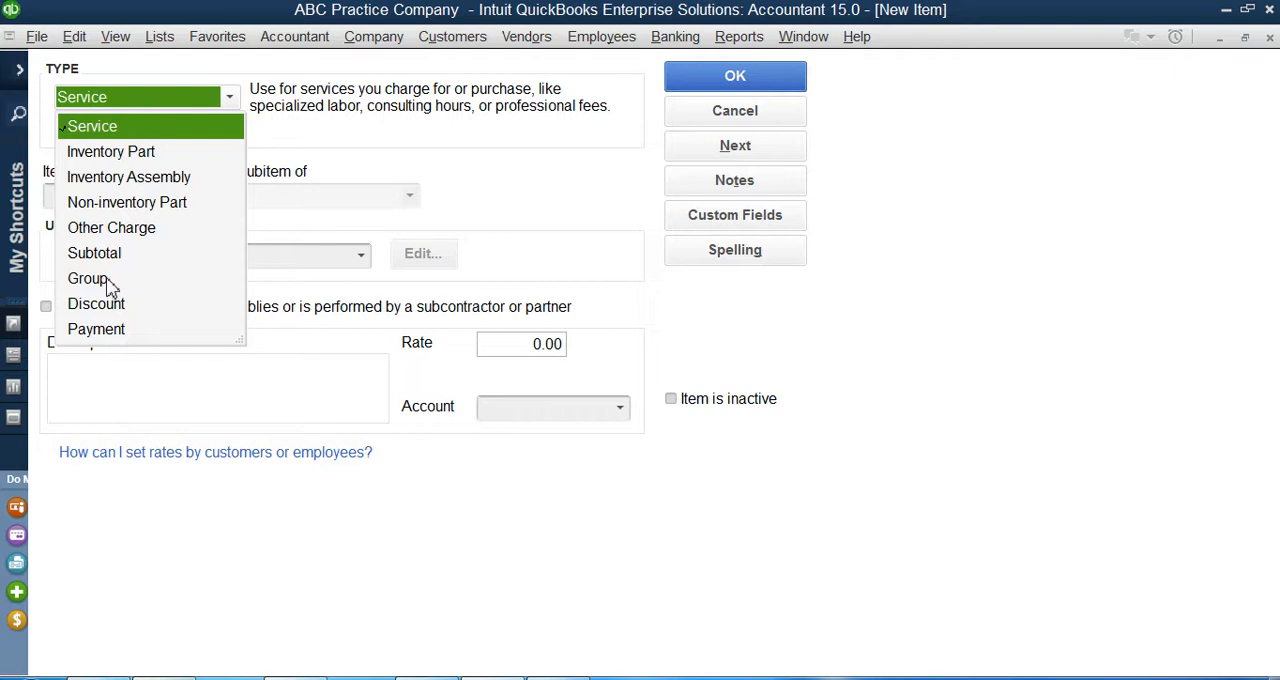
{"action": "mouse_move", "coordinate": [108, 284]}
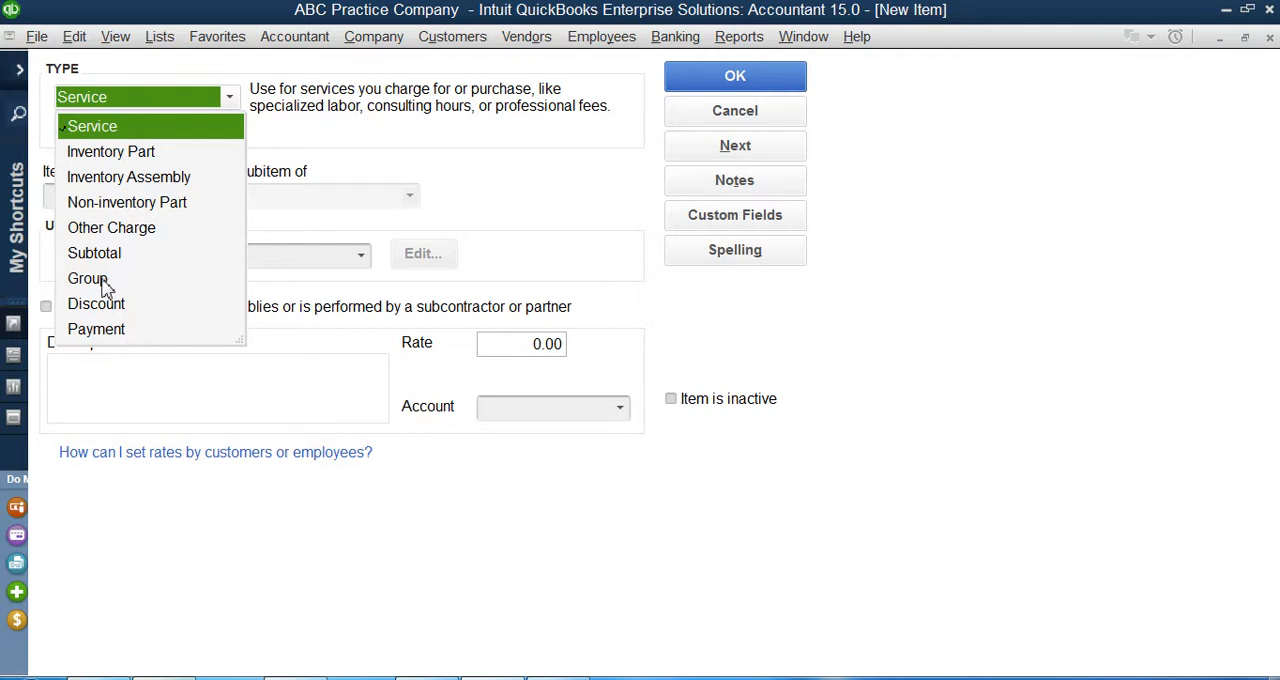
{"action": "mouse_move", "coordinate": [100, 288]}
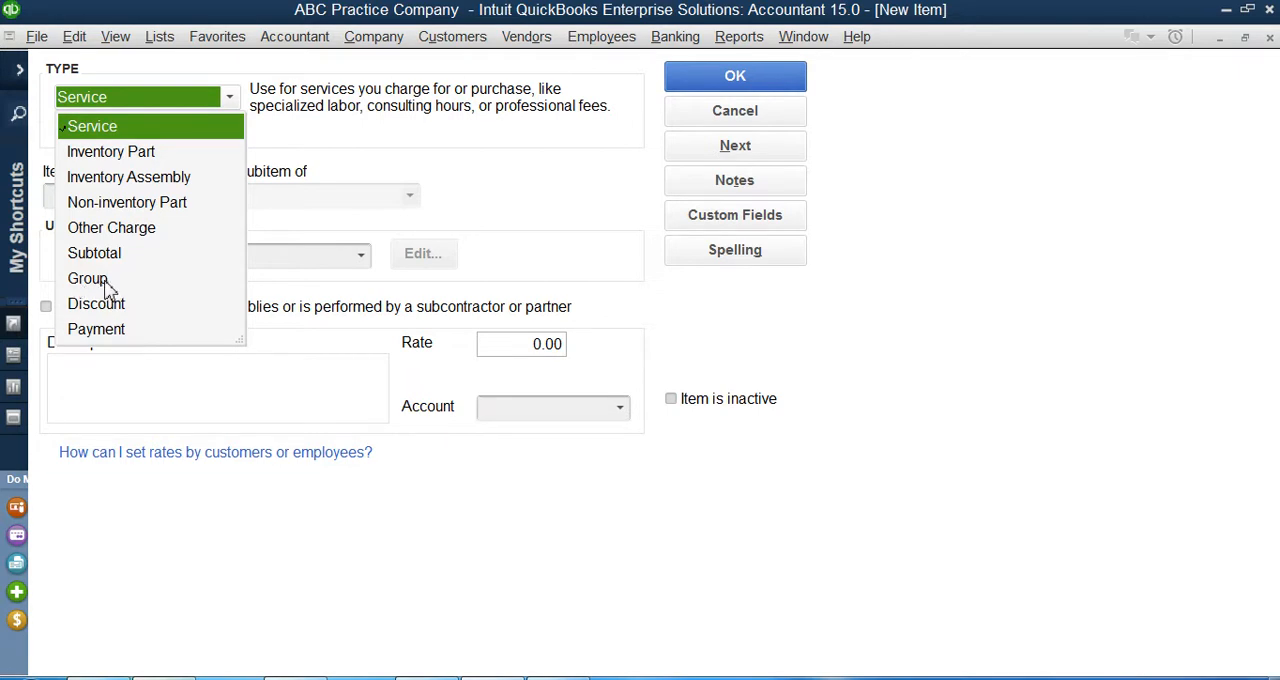
{"action": "mouse_move", "coordinate": [112, 310]}
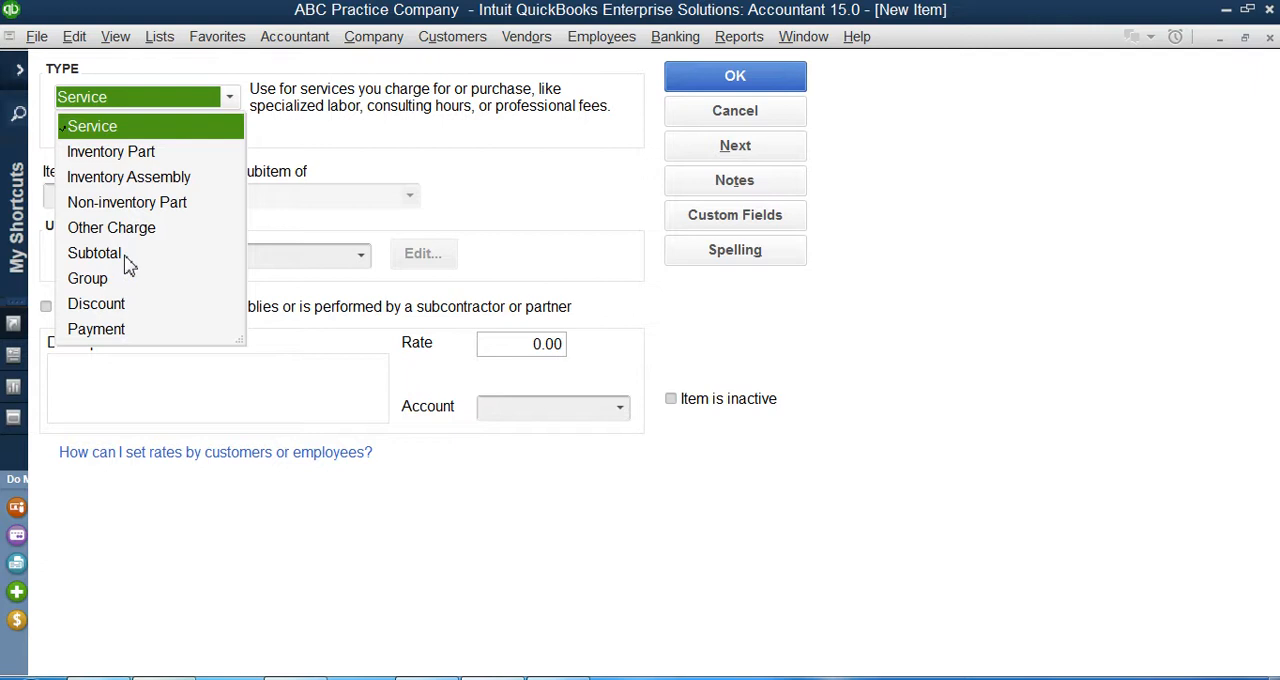
- Create a Subtotal item named SubTotal that totals the Amount column and save it
{"action": "left_click", "coordinate": [94, 252]}
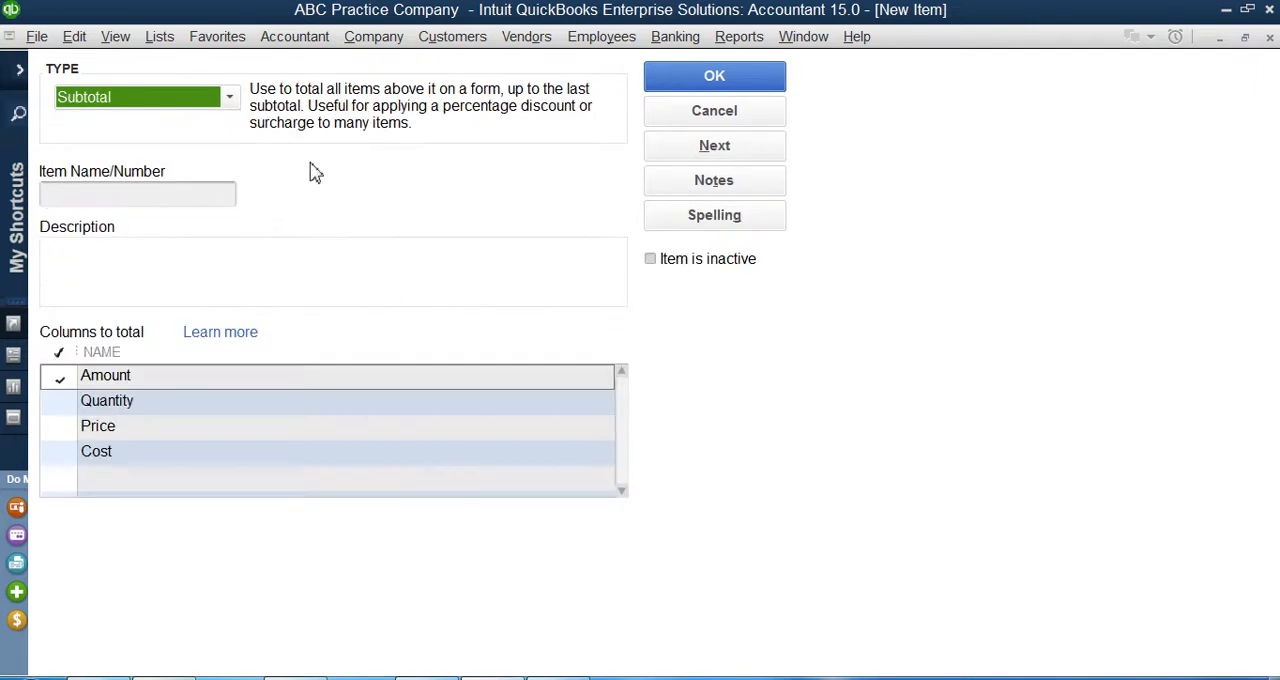
{"action": "mouse_move", "coordinate": [312, 208]}
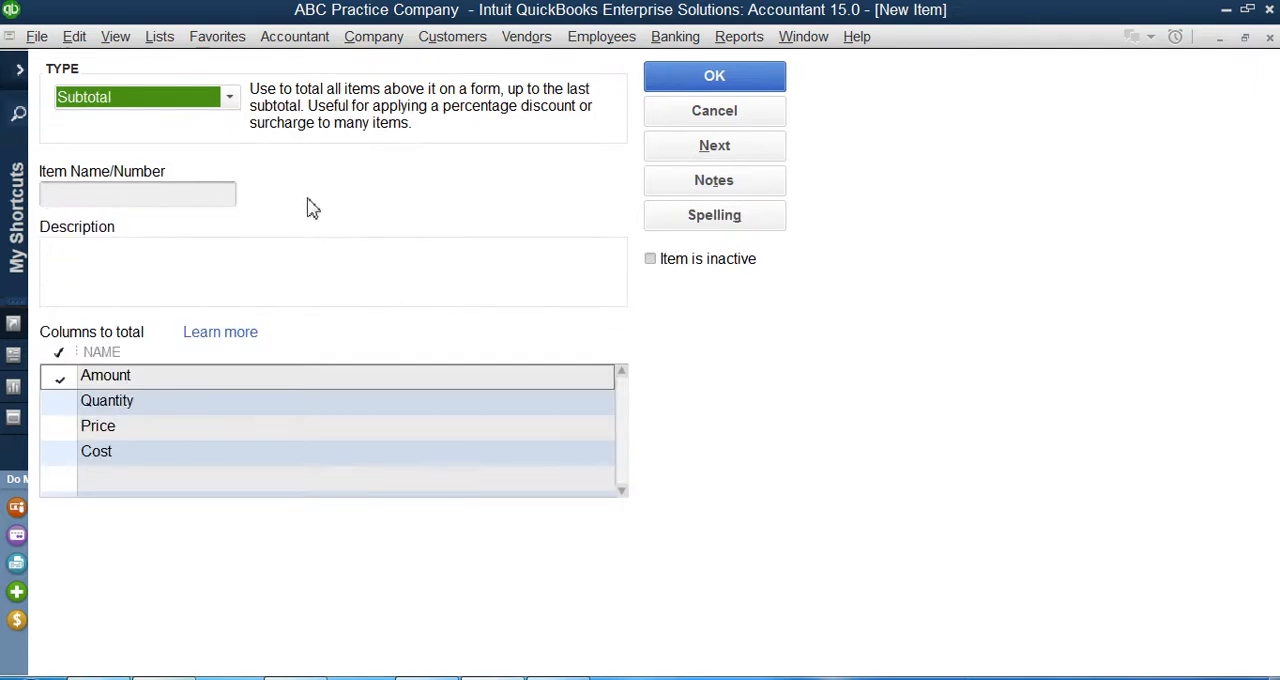
{"action": "left_click", "coordinate": [136, 192]}
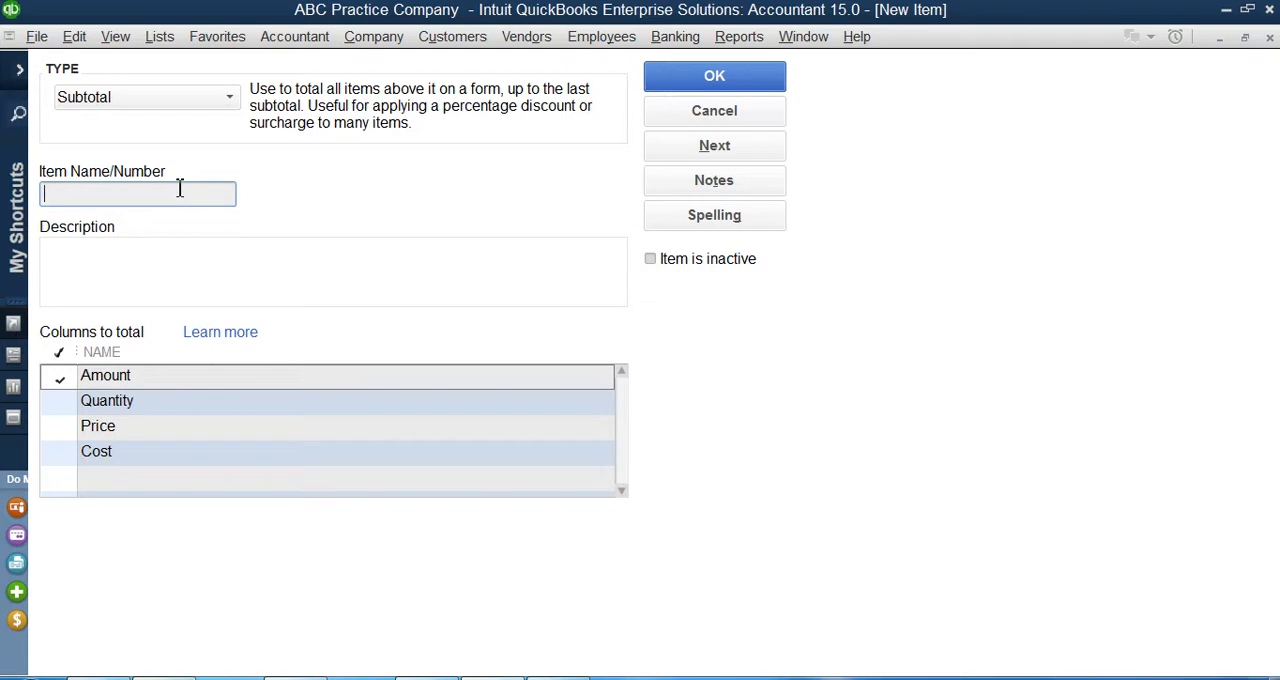
{"action": "type", "text": "Sub"}
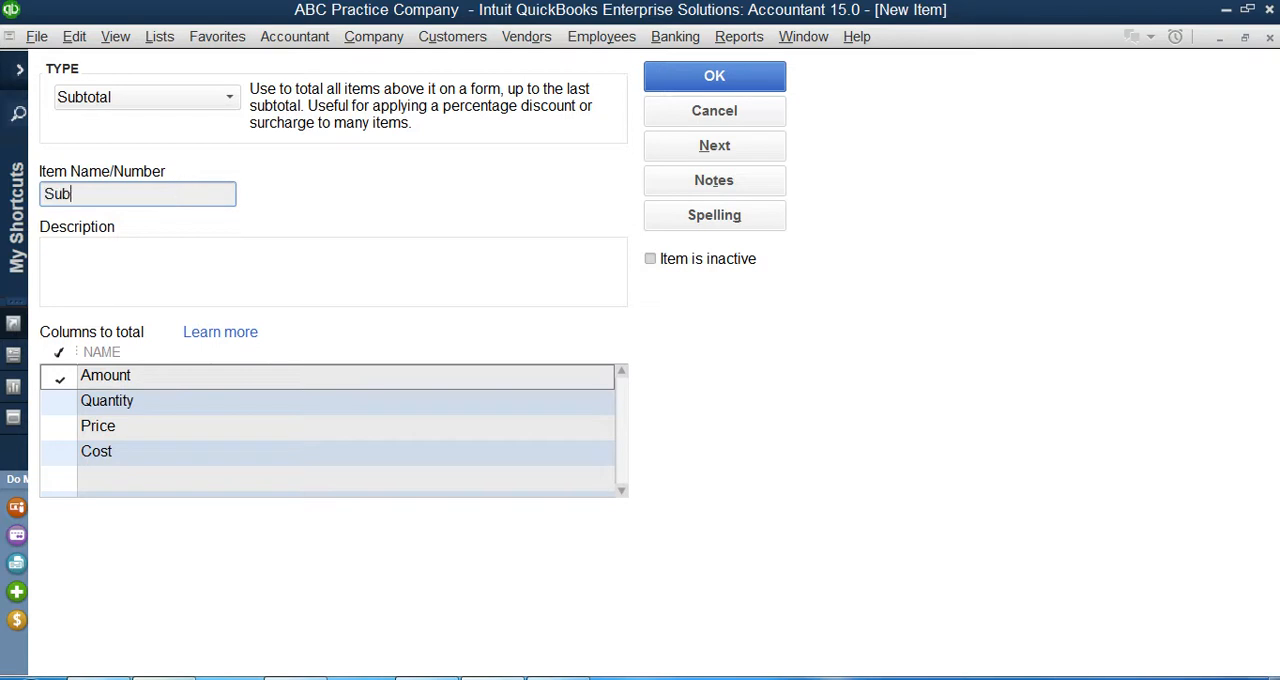
{"action": "type", "text": "Total"}
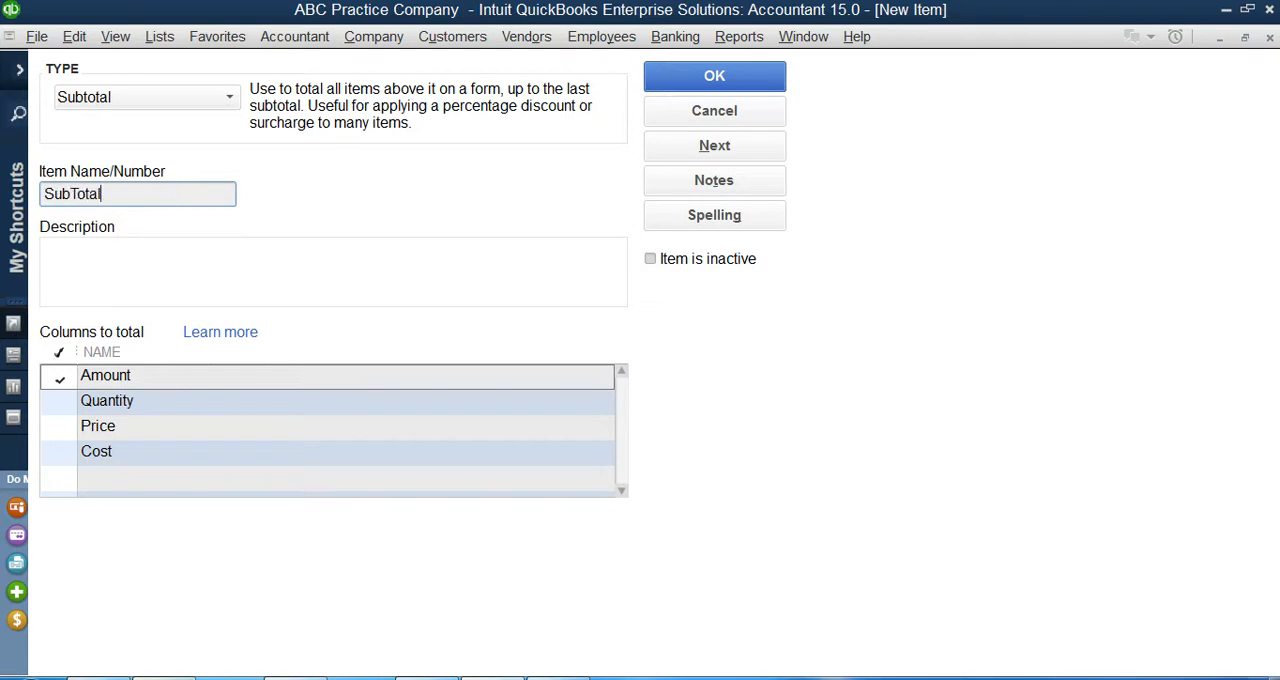
{"action": "left_click", "coordinate": [160, 270]}
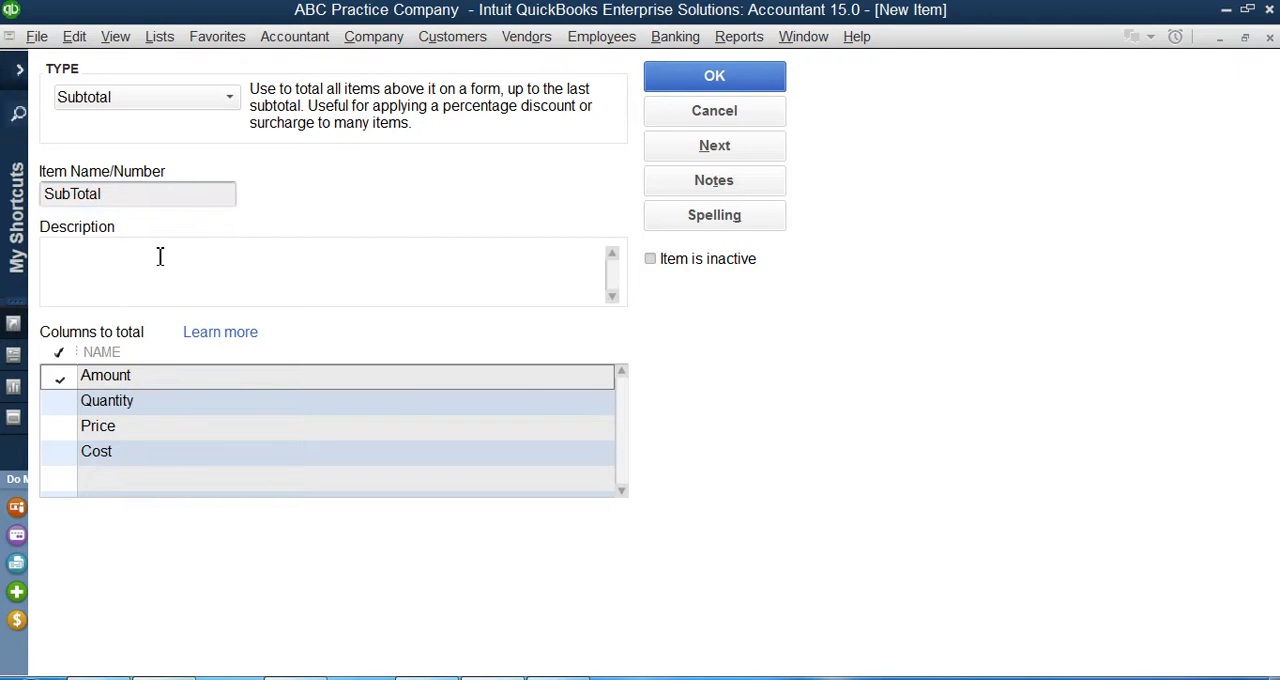
{"action": "mouse_move", "coordinate": [140, 422]}
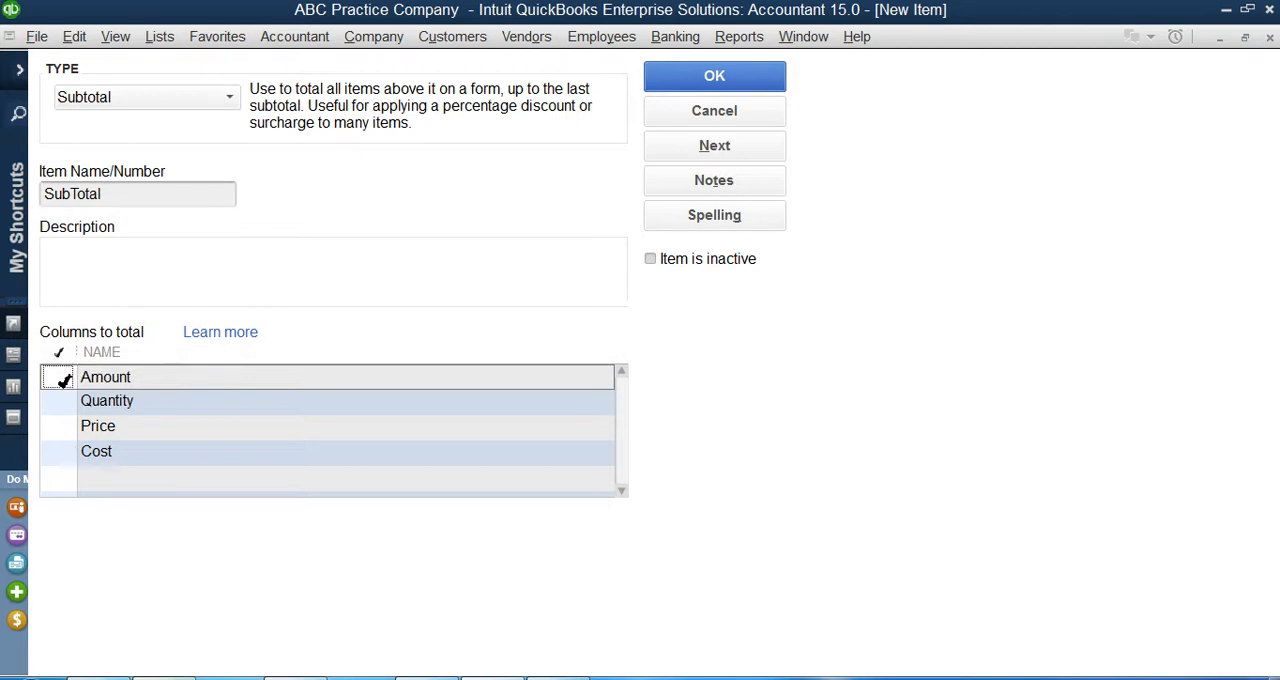
{"action": "left_click", "coordinate": [60, 402]}
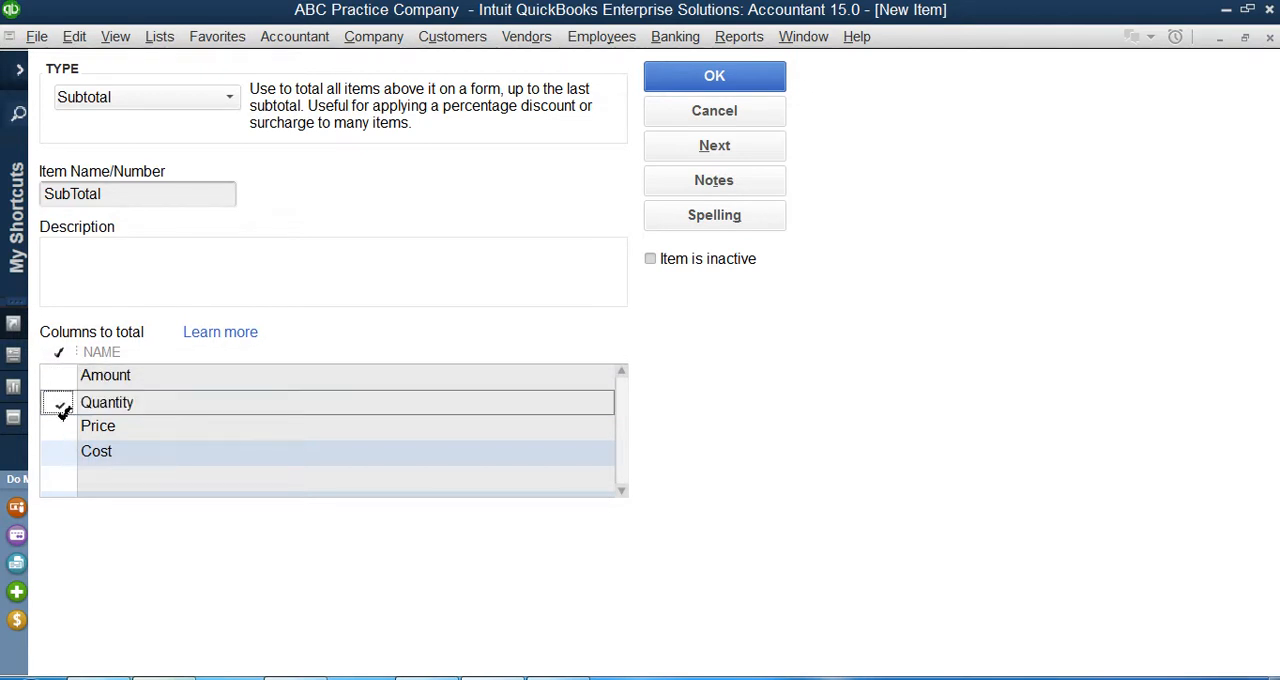
{"action": "left_click", "coordinate": [60, 428]}
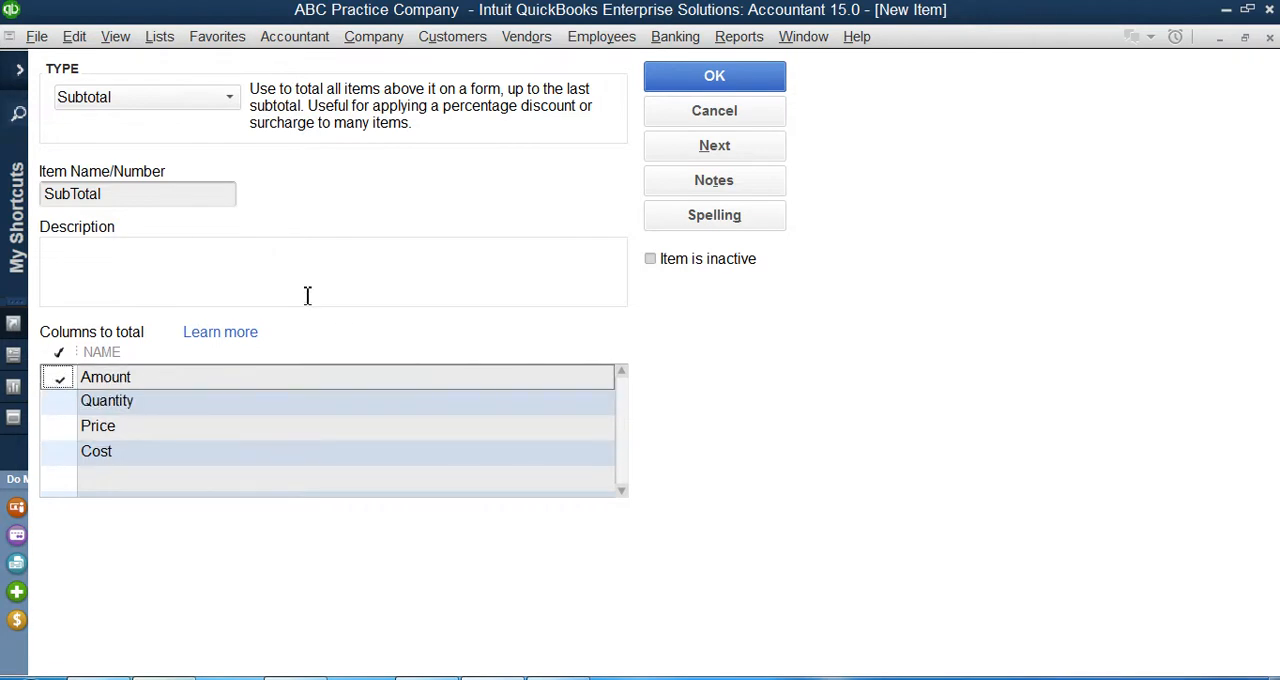
{"action": "mouse_move", "coordinate": [332, 320]}
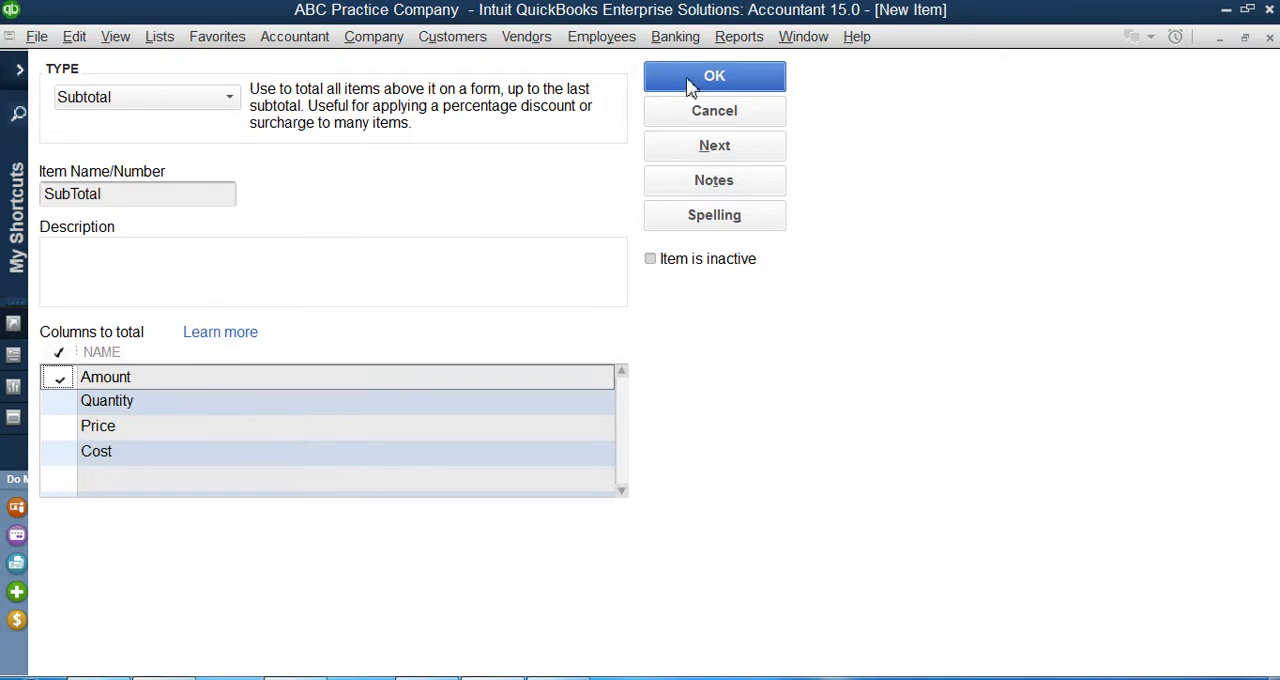
{"action": "left_click", "coordinate": [714, 76]}
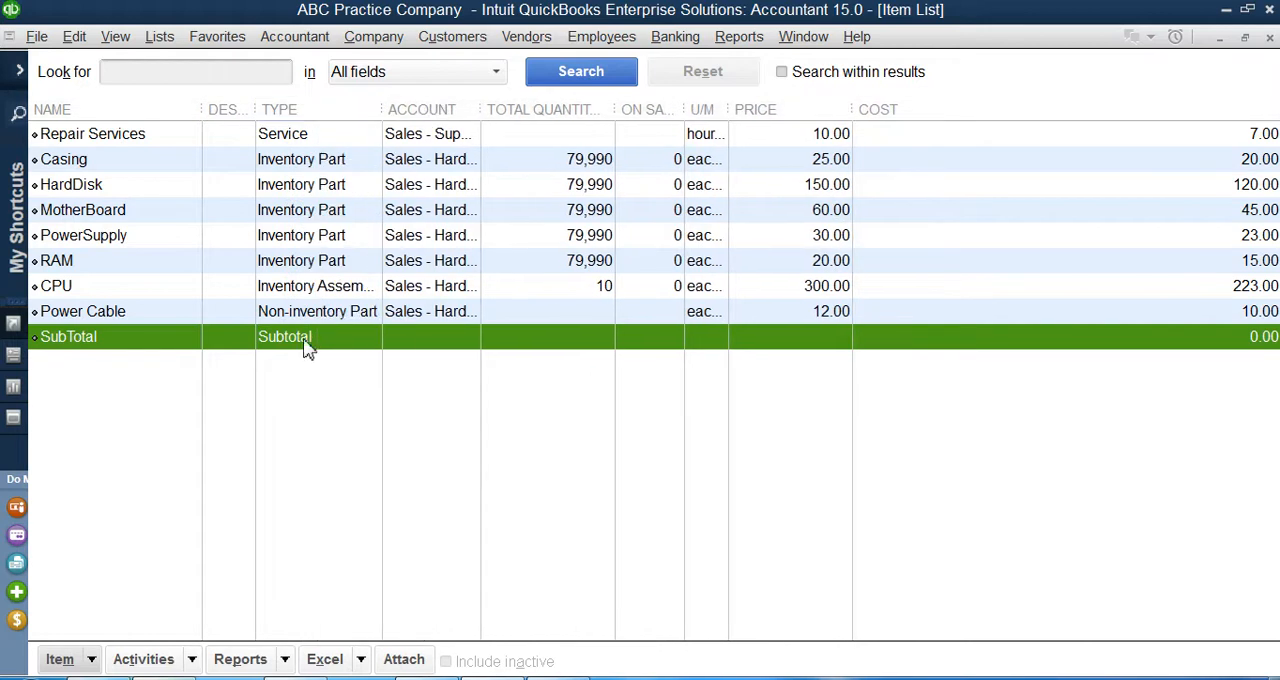
- Start another new item from the Item List and show the item type choices
{"action": "right_click", "coordinate": [68, 336]}
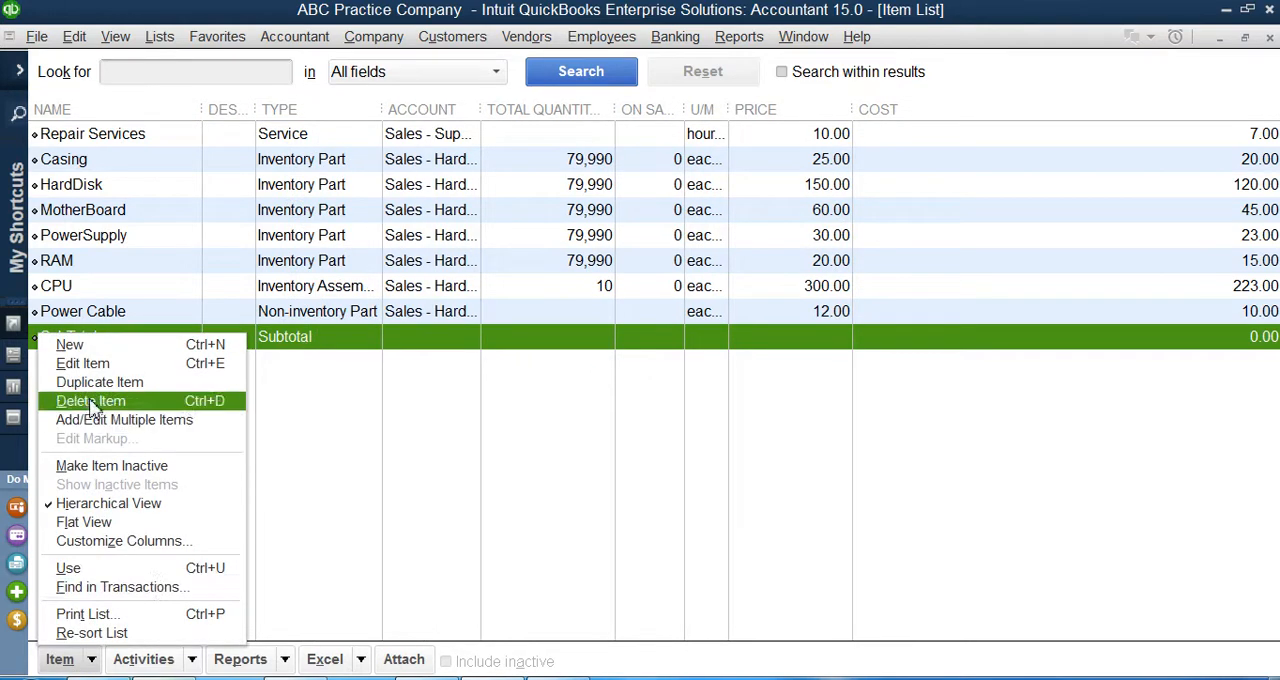
{"action": "left_click", "coordinate": [70, 344]}
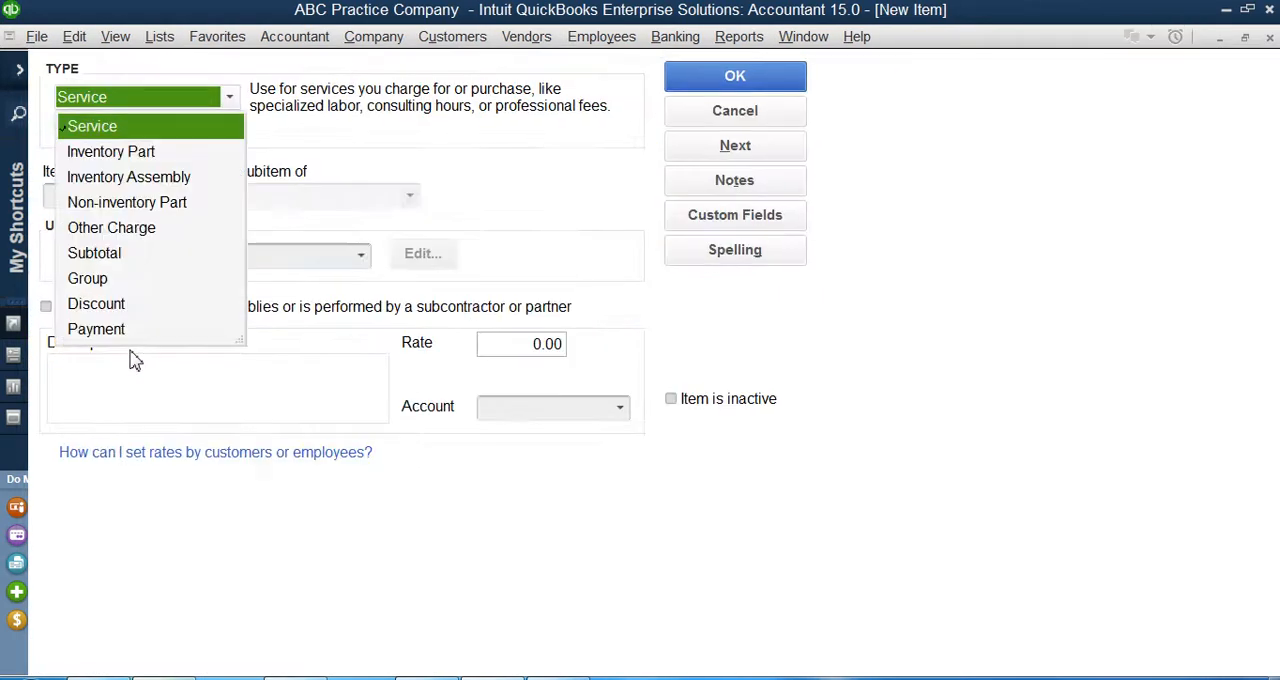
- Make the new item a Group and begin naming it Deal 1
{"action": "left_click", "coordinate": [88, 278]}
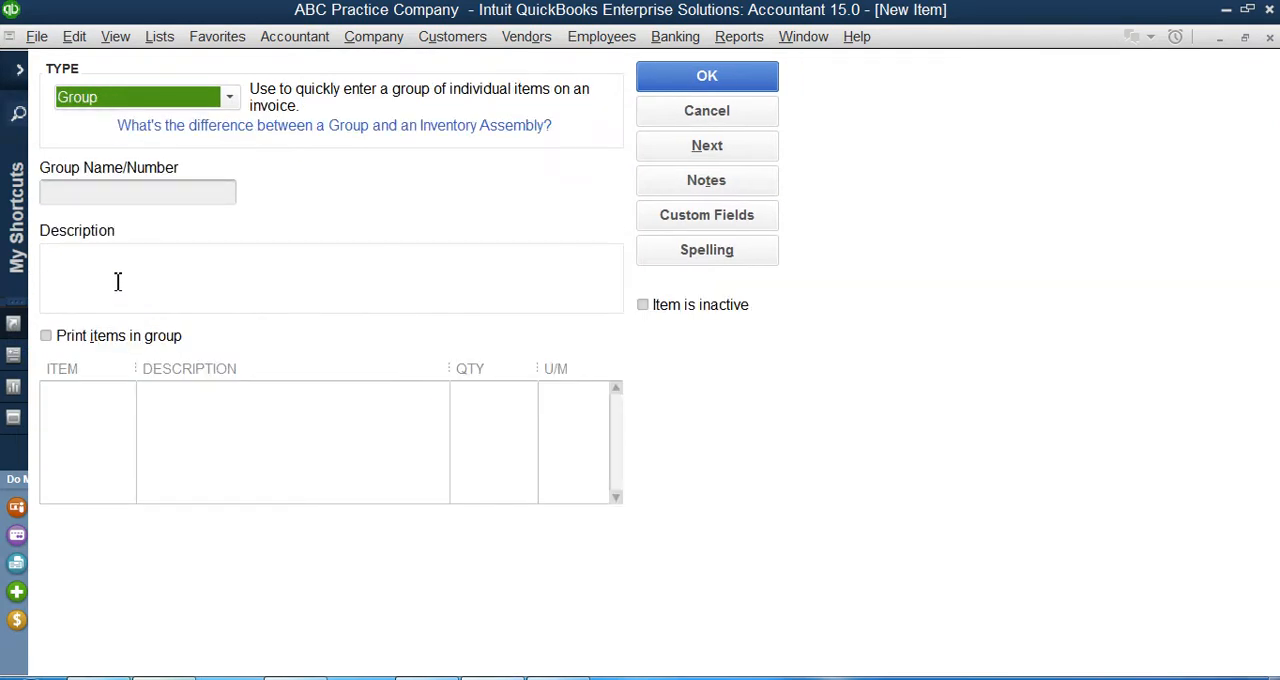
{"action": "mouse_move", "coordinate": [150, 200]}
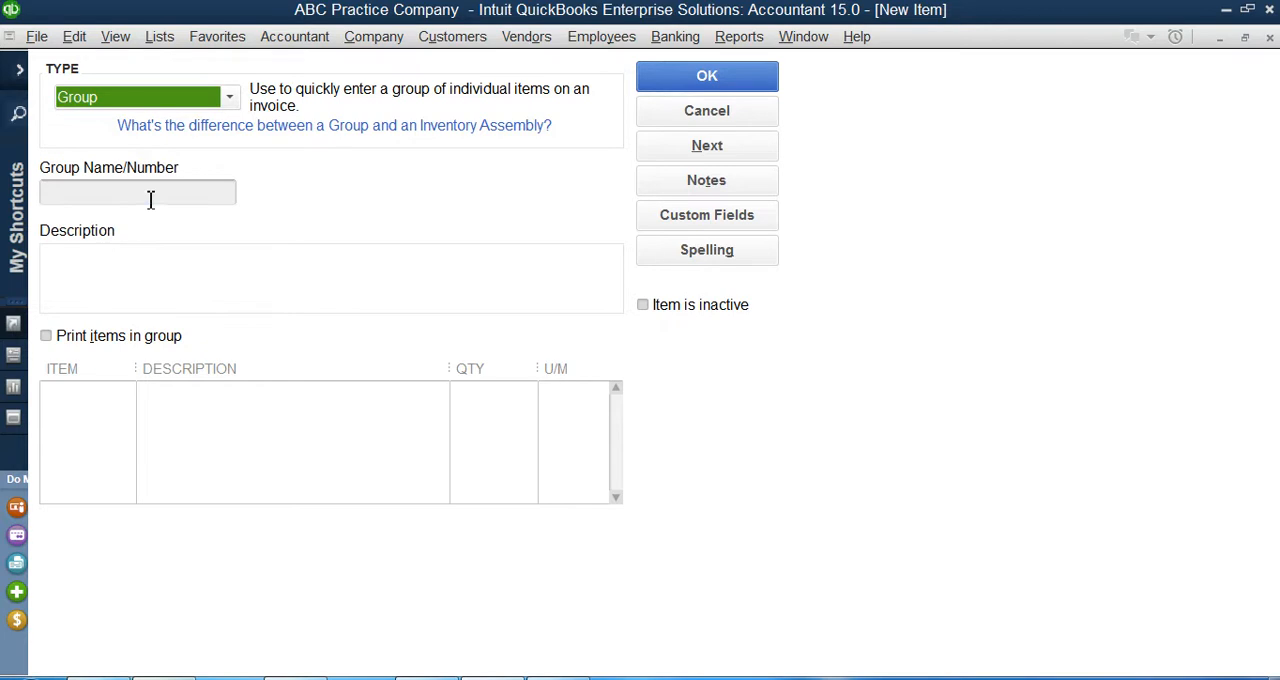
{"action": "left_click", "coordinate": [138, 192]}
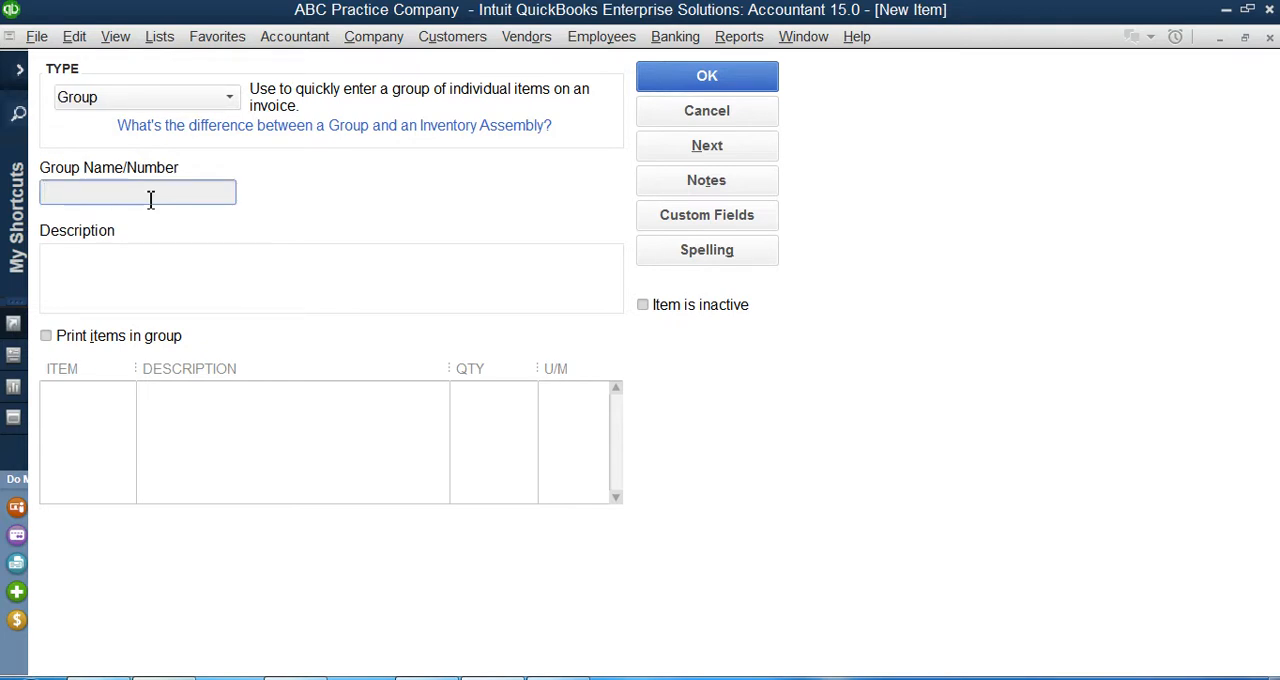
{"action": "type", "text": "Deal 1"}
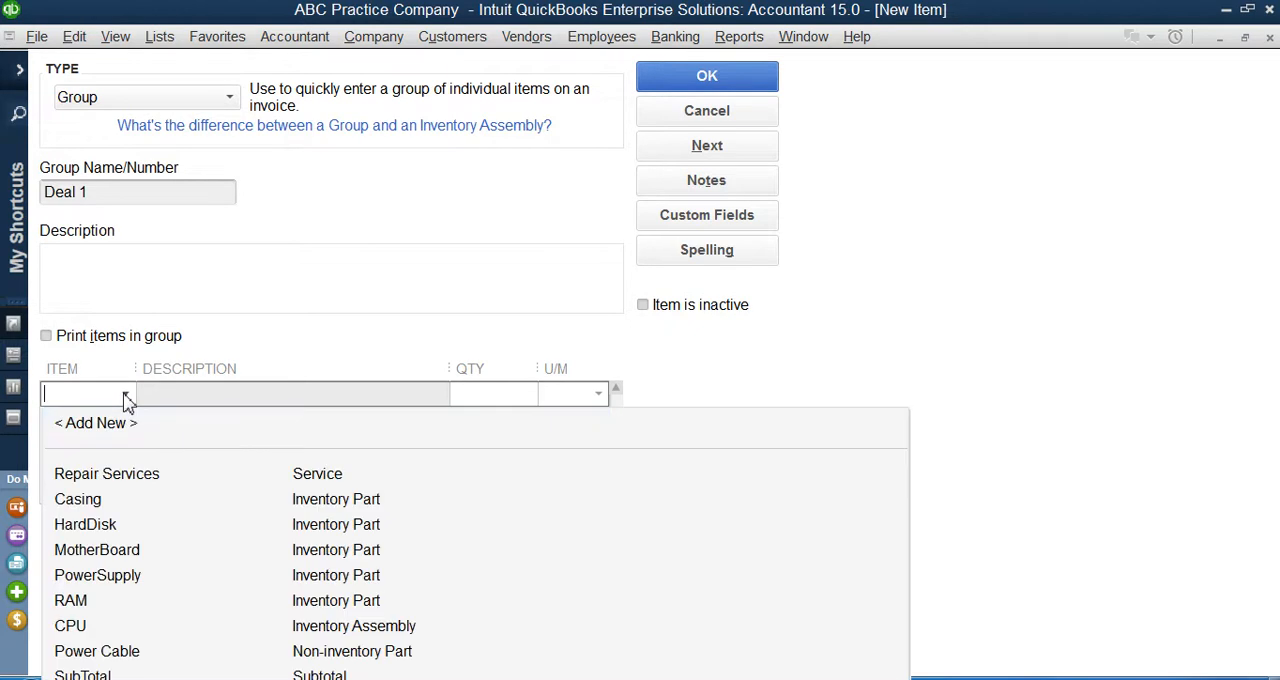
{"action": "mouse_move", "coordinate": [134, 584]}
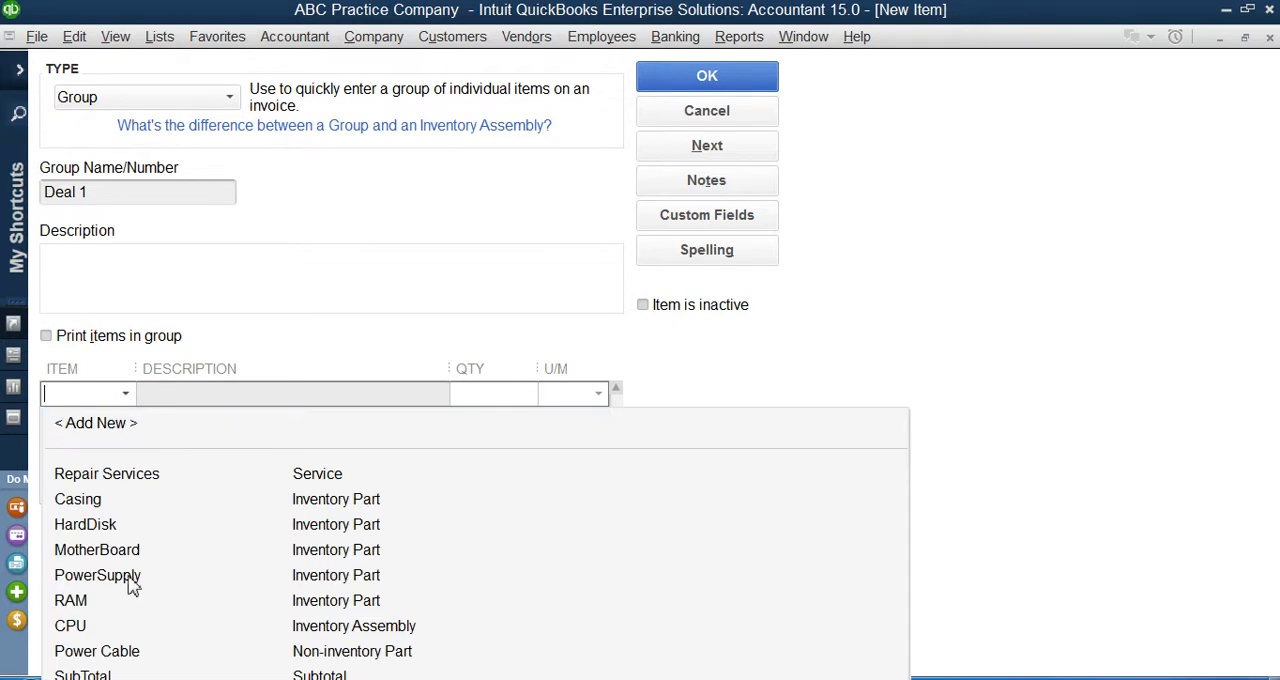
- Add PowerSupply, HardDisk and RAM at quantity 2 each to Deal 1 and save the group
{"action": "left_click", "coordinate": [96, 576]}
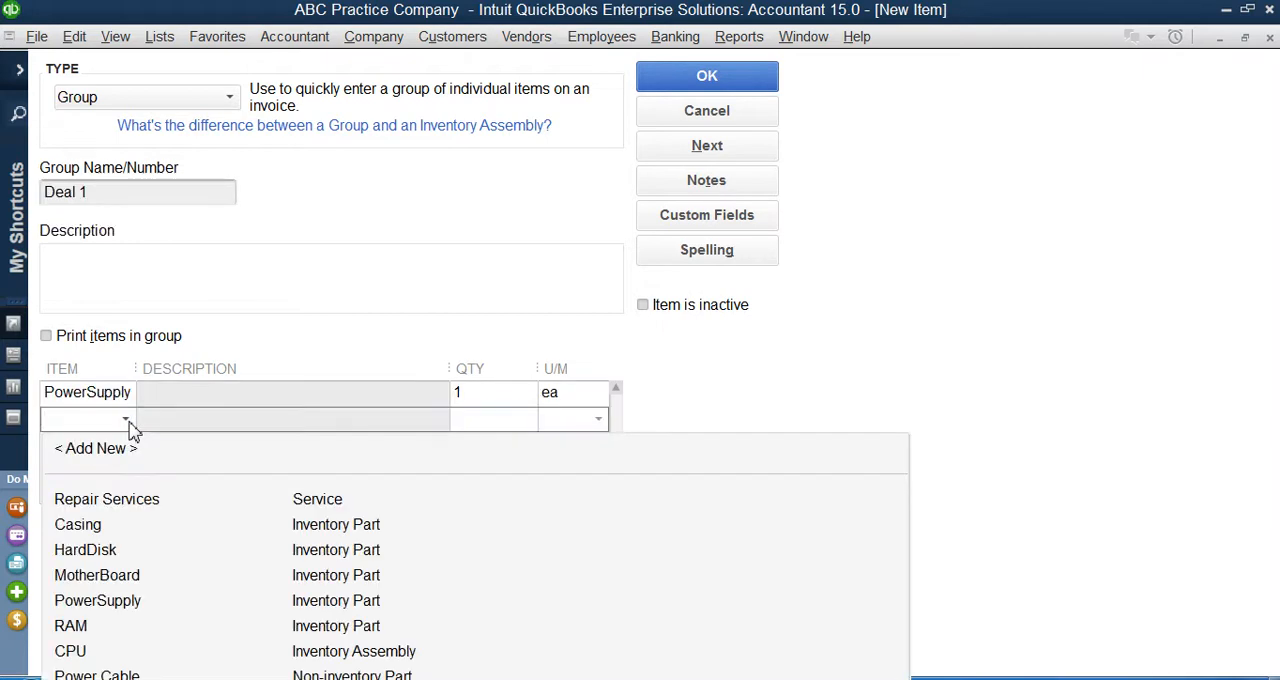
{"action": "left_click", "coordinate": [84, 548]}
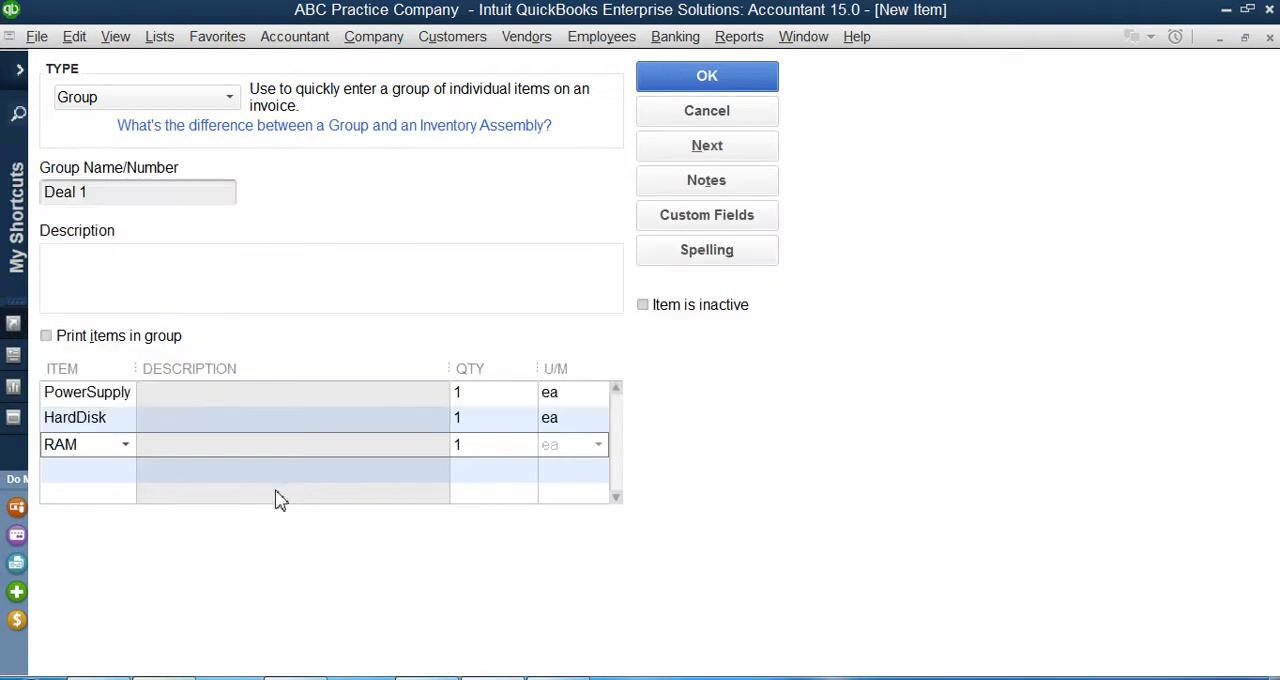
{"action": "mouse_move", "coordinate": [278, 452]}
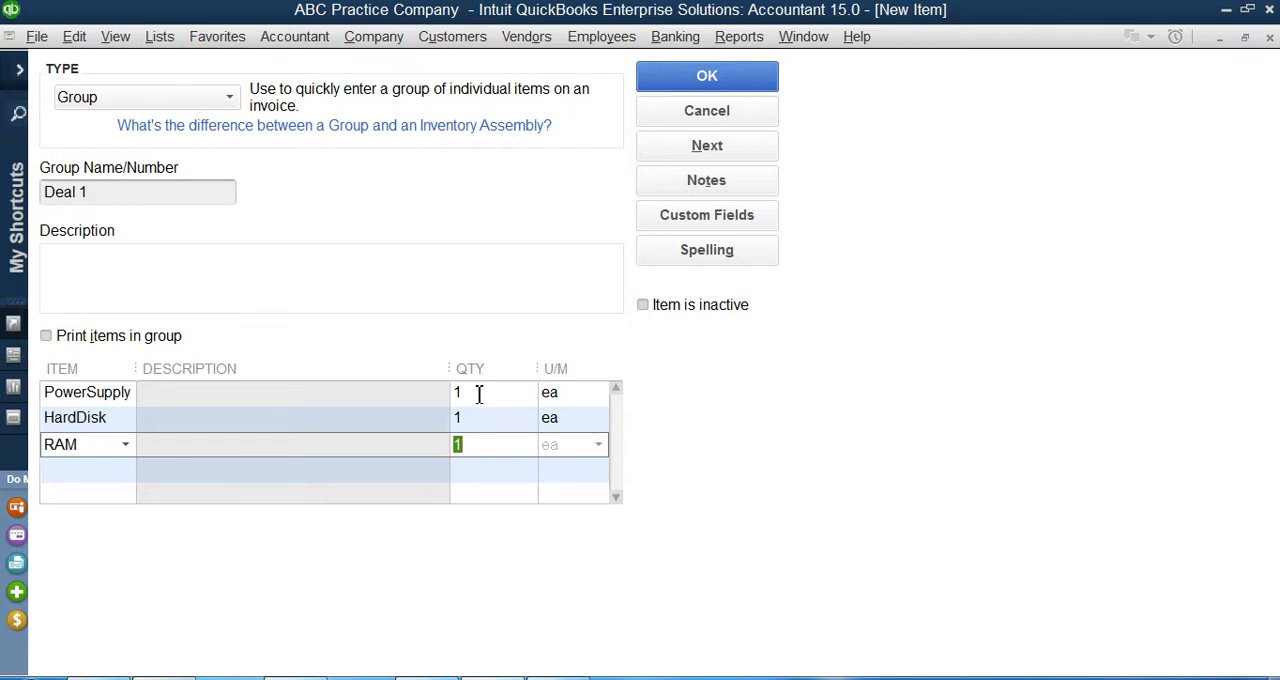
{"action": "left_click", "coordinate": [492, 392]}
{"action": "type", "text": "2"}
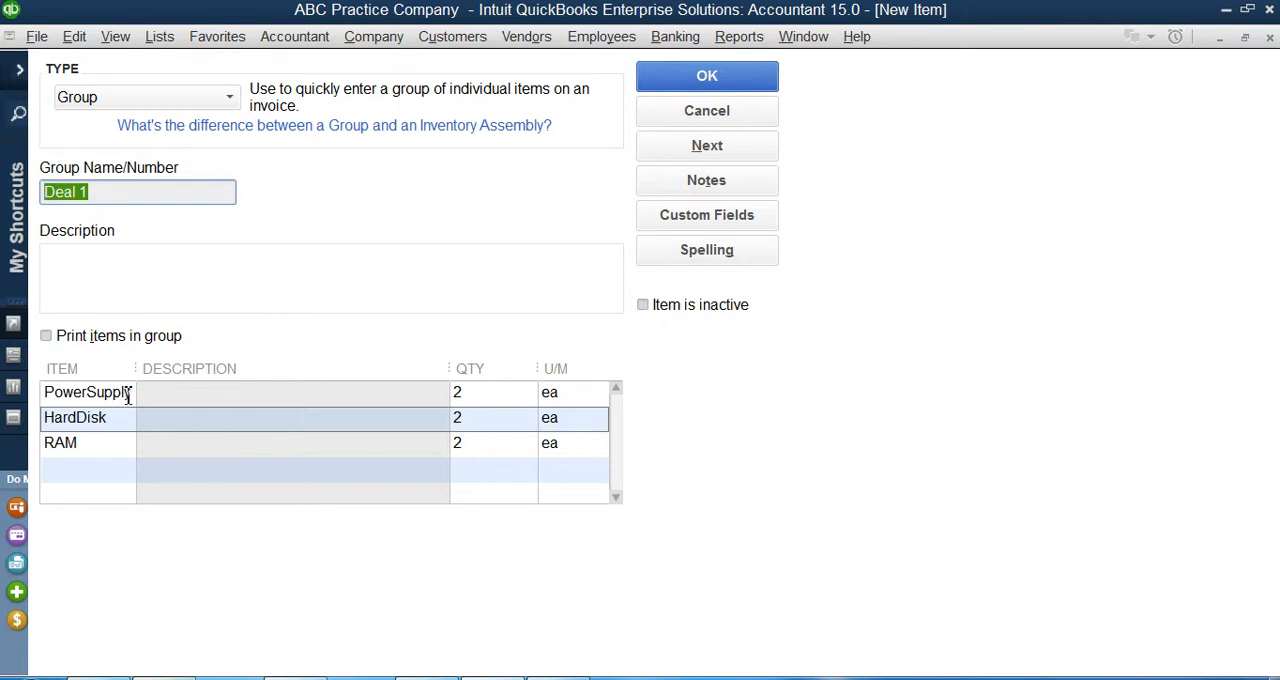
{"action": "left_click", "coordinate": [84, 392]}
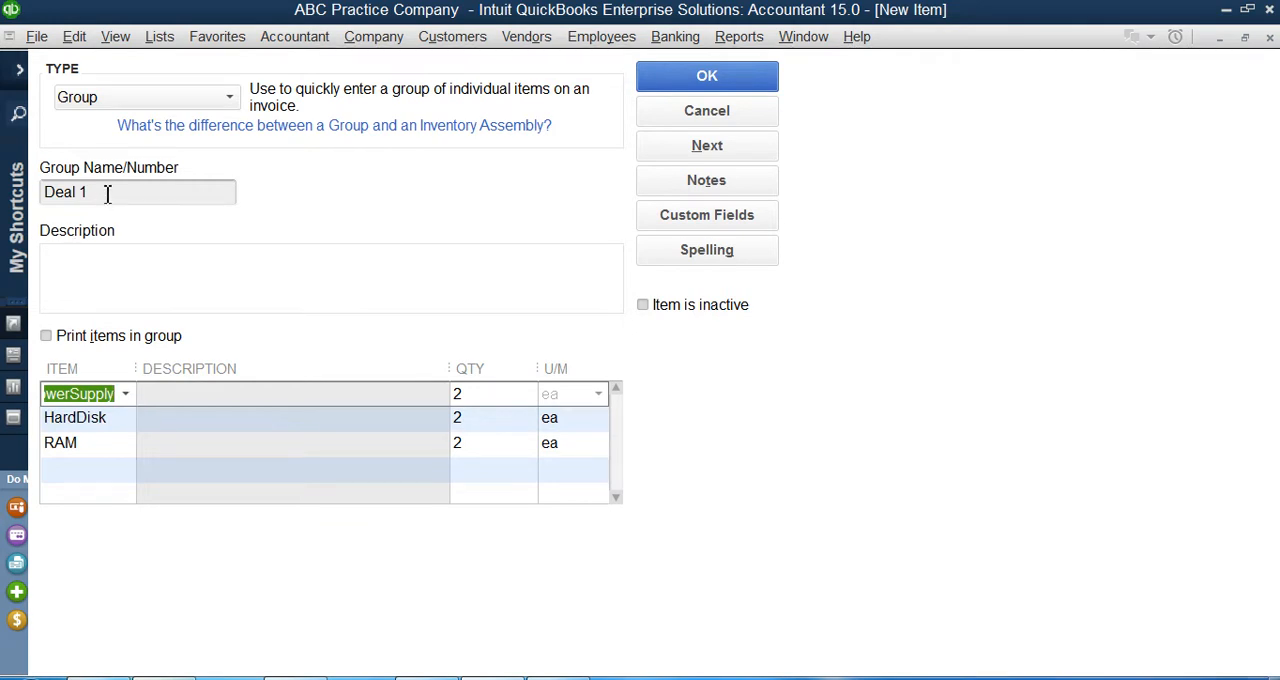
{"action": "mouse_move", "coordinate": [612, 148]}
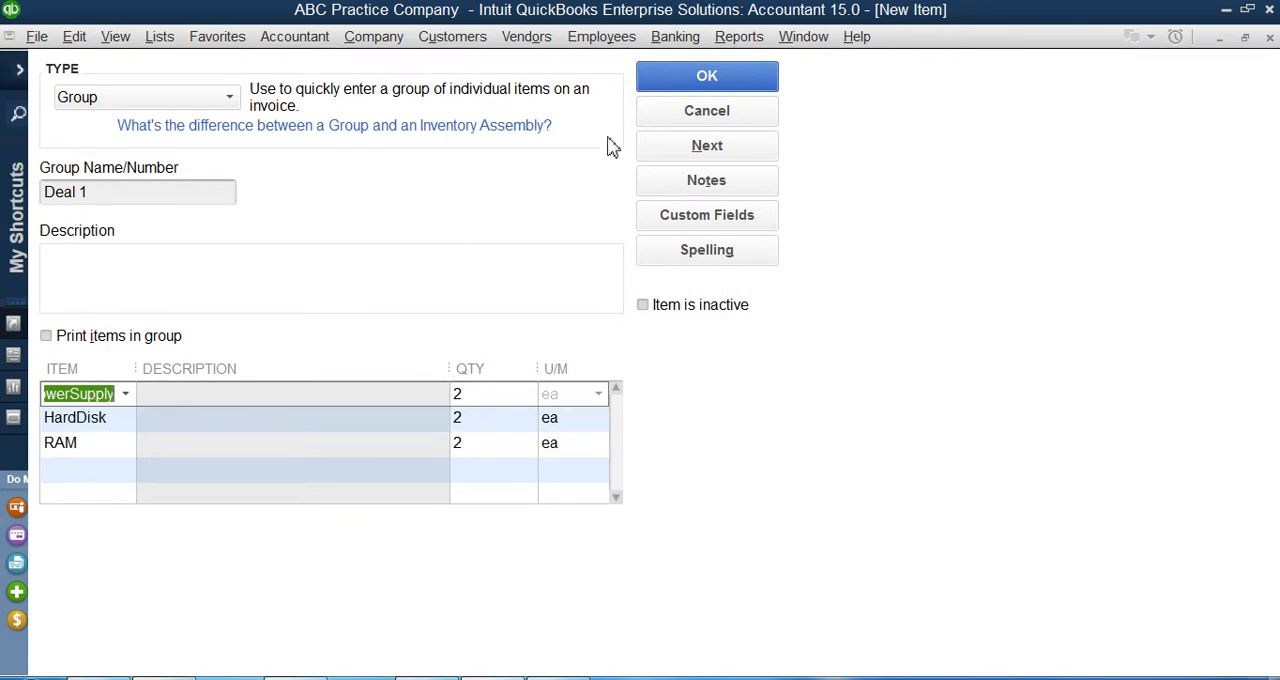
{"action": "mouse_move", "coordinate": [544, 218]}
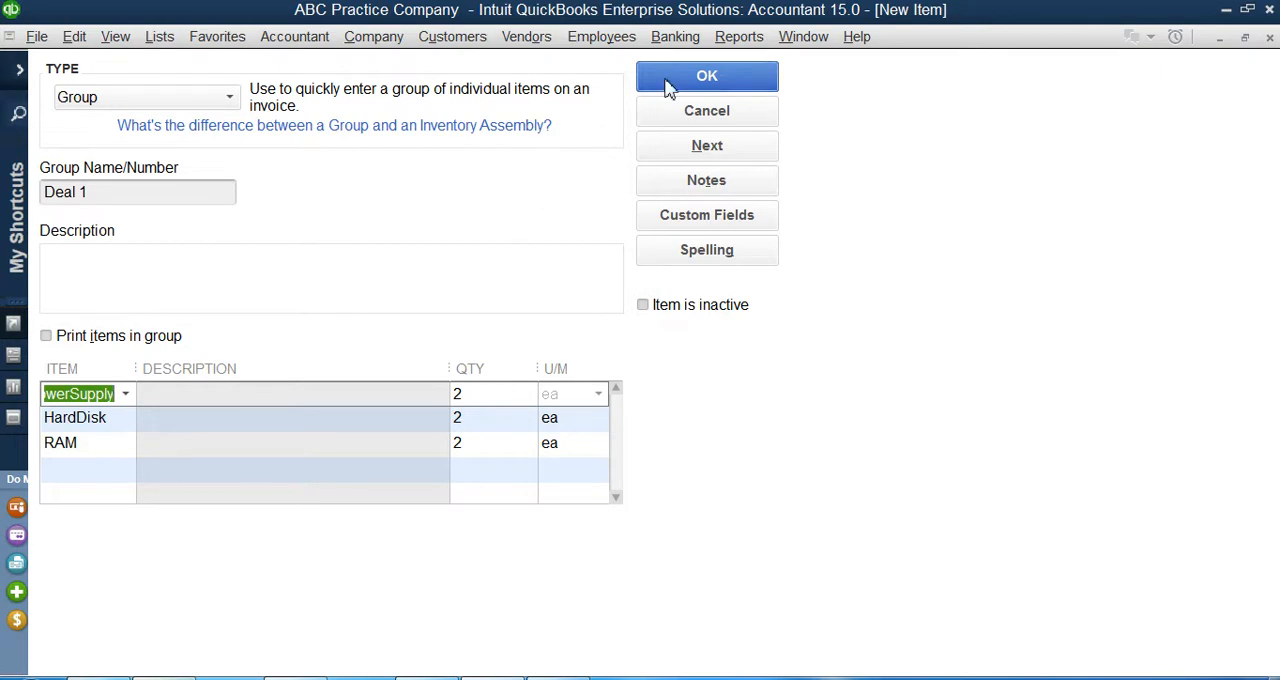
{"action": "left_click", "coordinate": [706, 76]}
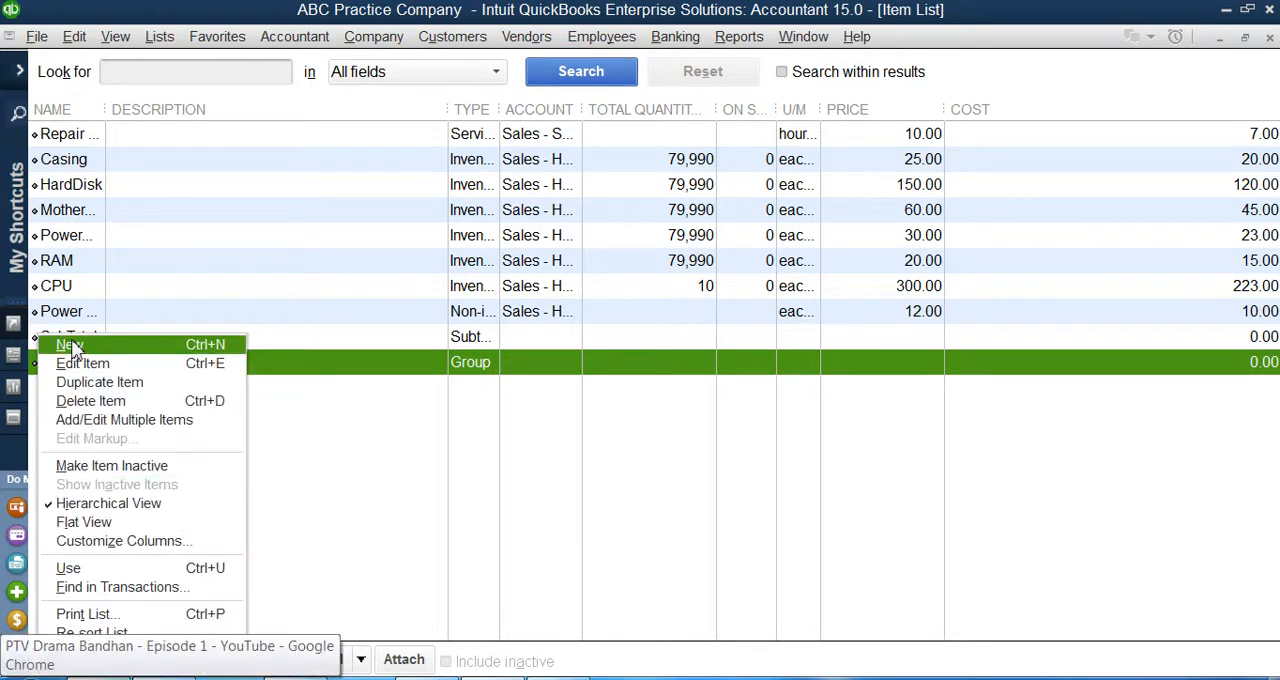
- Create a new Discount item and name it Regular Customer
{"action": "left_click", "coordinate": [68, 344]}
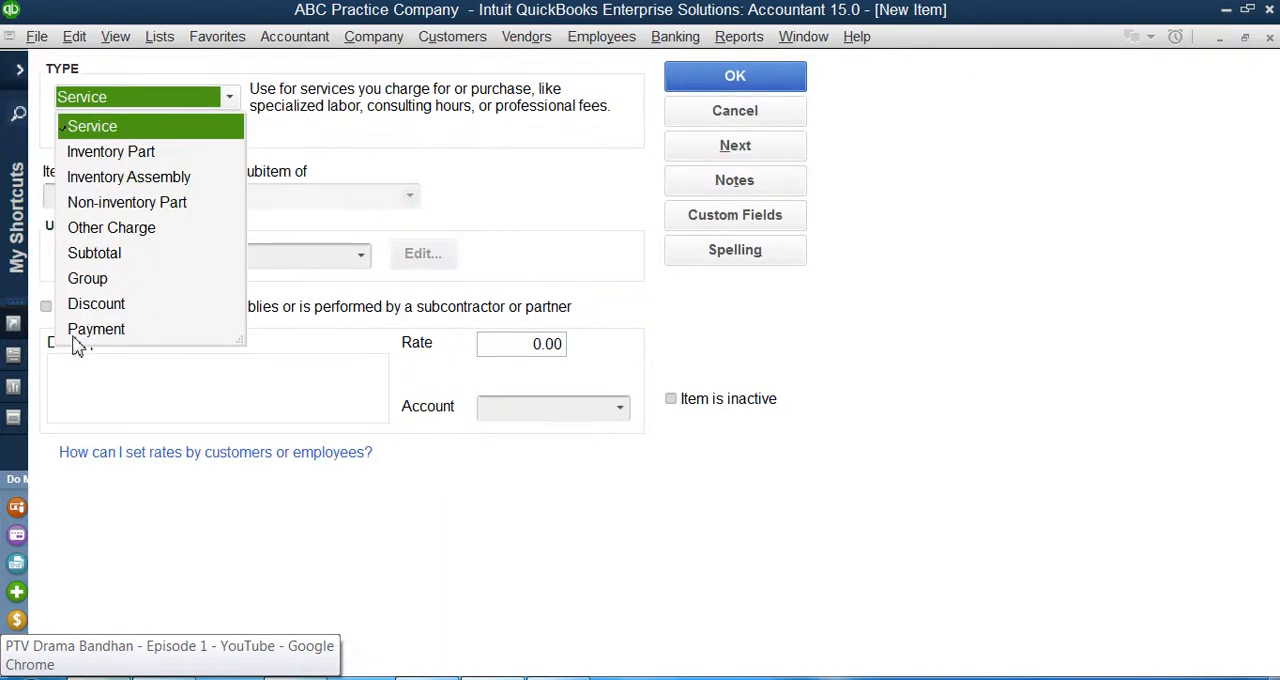
{"action": "mouse_move", "coordinate": [112, 312]}
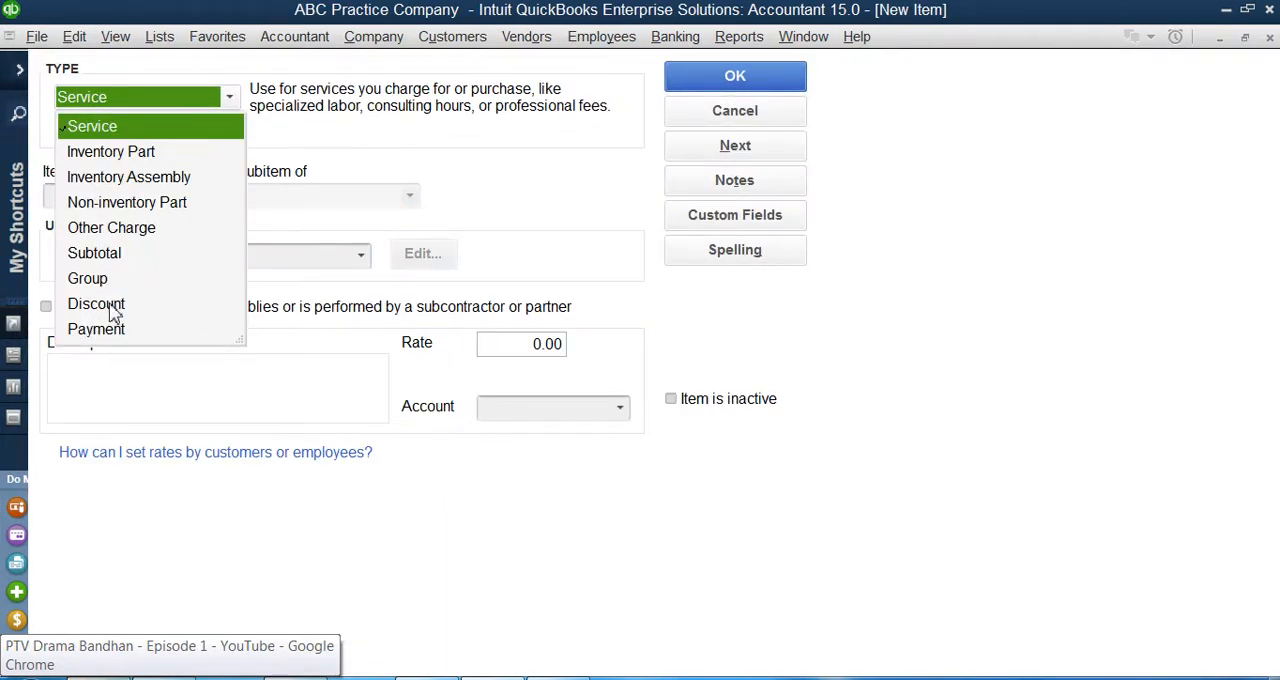
{"action": "left_click", "coordinate": [96, 304]}
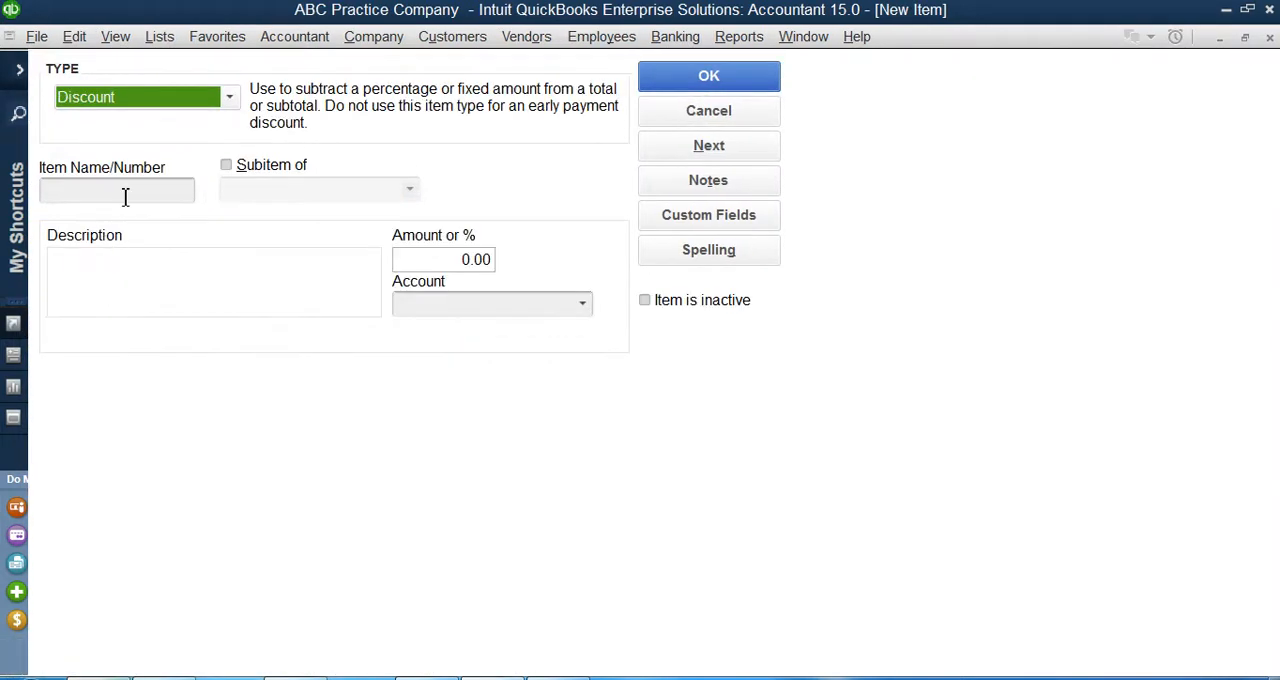
{"action": "left_click", "coordinate": [116, 190]}
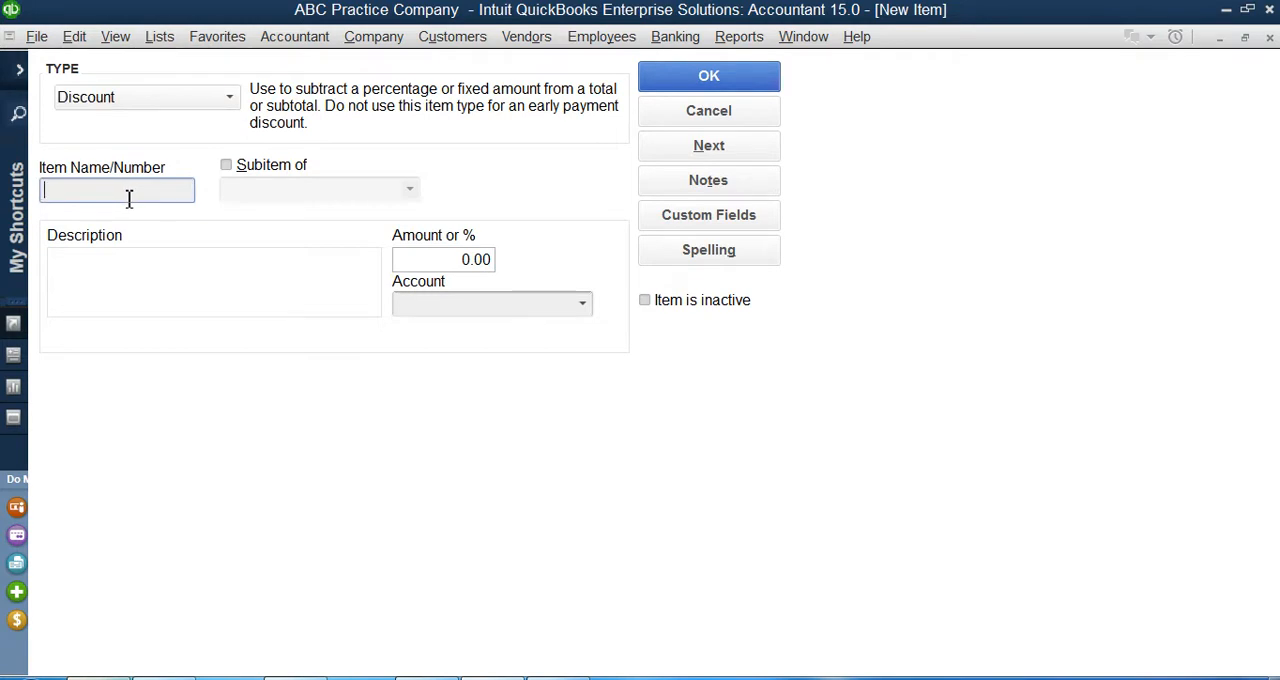
{"action": "type", "text": "Regu"}
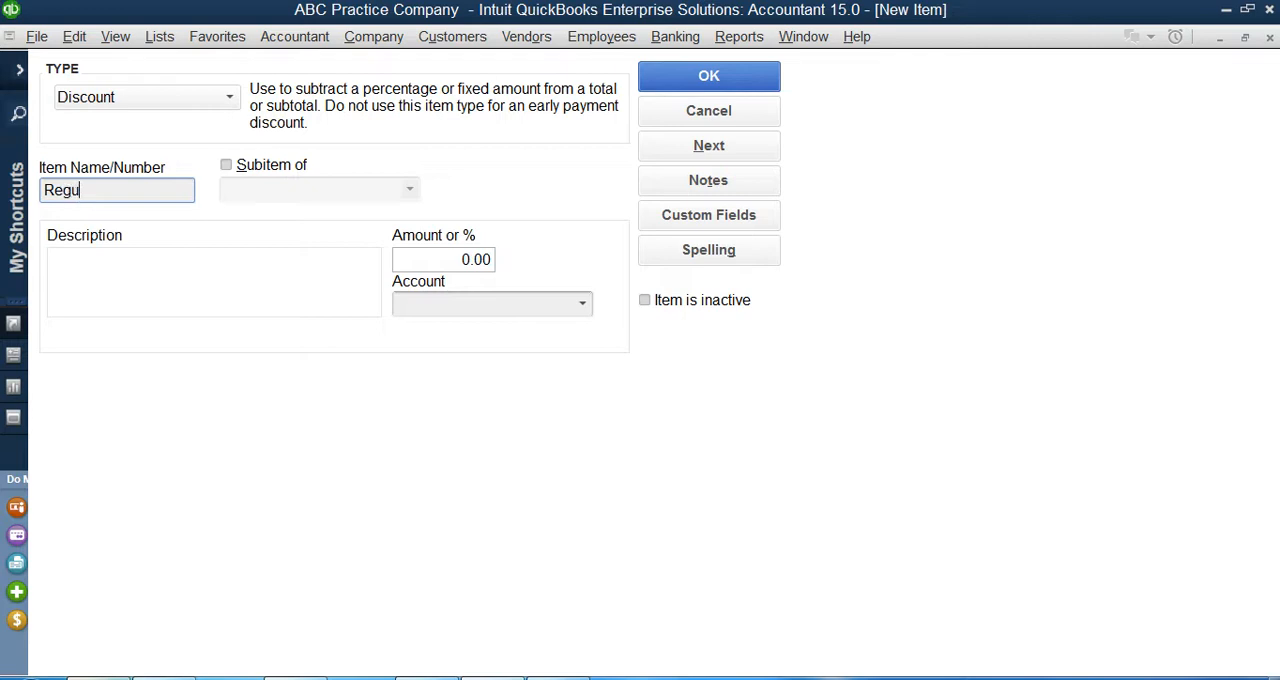
{"action": "type", "text": "ar Cus"}
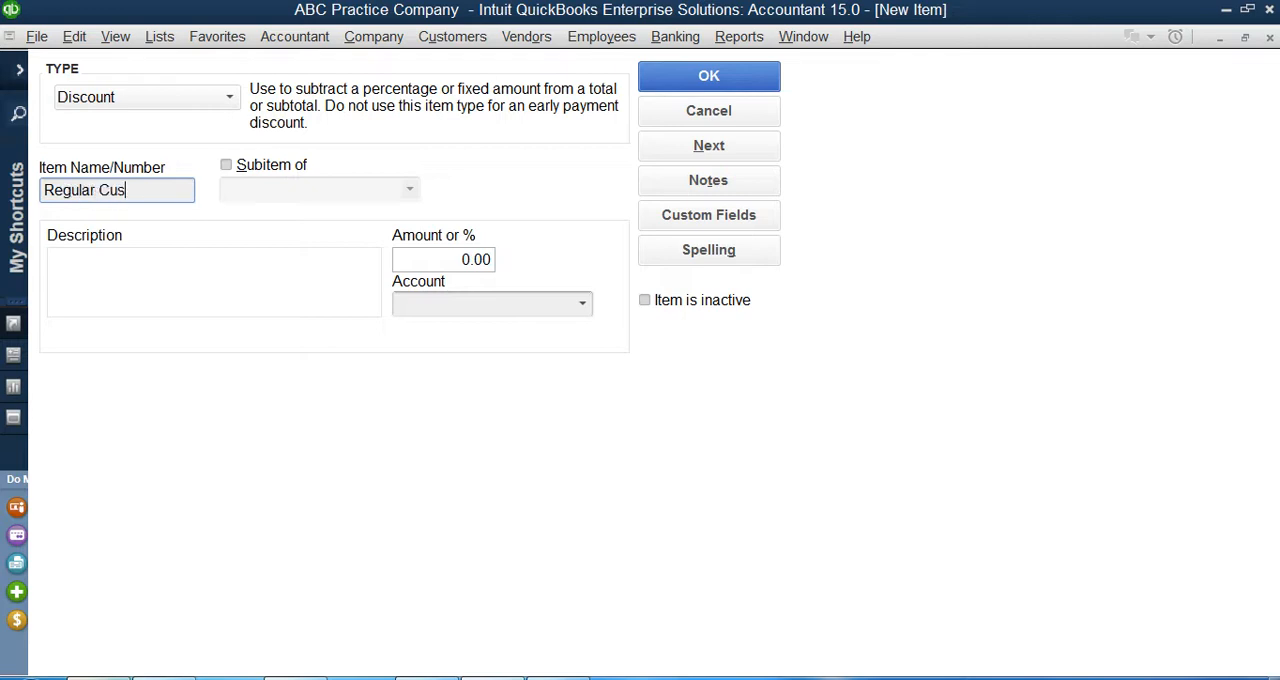
{"action": "type", "text": "tomer"}
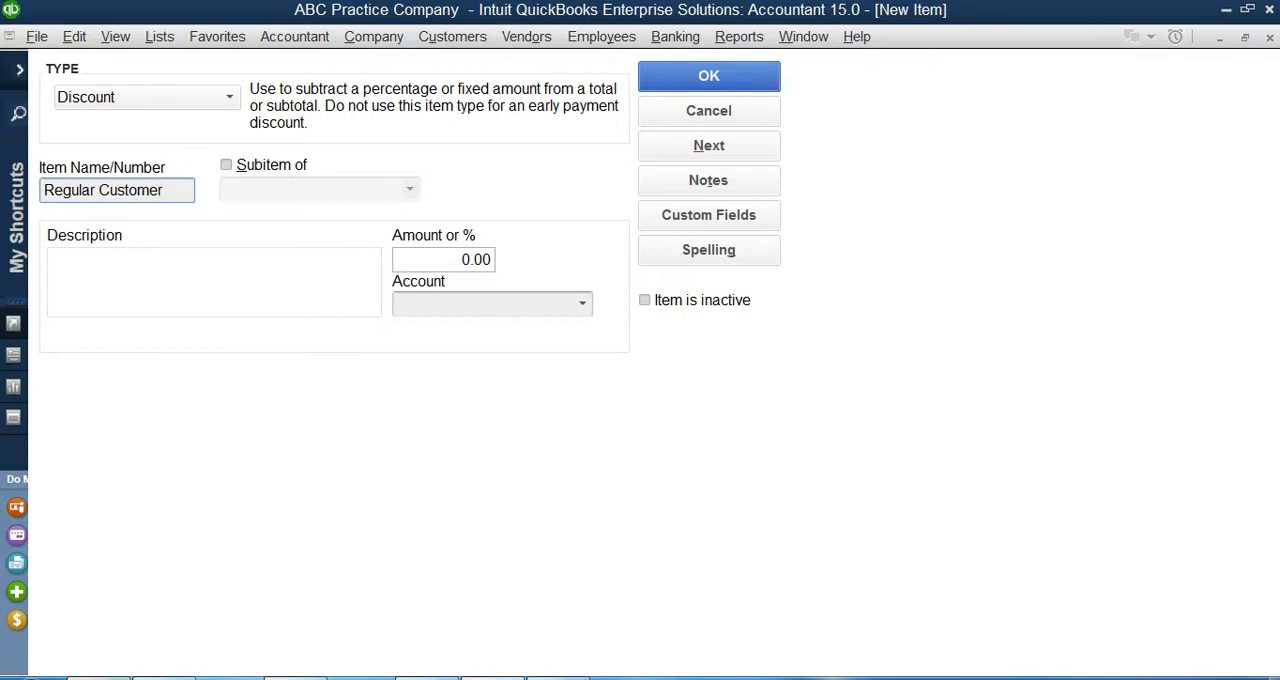
- Enter 10% as the Regular Customer discount amount
{"action": "left_click", "coordinate": [444, 260]}
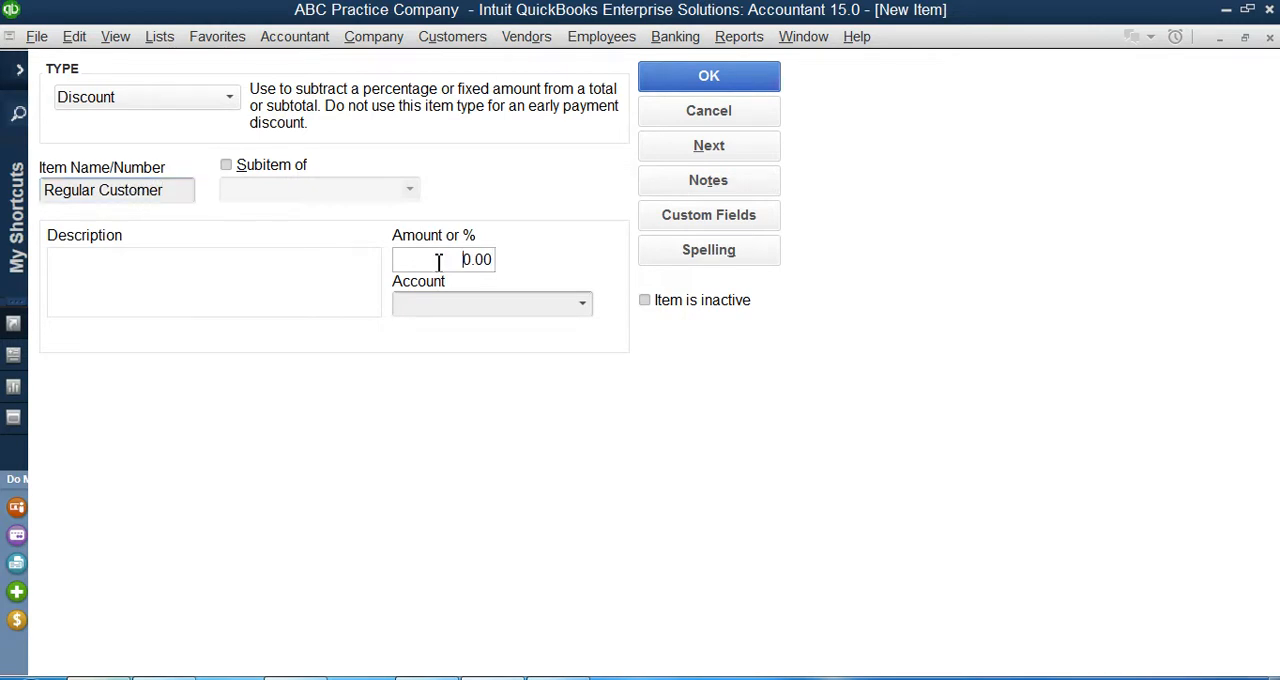
{"action": "left_click", "coordinate": [444, 260]}
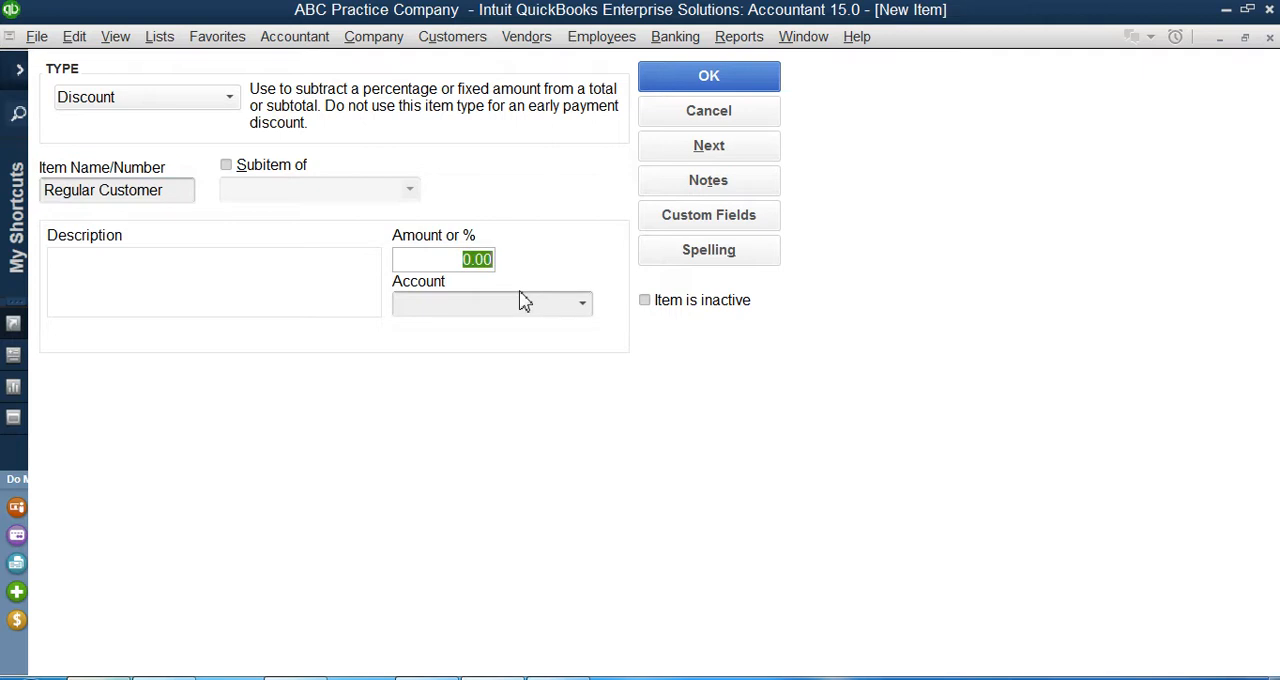
{"action": "type", "text": "10%"}
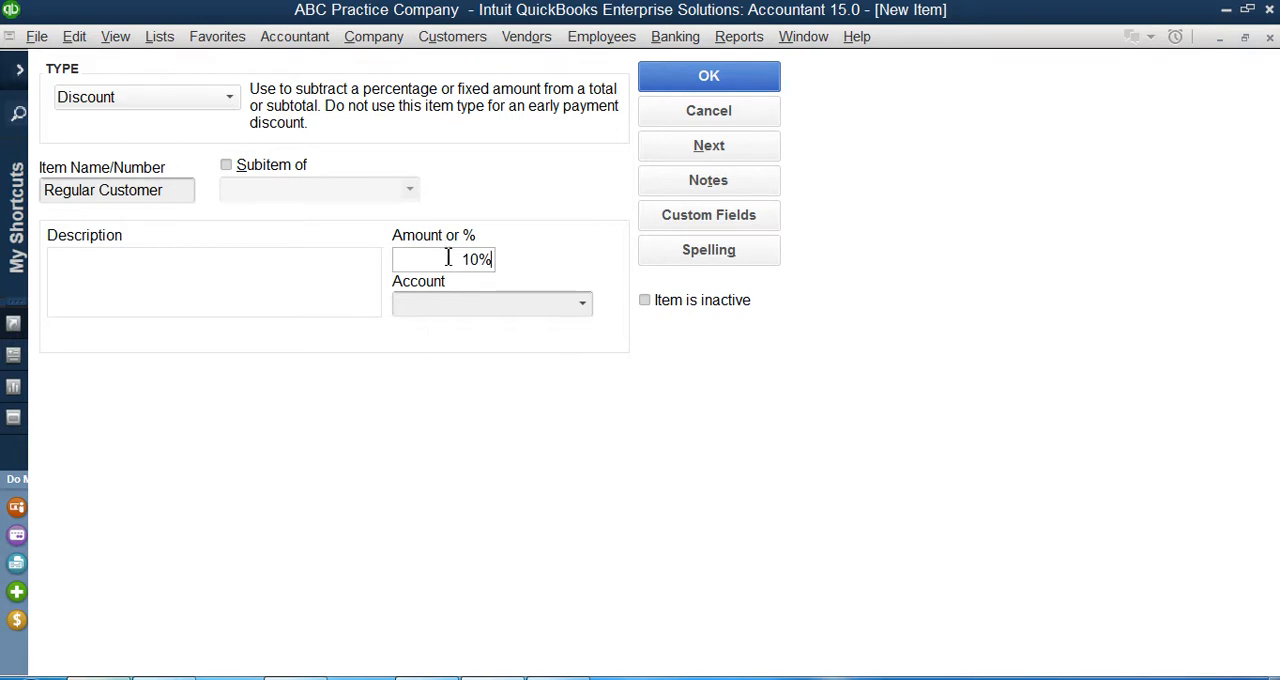
{"action": "double_click", "coordinate": [478, 260]}
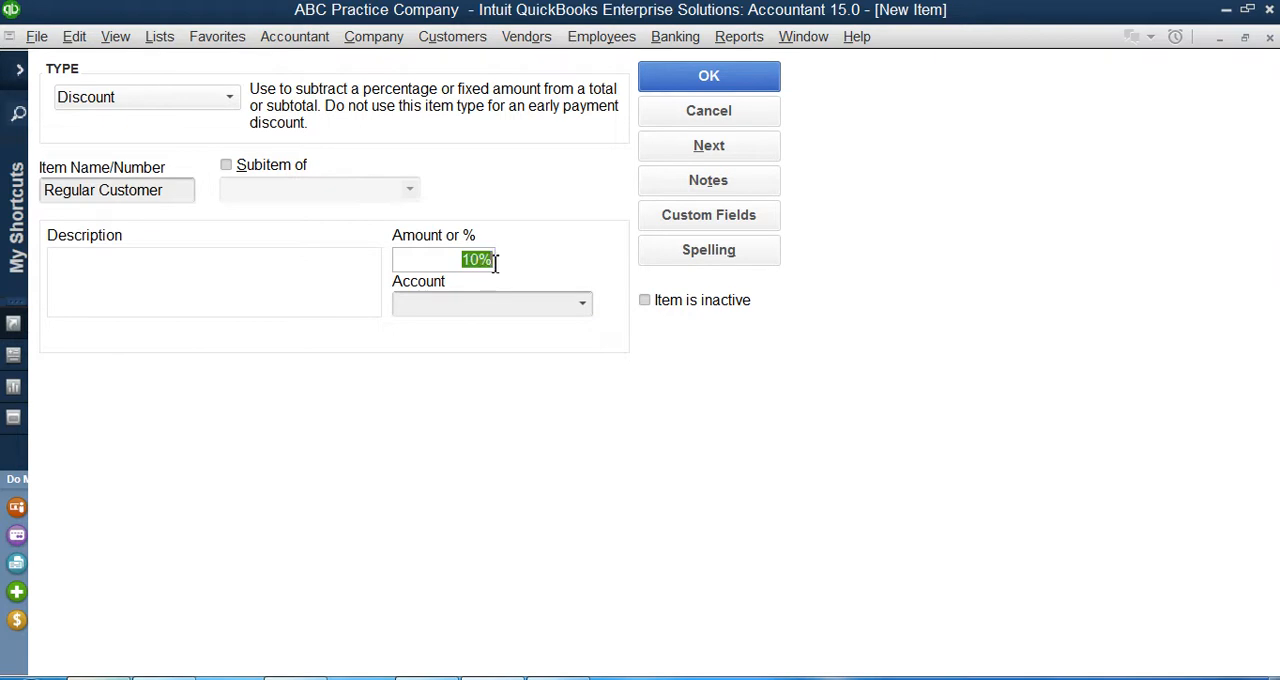
{"action": "mouse_move", "coordinate": [580, 318]}
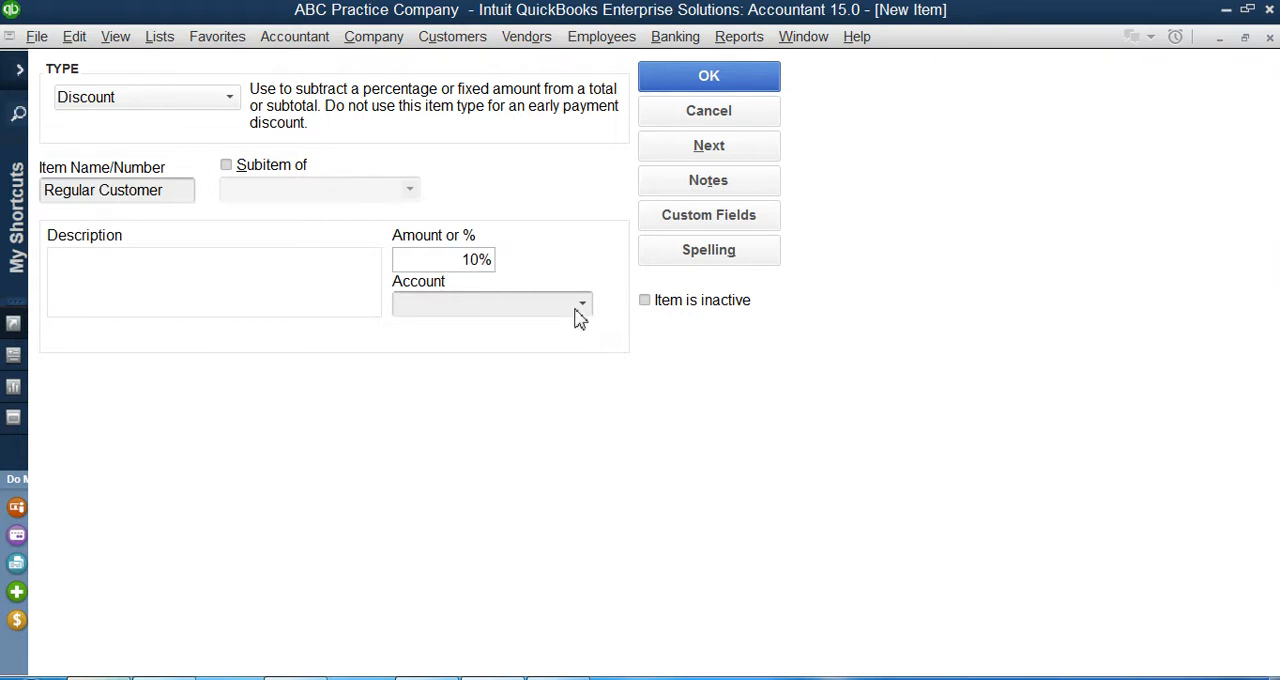
- Look through the discount's account list and begin adding a new account typed as 'disco'
{"action": "left_click", "coordinate": [582, 304]}
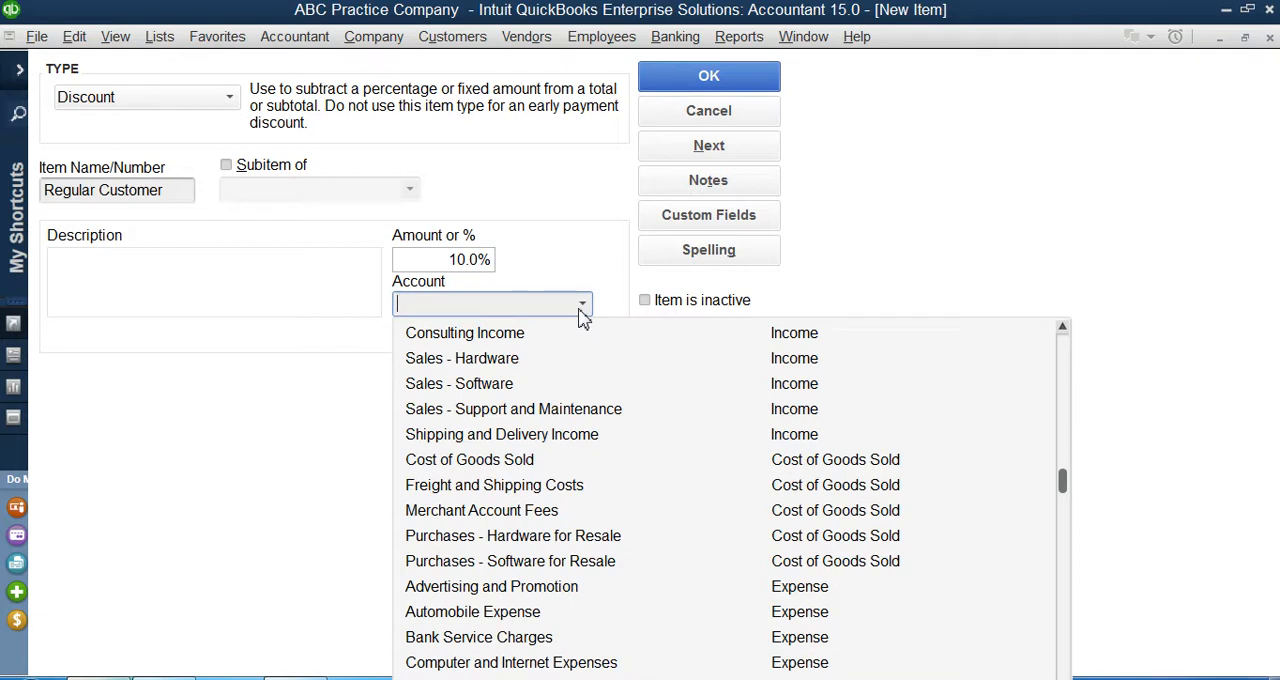
{"action": "mouse_move", "coordinate": [618, 580]}
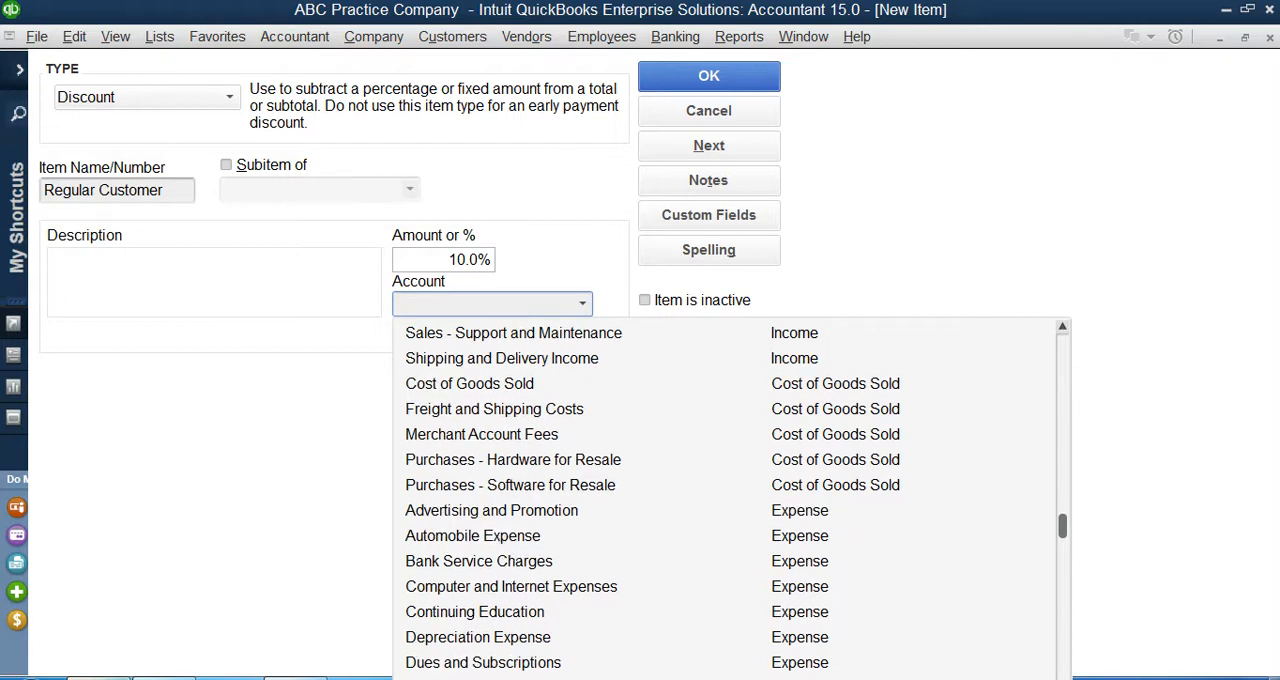
{"action": "scroll", "scroll_direction": "down", "scroll_amount": 3}
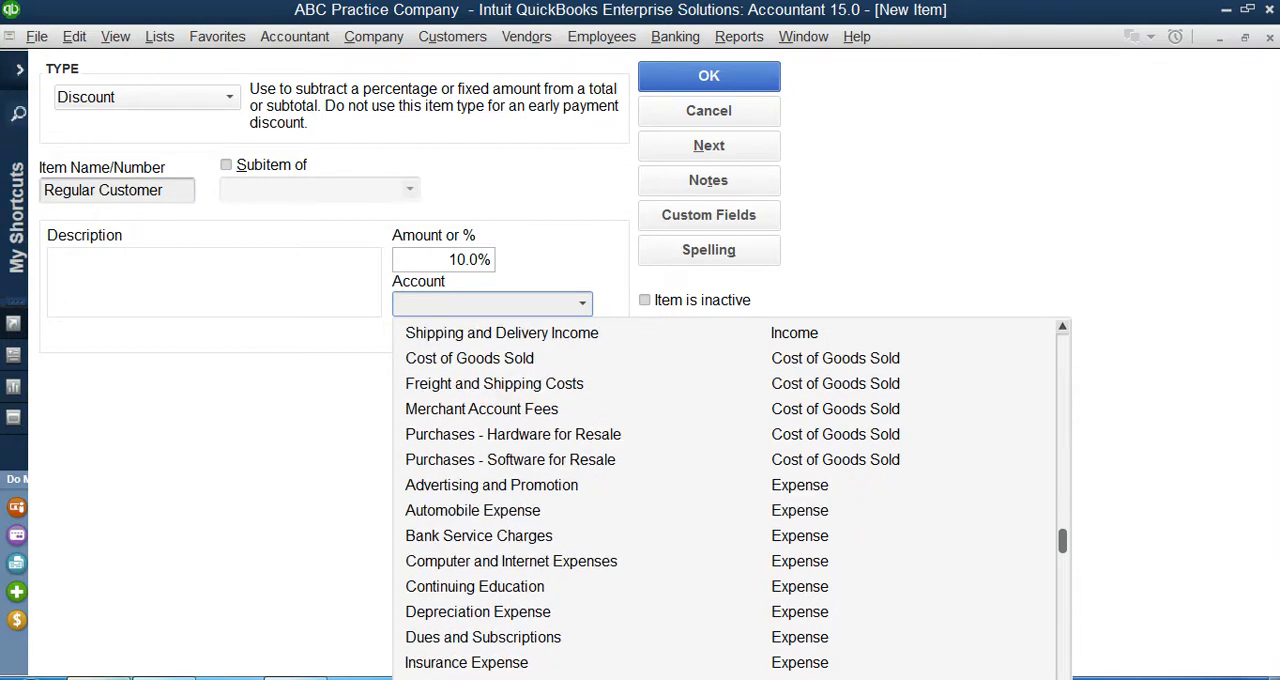
{"action": "scroll", "scroll_direction": "down", "scroll_amount": 3}
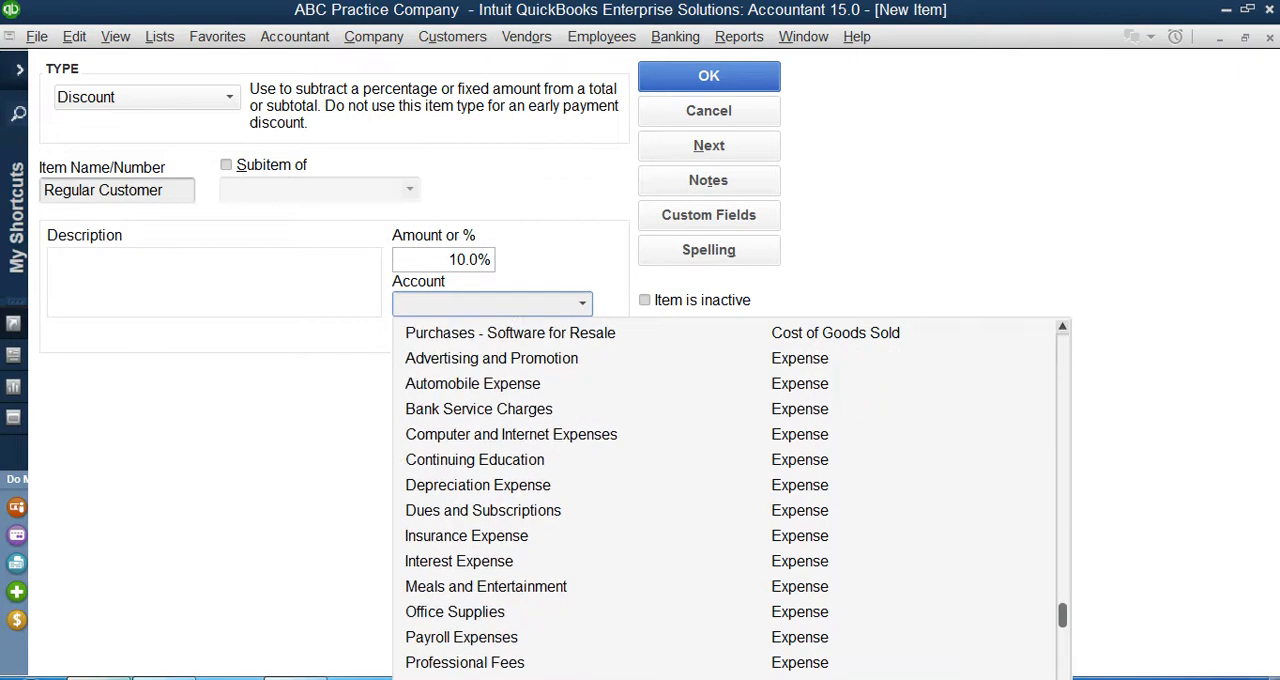
{"action": "scroll", "scroll_direction": "down", "scroll_amount": 3}
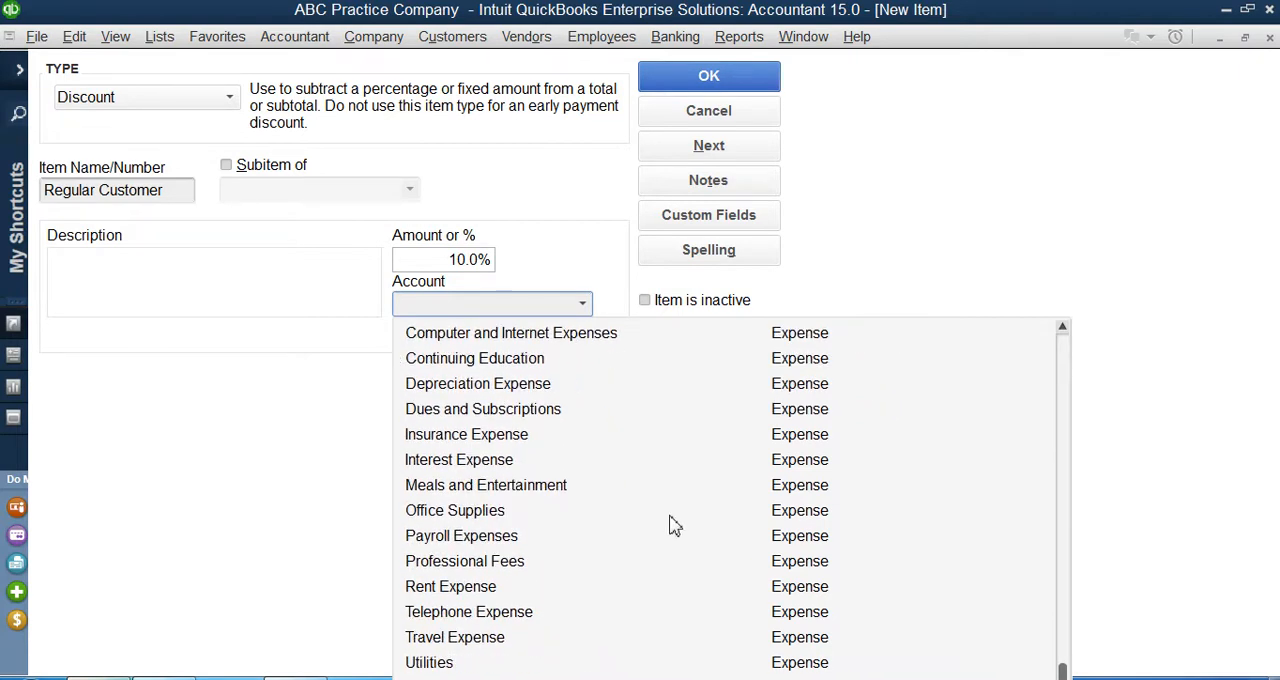
{"action": "type", "text": "discount"}
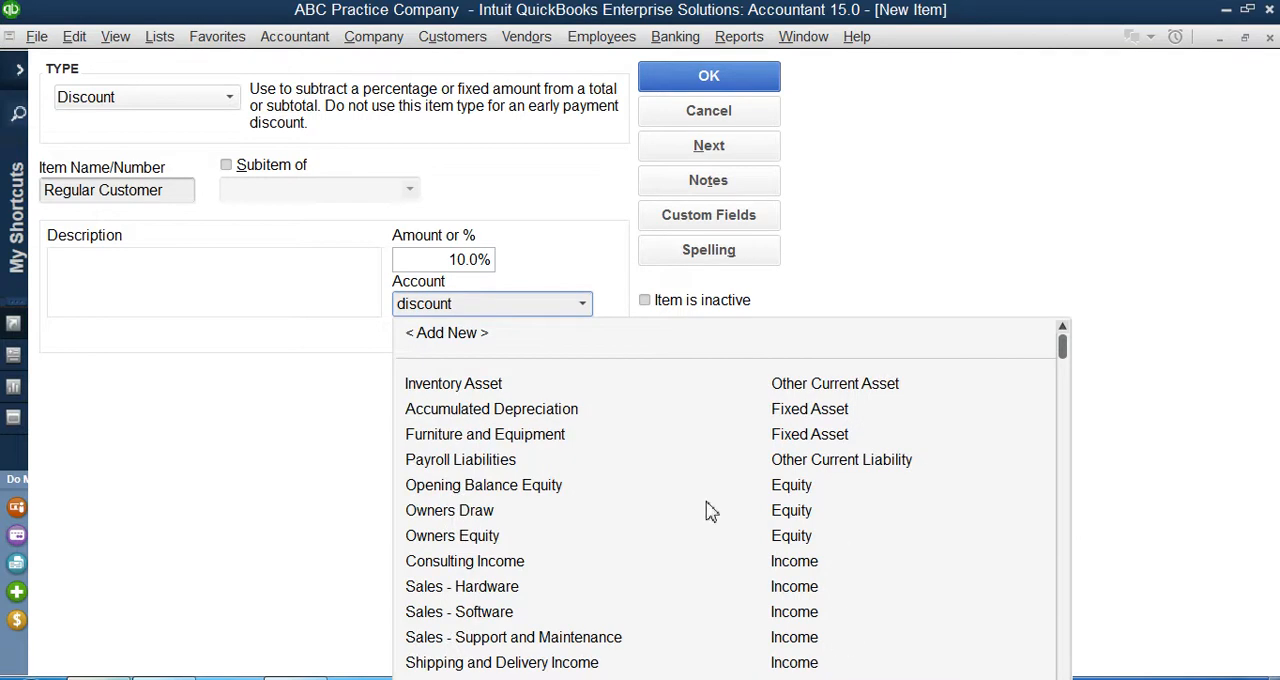
{"action": "mouse_move", "coordinate": [532, 536]}
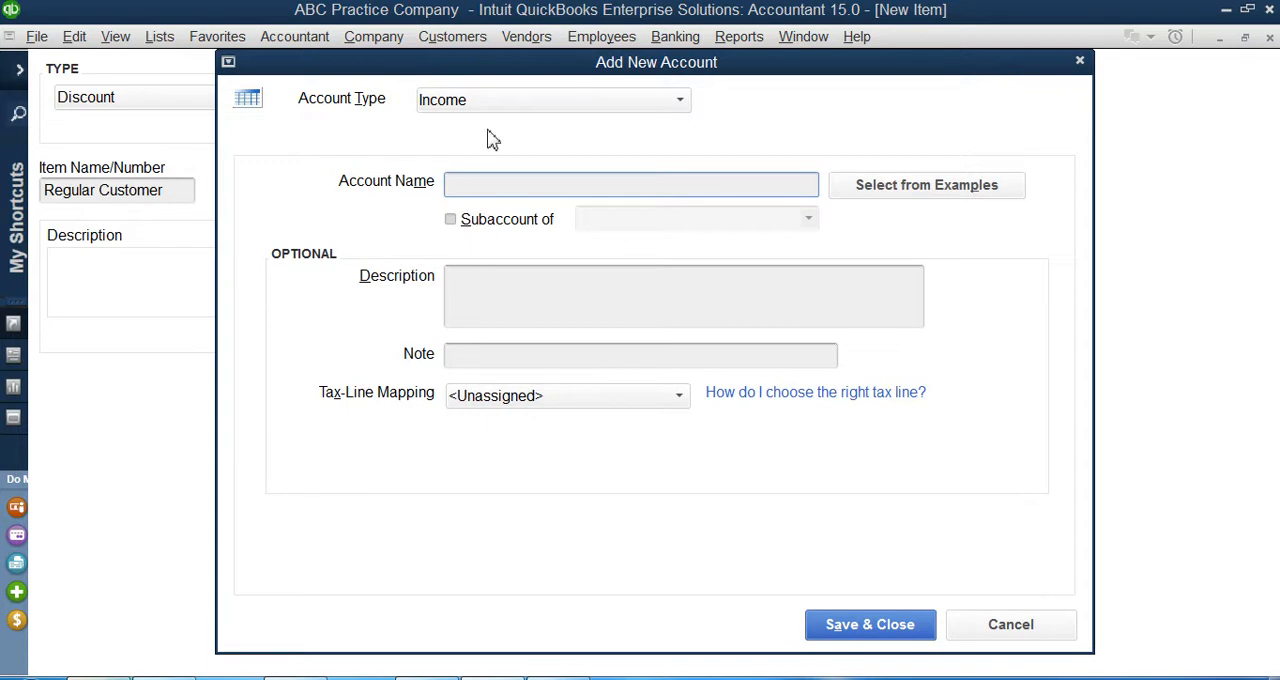
- Create an Expense account named Discount Given and save it as the discount's account
{"action": "type", "text": "Discount"}
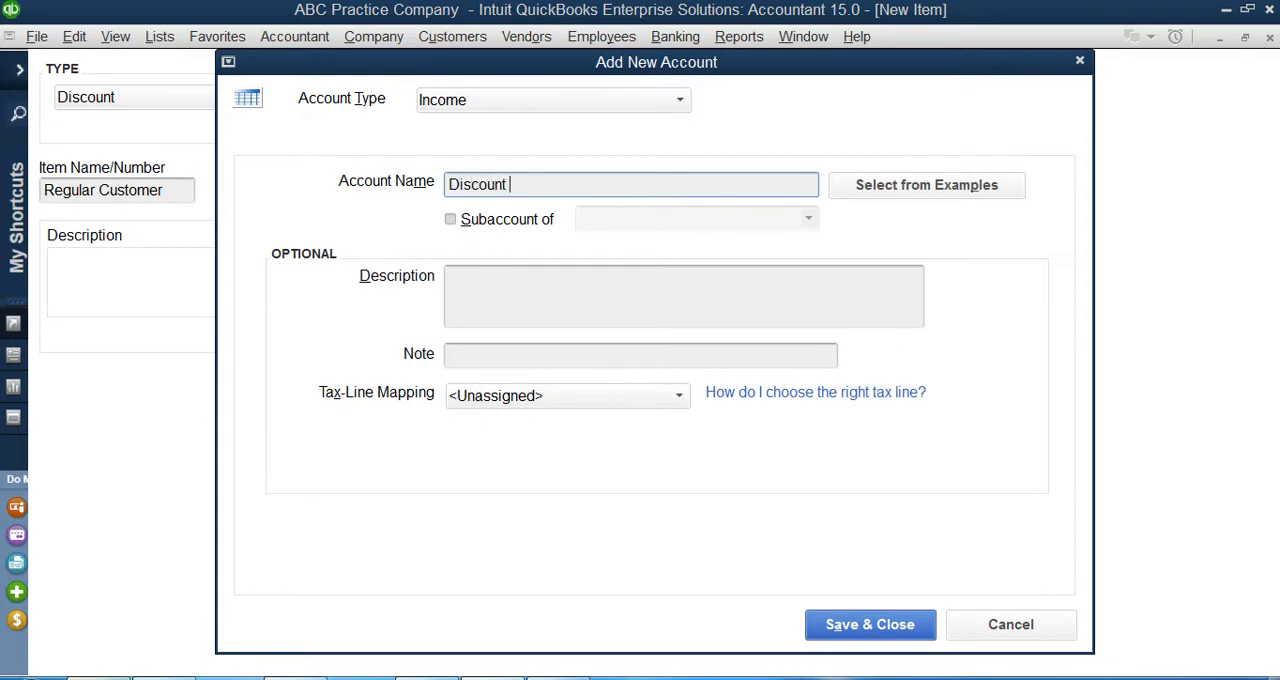
{"action": "type", "text": "Given"}
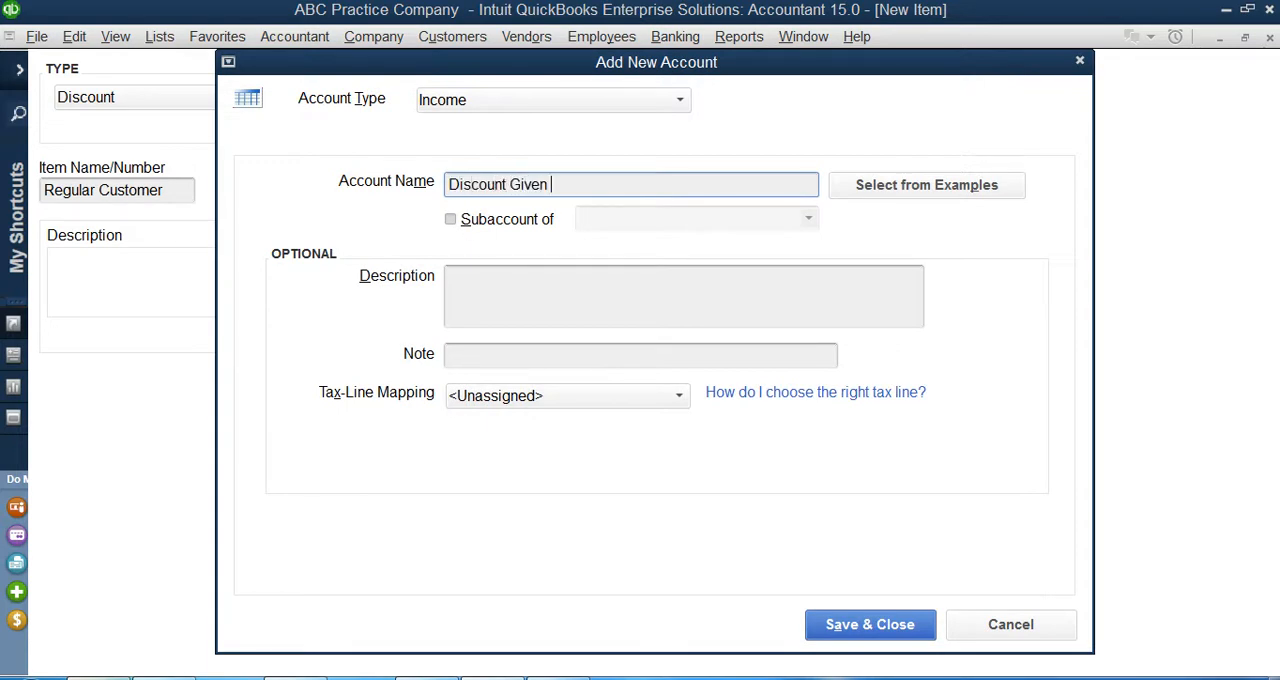
{"action": "left_click", "coordinate": [680, 100]}
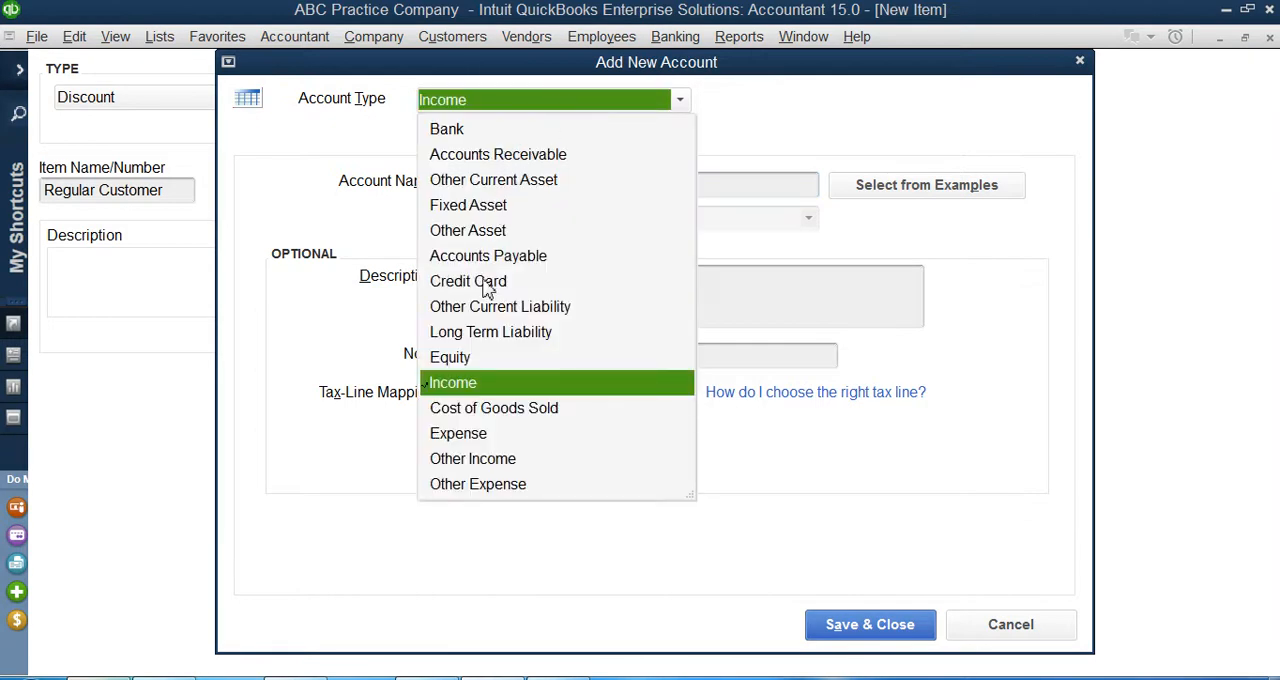
{"action": "left_click", "coordinate": [456, 432]}
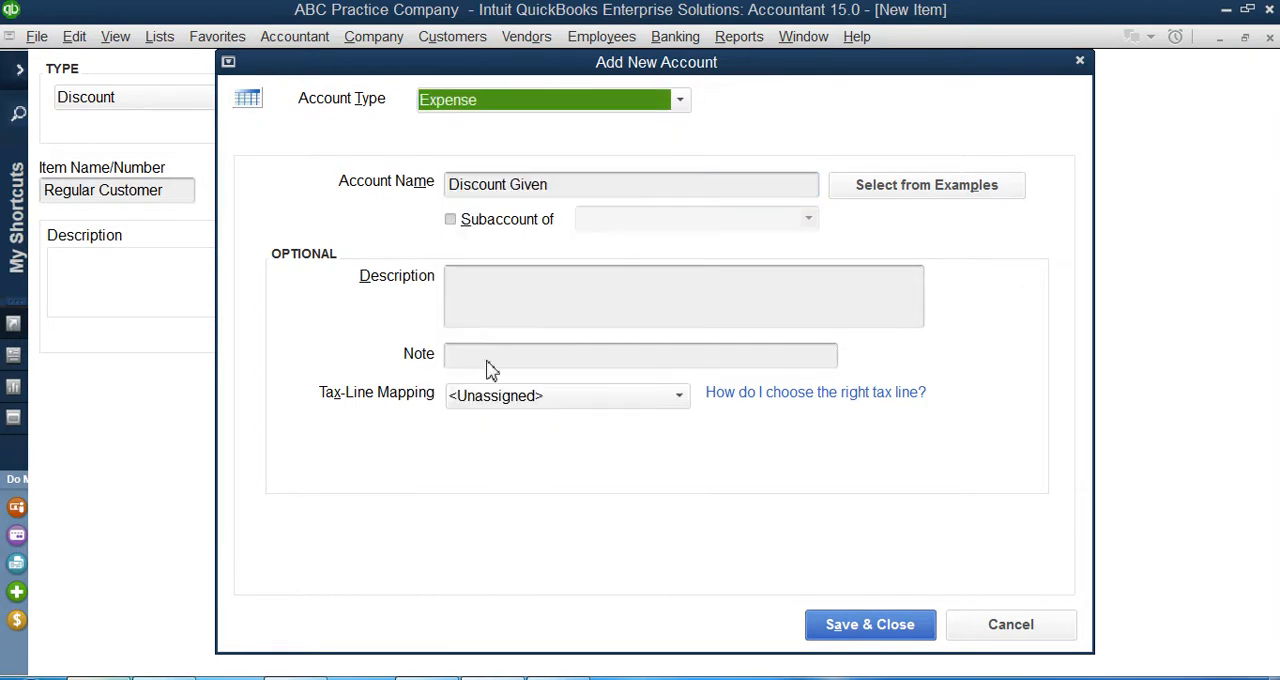
{"action": "left_click", "coordinate": [684, 296]}
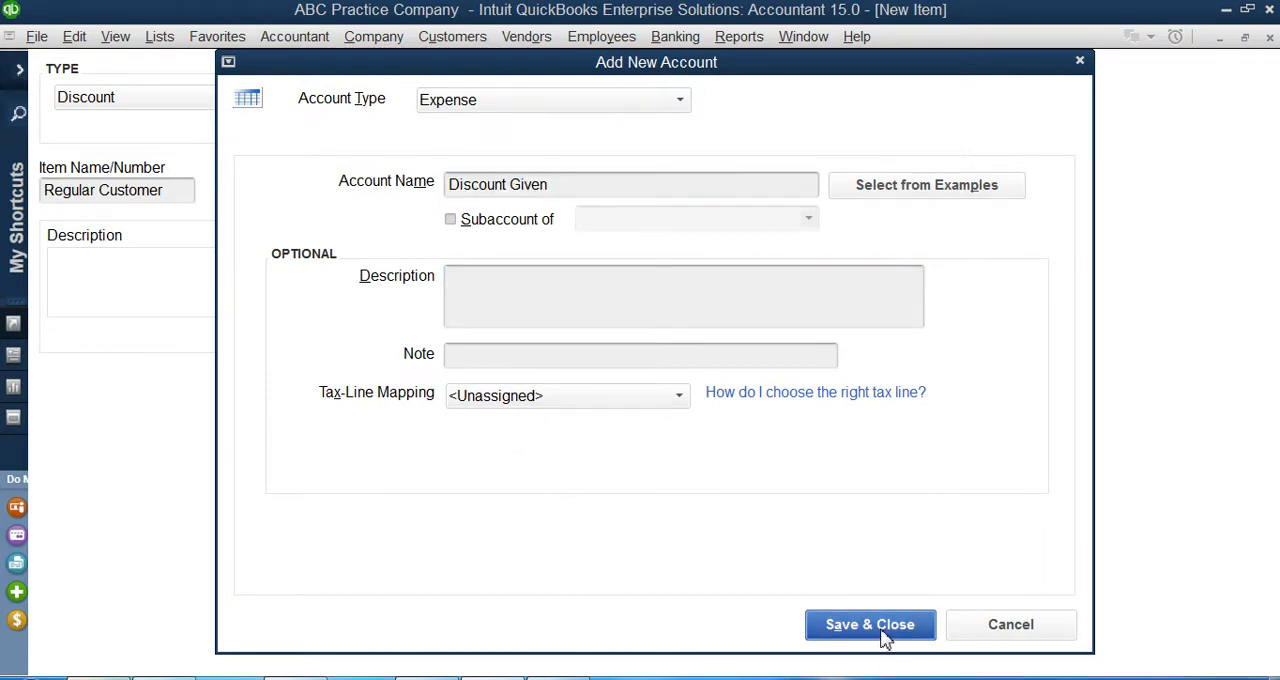
{"action": "left_click", "coordinate": [868, 624]}
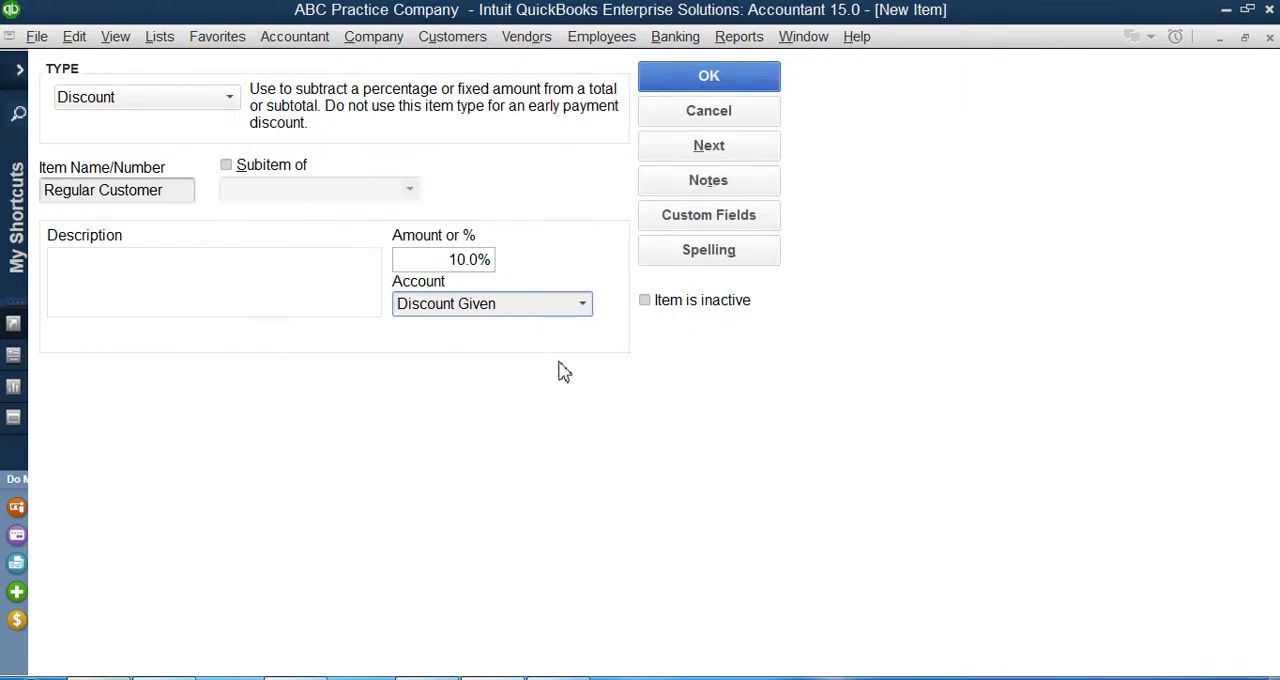
- Keep Discount Given as the account, save the Regular Customer item and review it in the list
{"action": "left_click", "coordinate": [580, 304]}
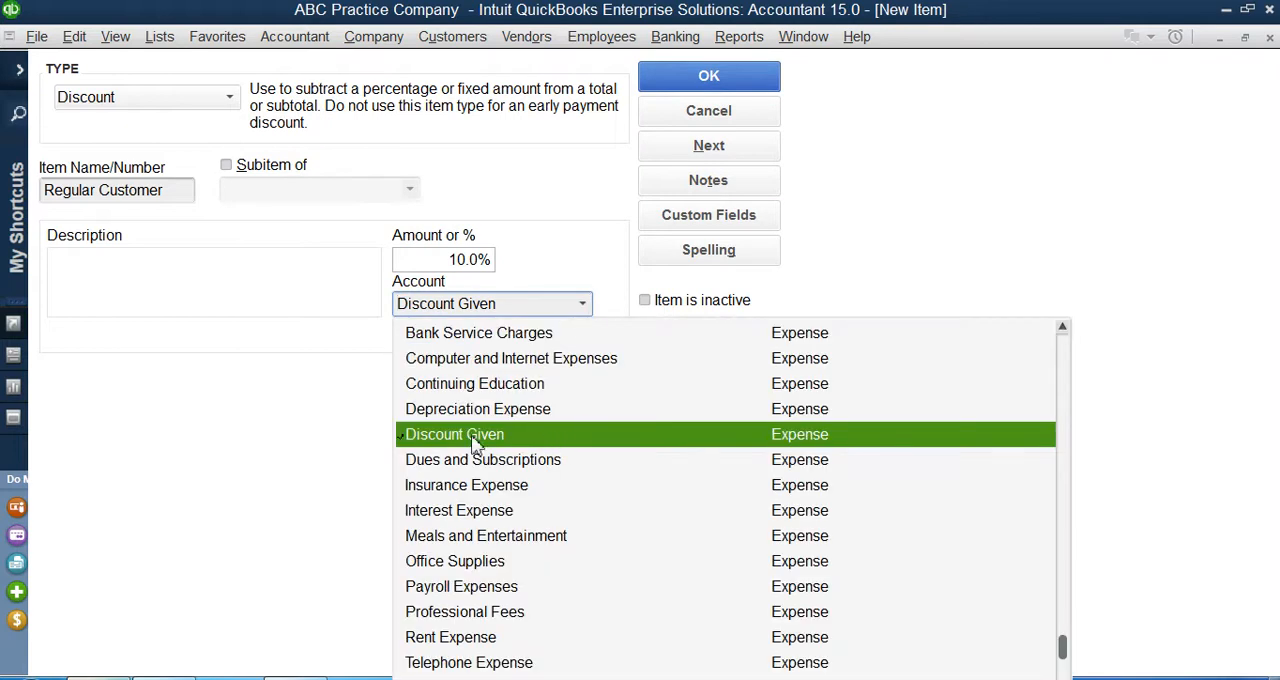
{"action": "mouse_move", "coordinate": [796, 452]}
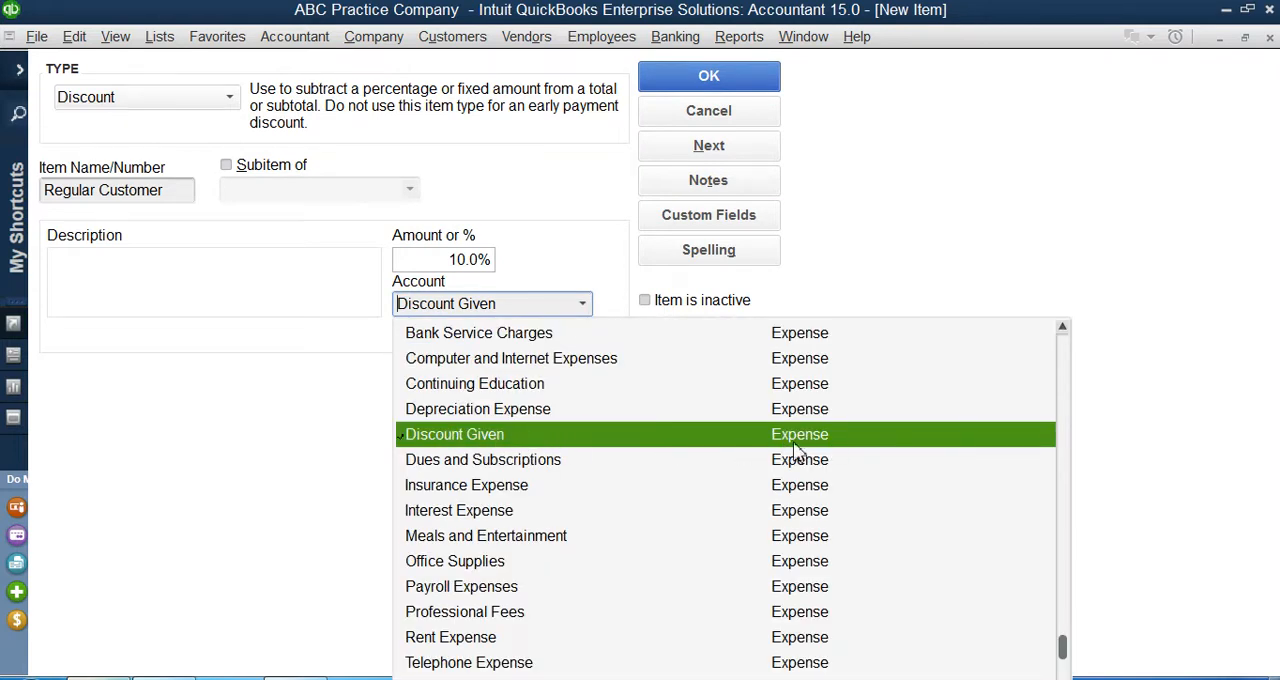
{"action": "left_click", "coordinate": [454, 434]}
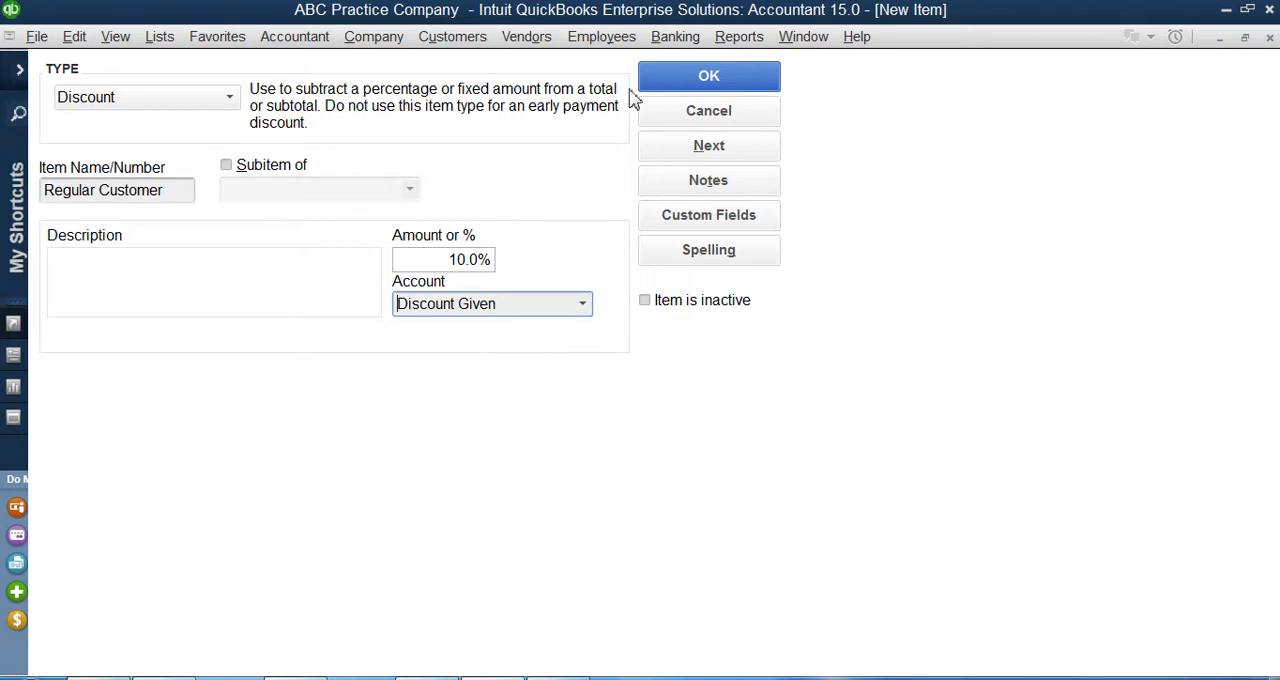
{"action": "left_click", "coordinate": [708, 76]}
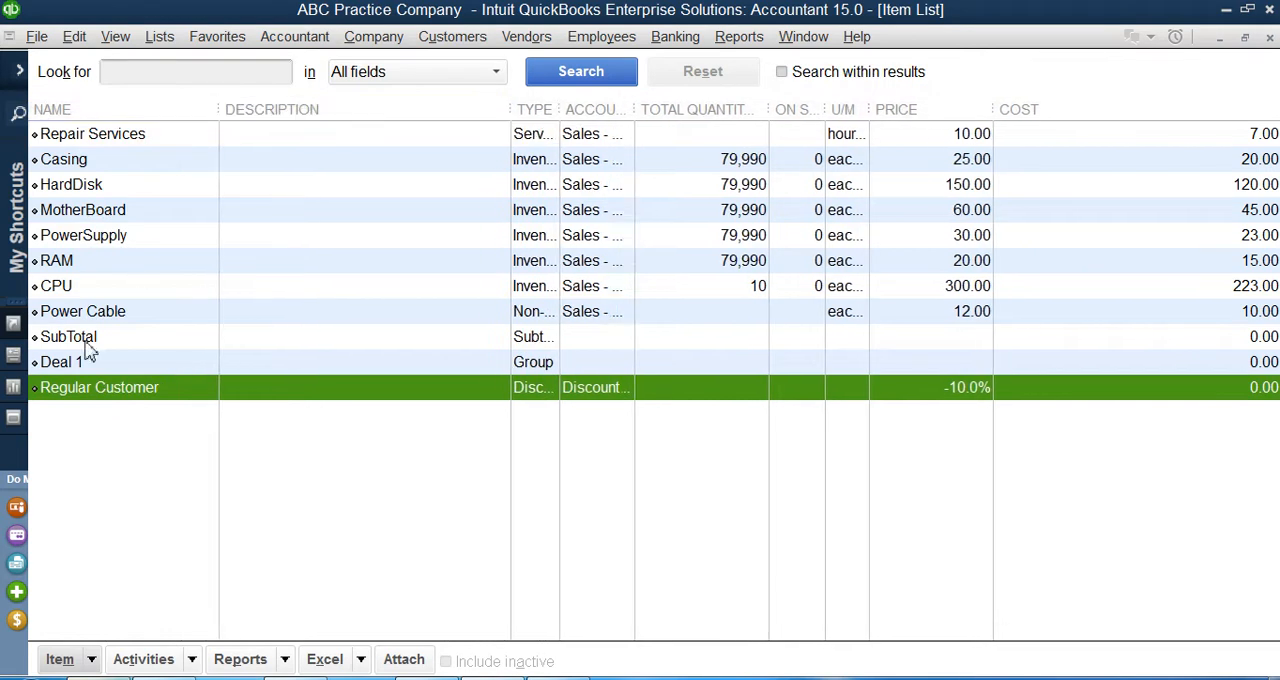
{"action": "left_click", "coordinate": [60, 362]}
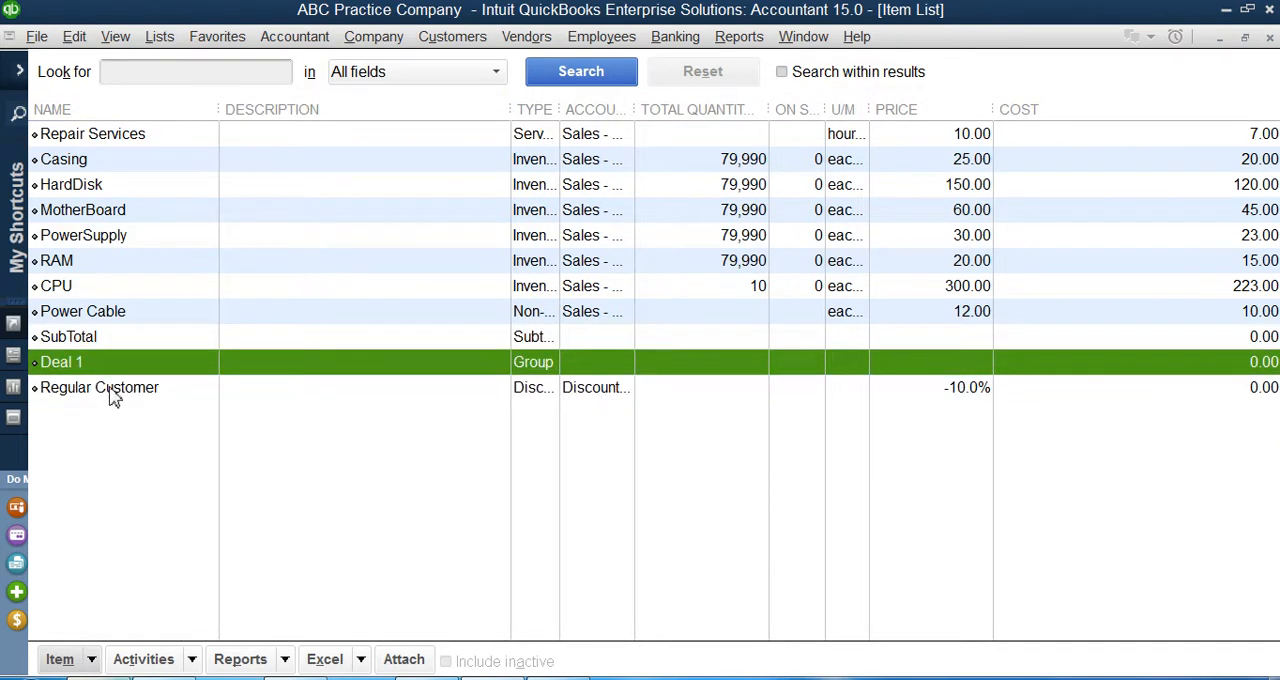
{"action": "left_click", "coordinate": [100, 388]}
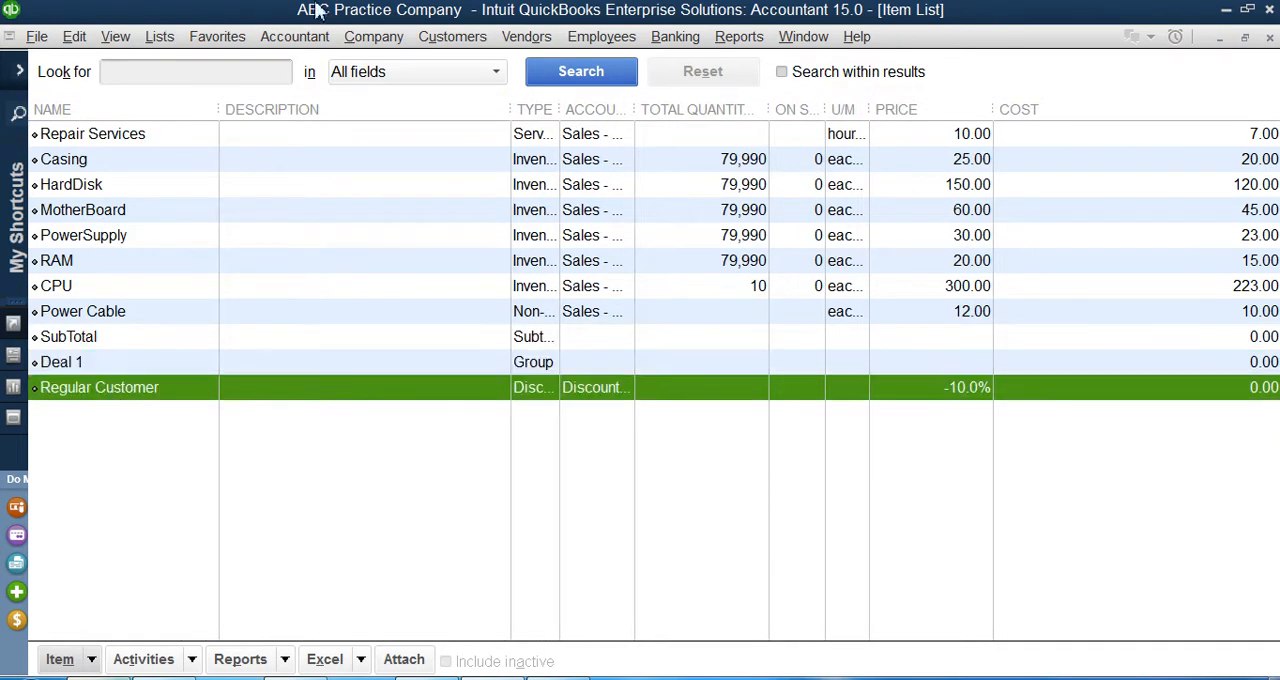
- Create an invoice with Repair Services, Casing and CPU, one each, totaling 335.00
{"action": "left_click", "coordinate": [452, 36]}
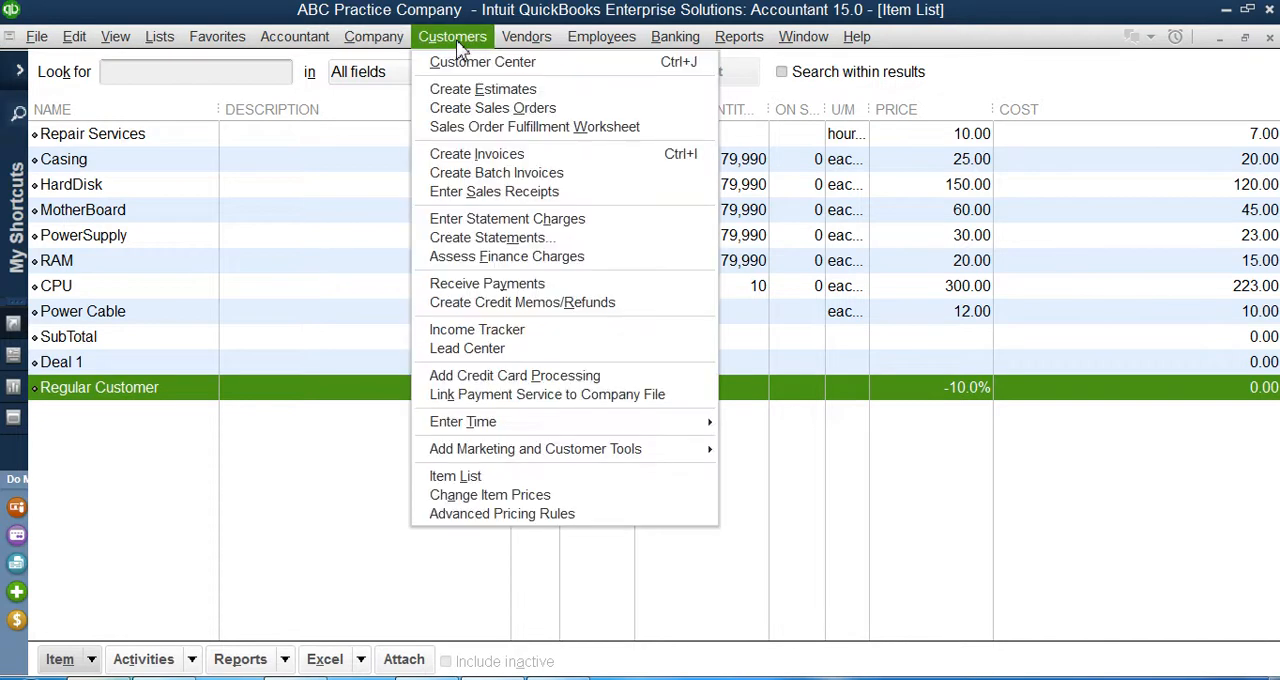
{"action": "mouse_move", "coordinate": [476, 152]}
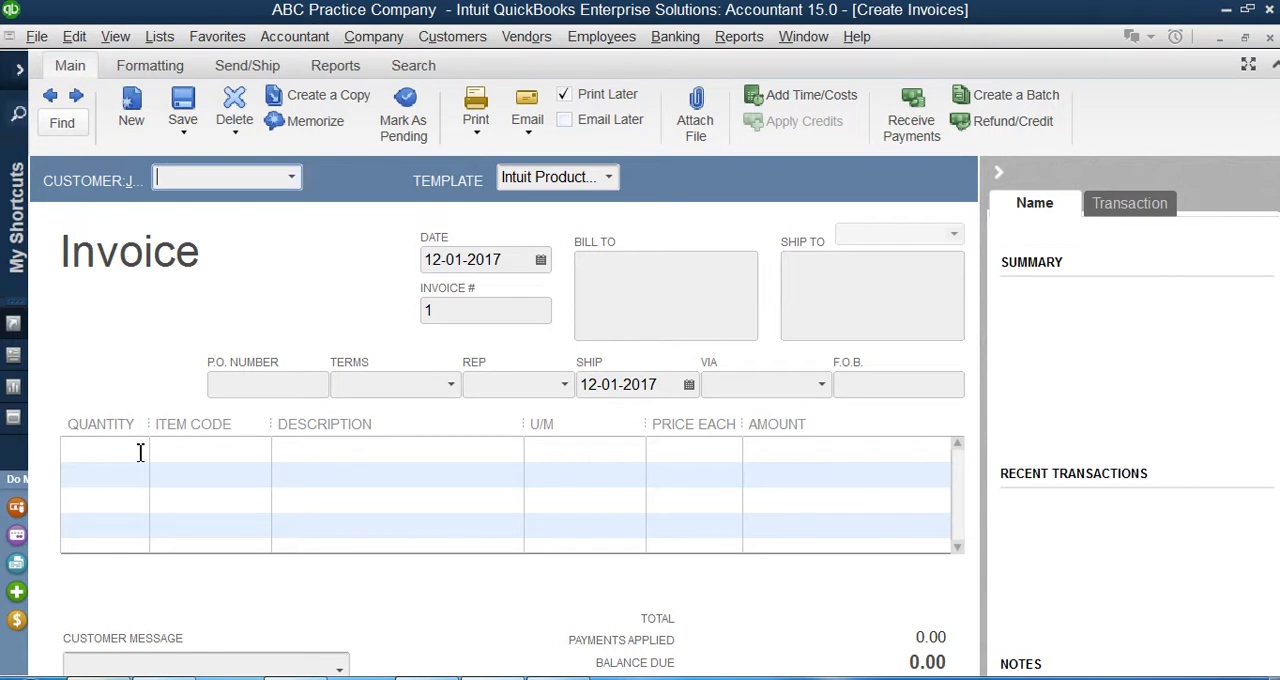
{"action": "left_click", "coordinate": [100, 448]}
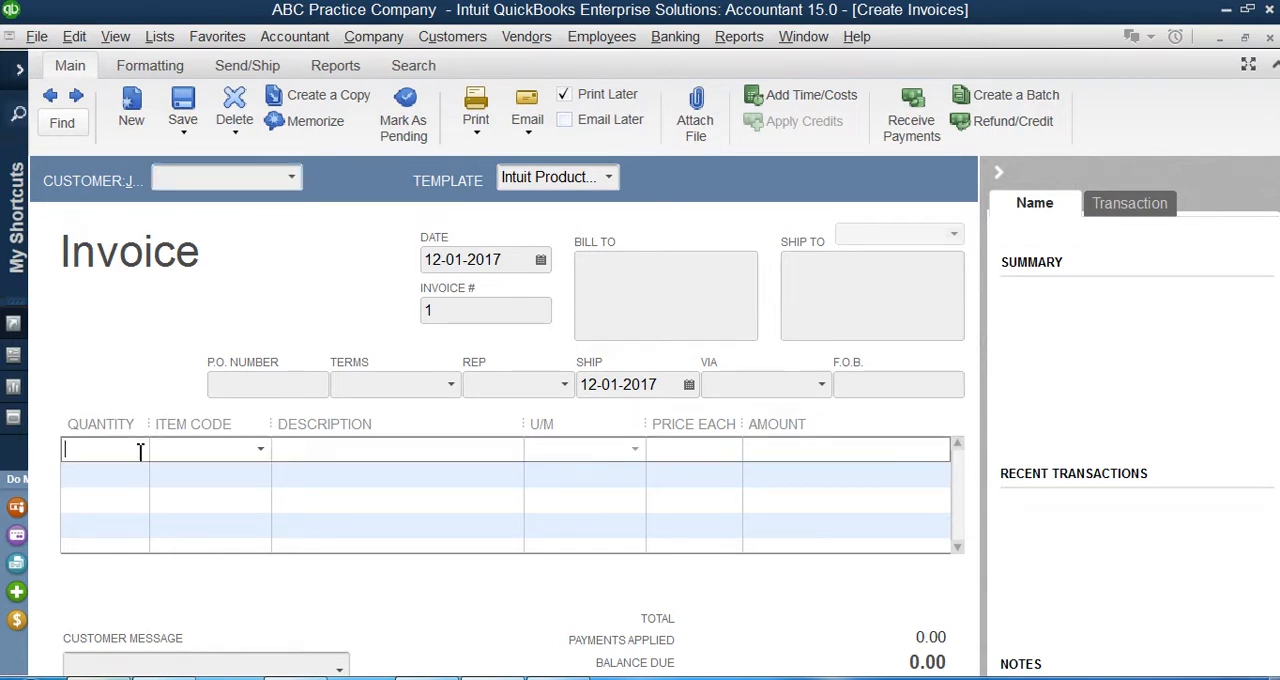
{"action": "mouse_move", "coordinate": [210, 458]}
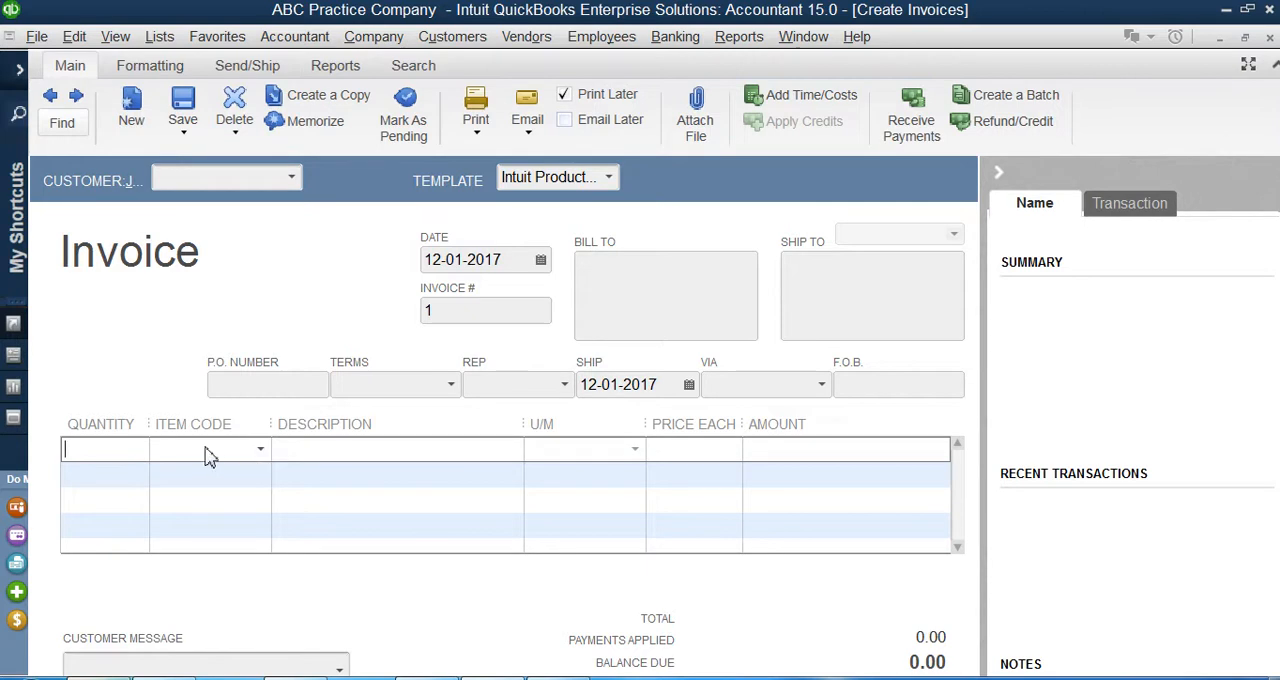
{"action": "left_click", "coordinate": [260, 448]}
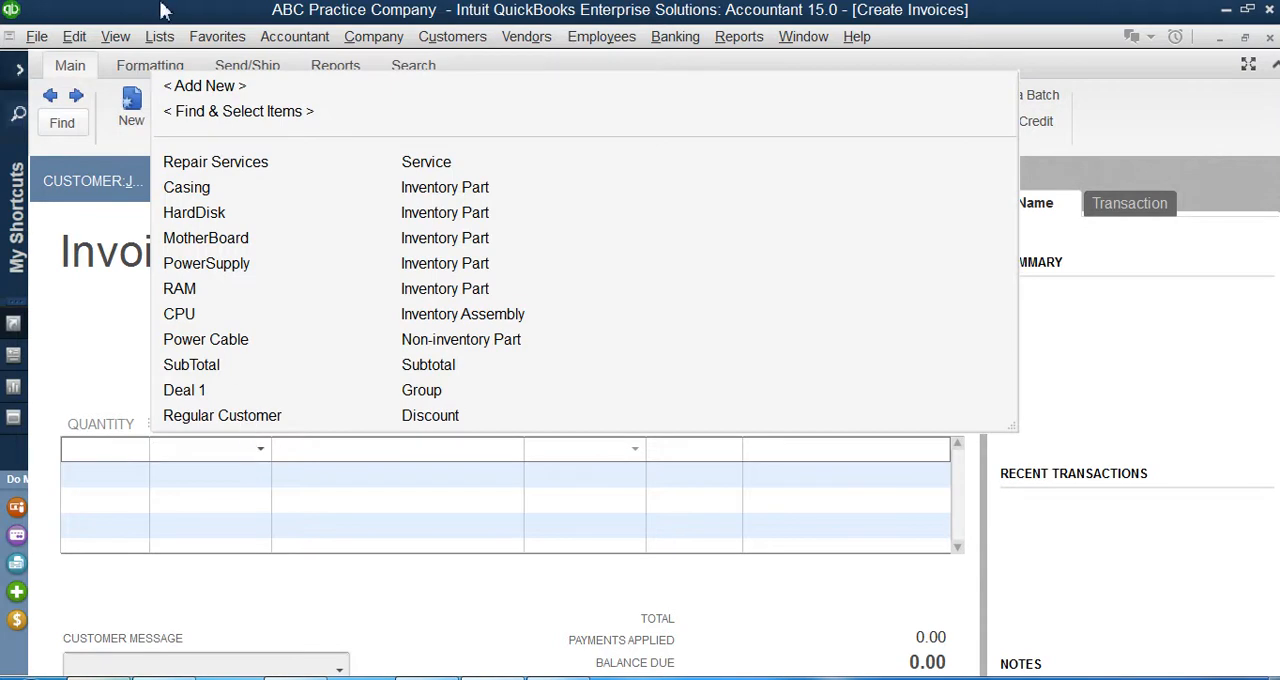
{"action": "left_click", "coordinate": [216, 160]}
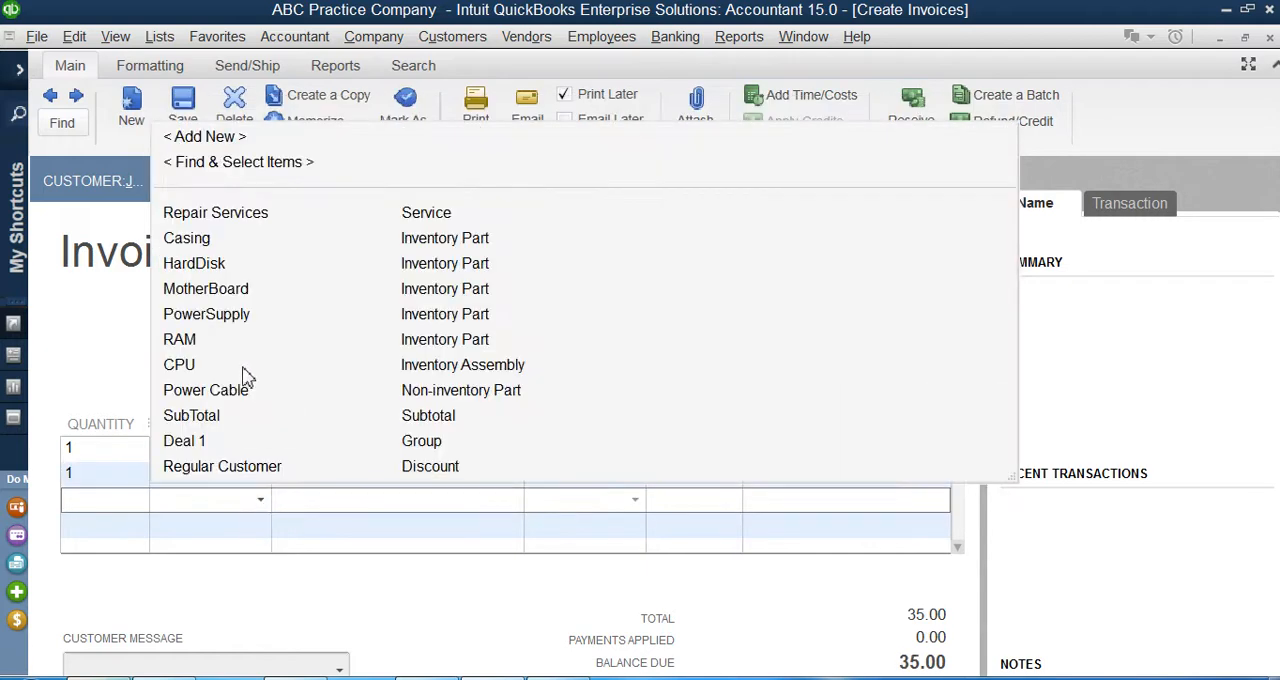
{"action": "left_click", "coordinate": [180, 364]}
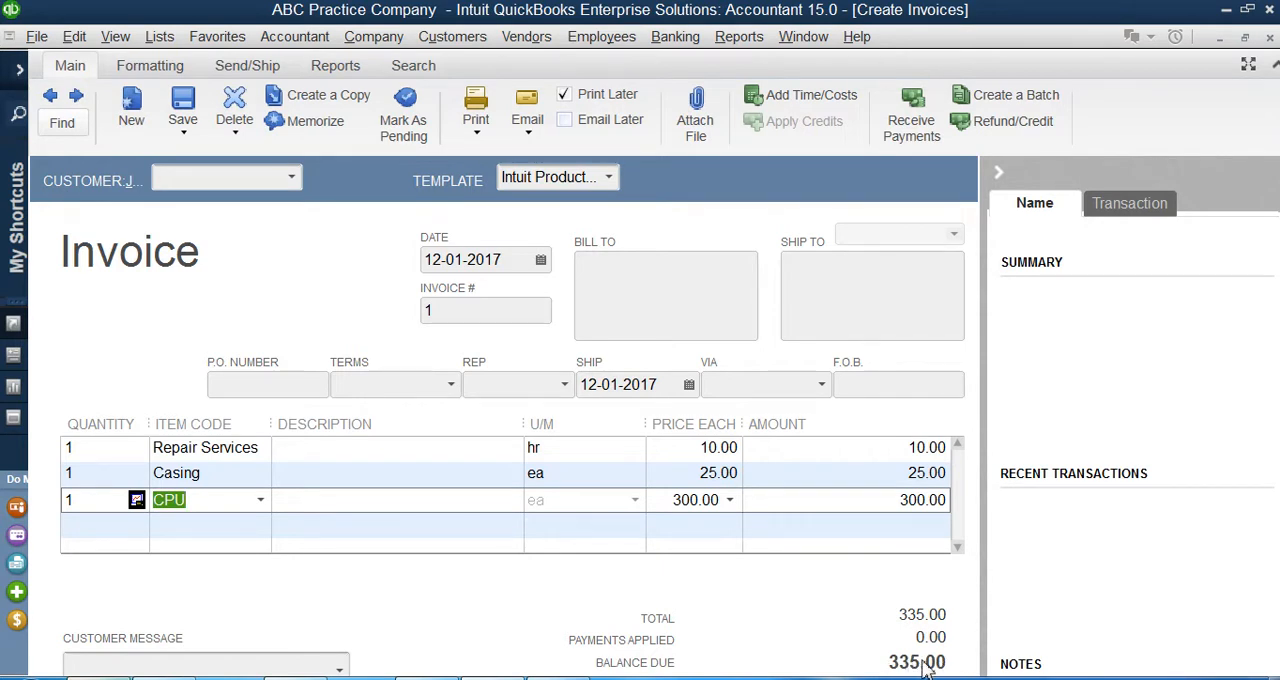
{"action": "mouse_move", "coordinate": [896, 648]}
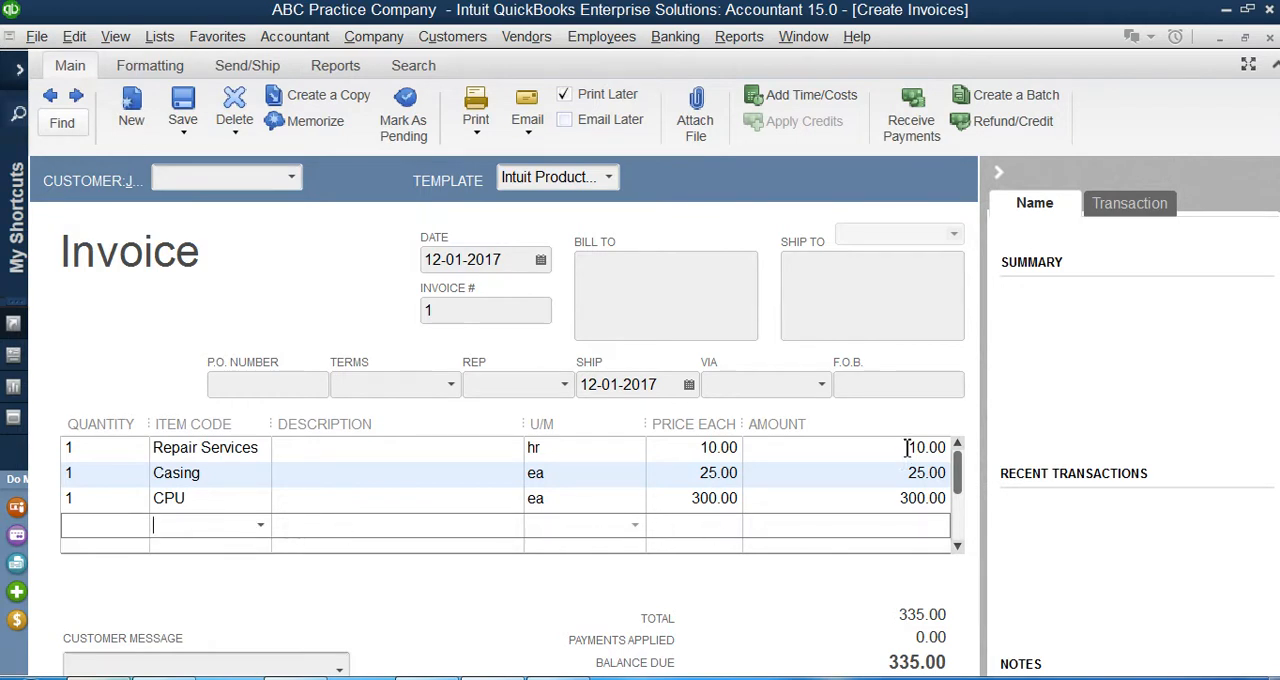
{"action": "mouse_move", "coordinate": [910, 528]}
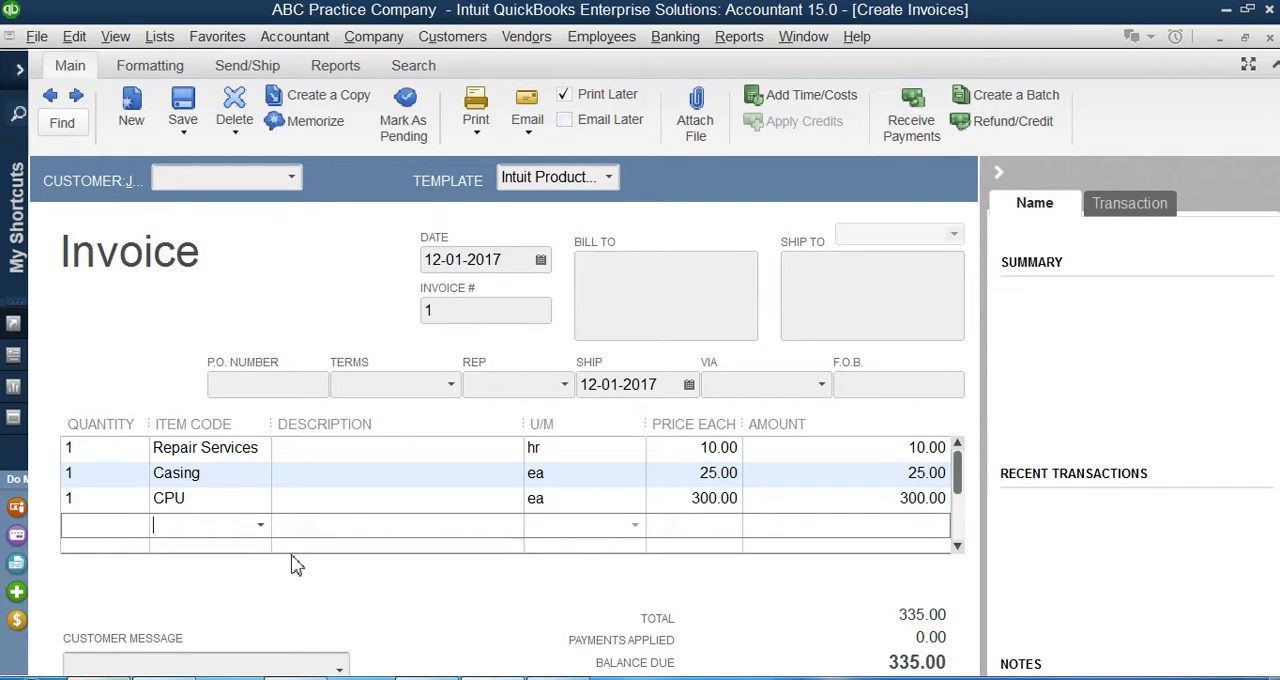
{"action": "mouse_move", "coordinate": [264, 532]}
{"action": "type", "text": "SubTotal"}
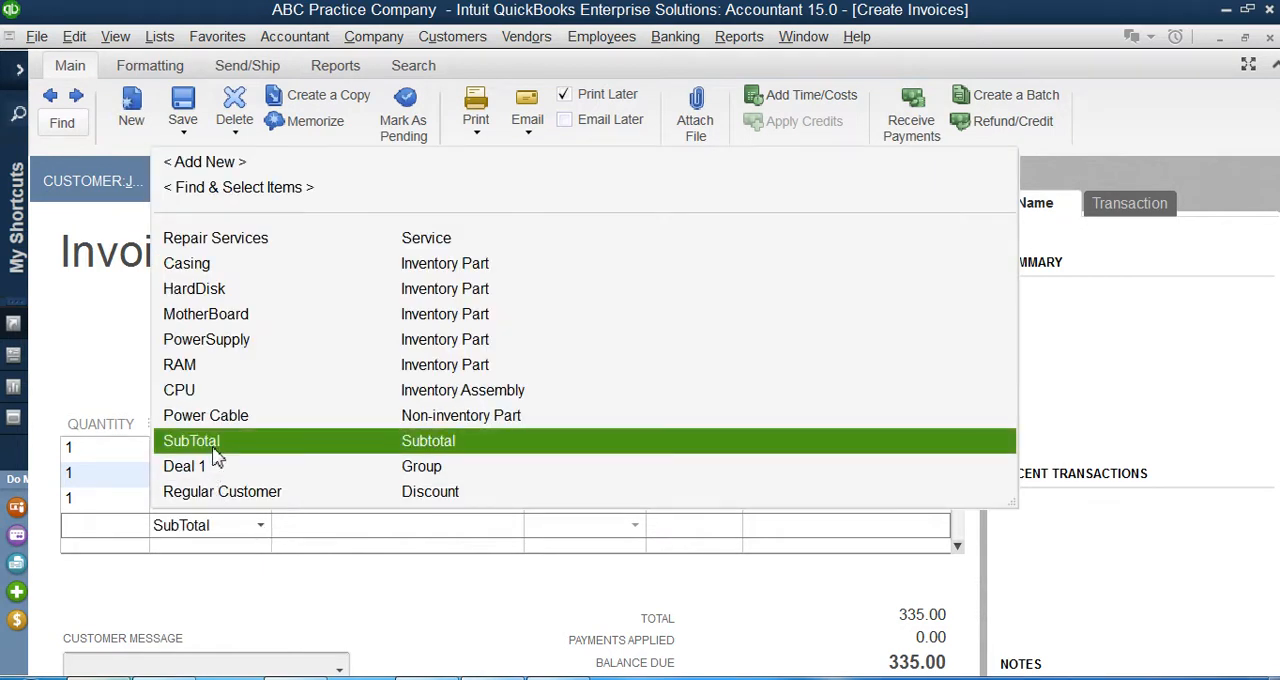
- Add a SubTotal line of 335.00 and the Regular Customer -10% discount for a 301.50 total
{"action": "left_click", "coordinate": [192, 440]}
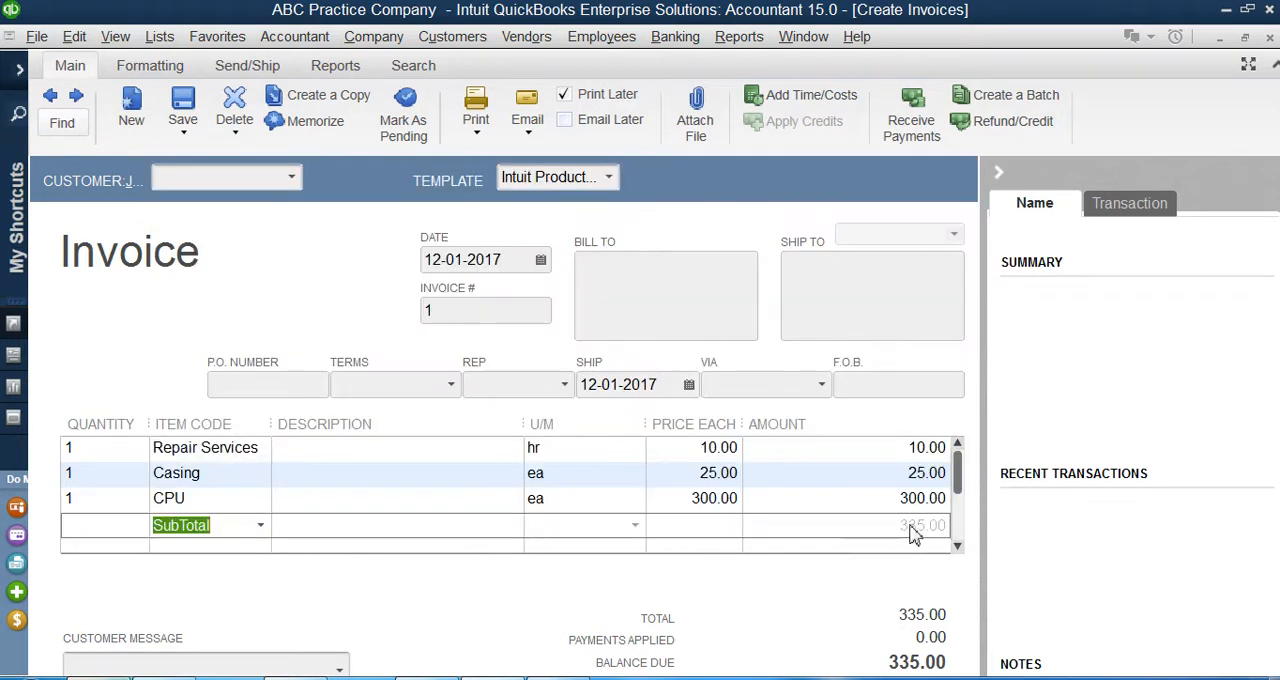
{"action": "mouse_move", "coordinate": [918, 528]}
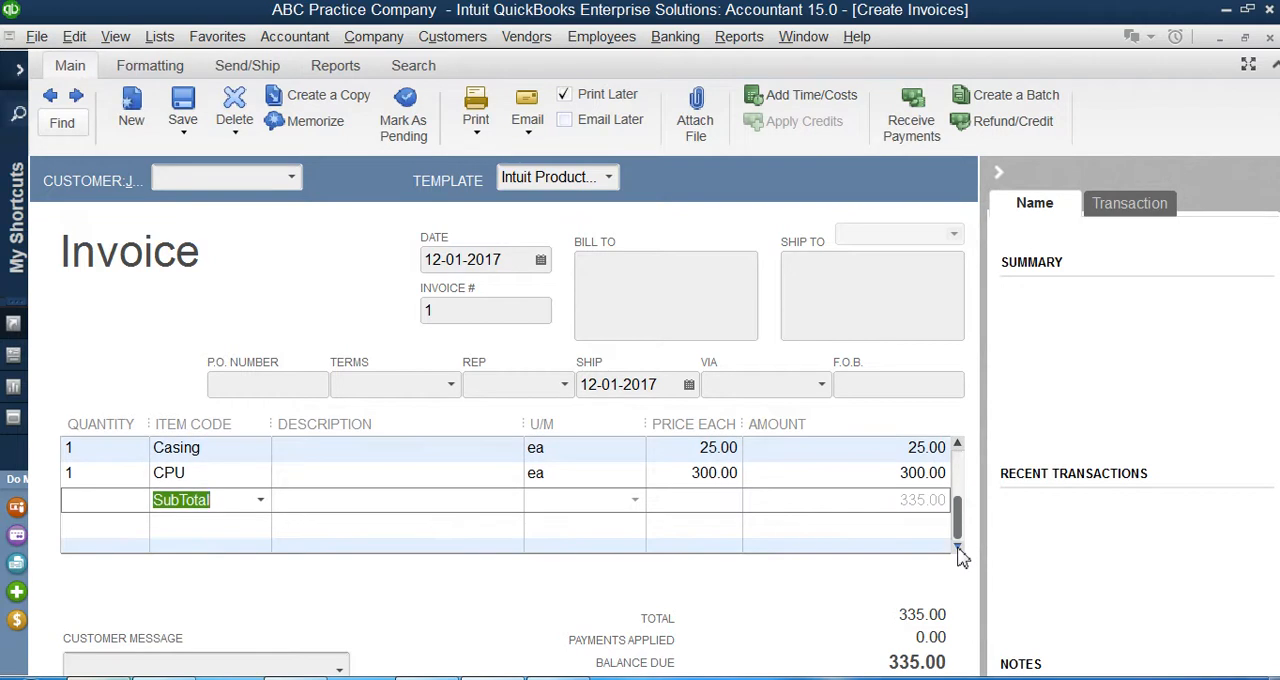
{"action": "mouse_move", "coordinate": [856, 498]}
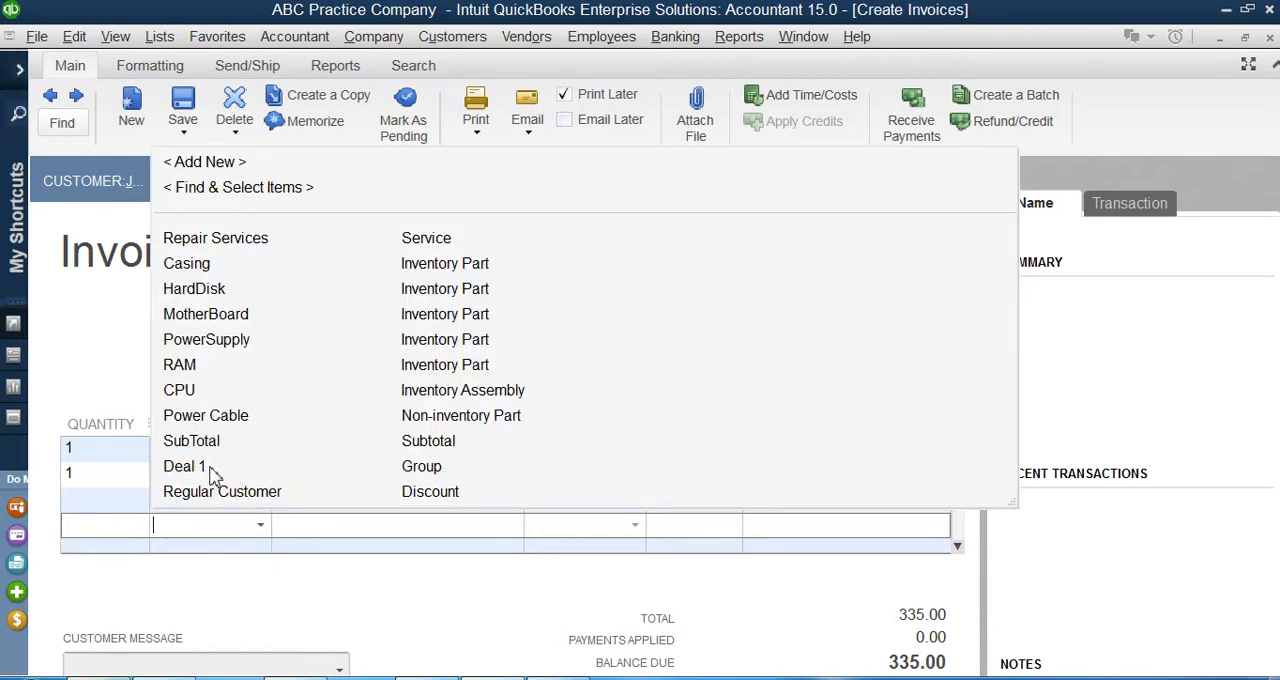
{"action": "left_click", "coordinate": [222, 492]}
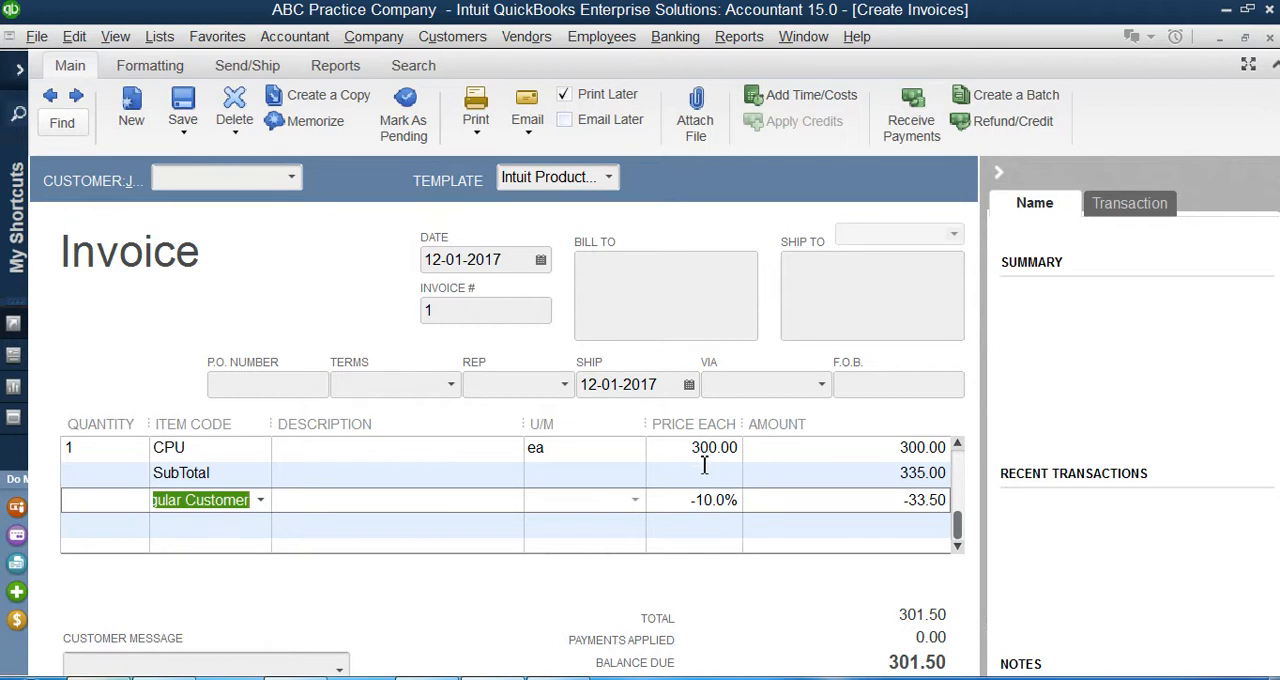
{"action": "mouse_move", "coordinate": [706, 502]}
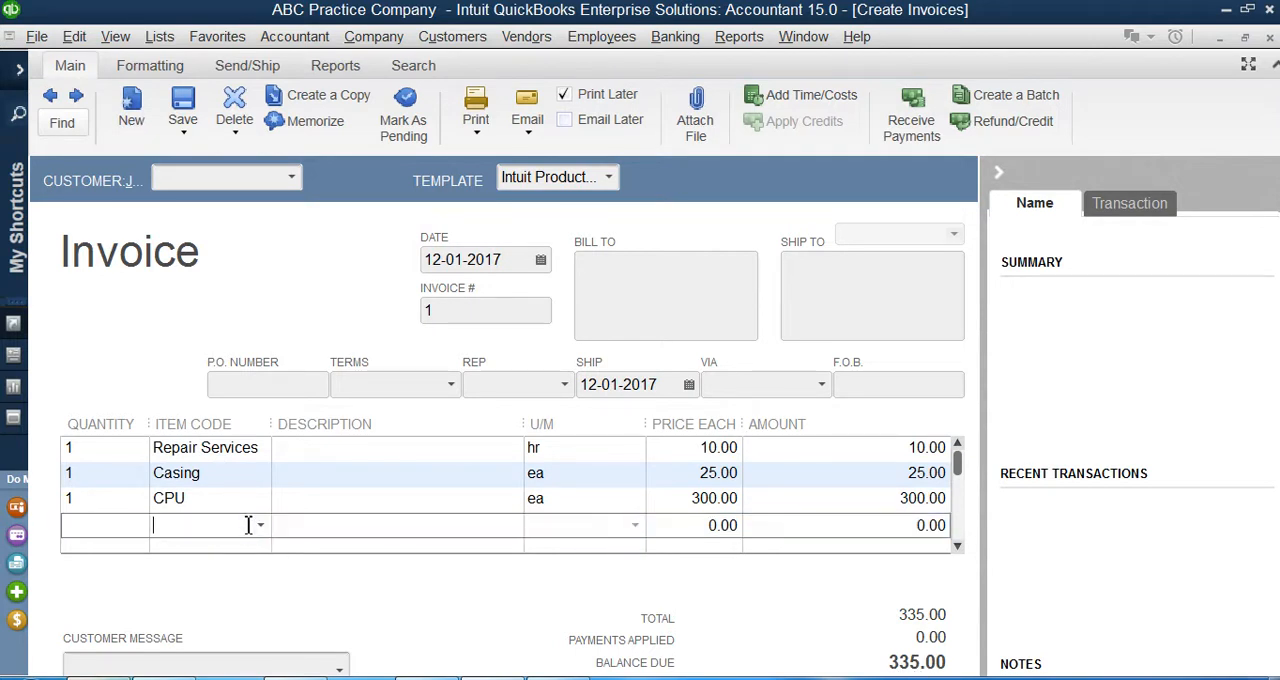
{"action": "mouse_move", "coordinate": [262, 532]}
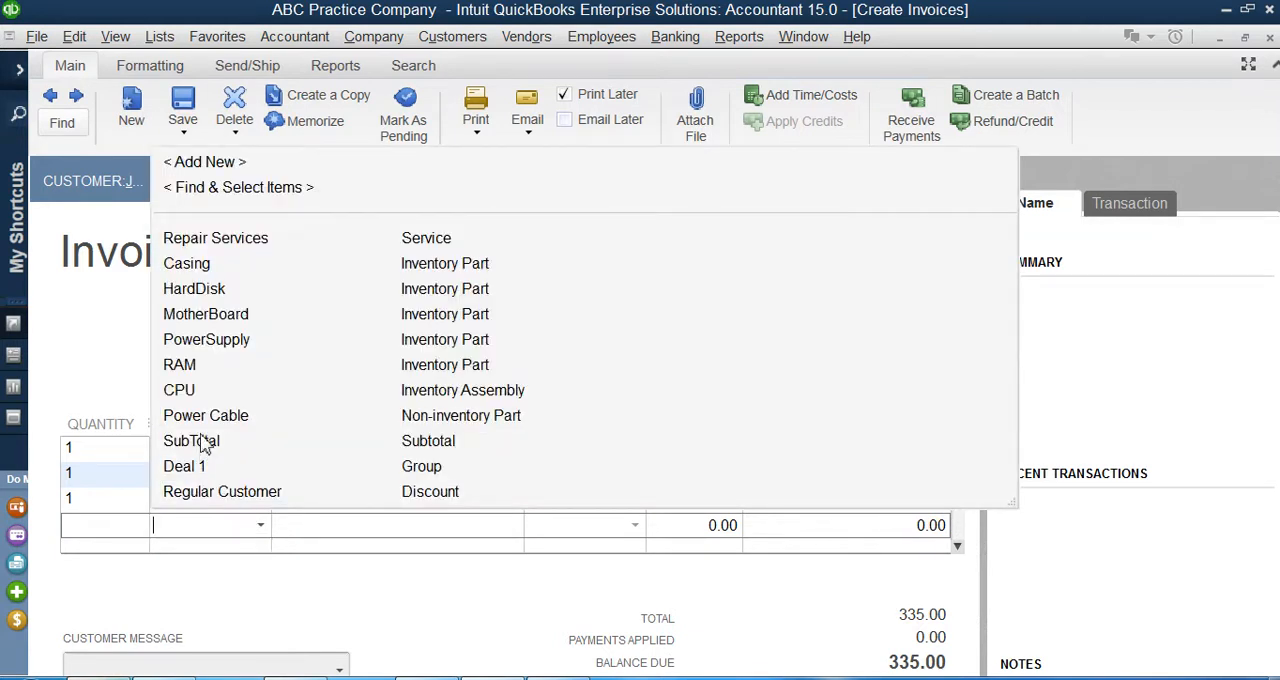
- Apply Regular Customer without a subtotal so only 30.00 comes off the CPU line, total 305.00
{"action": "left_click", "coordinate": [222, 492]}
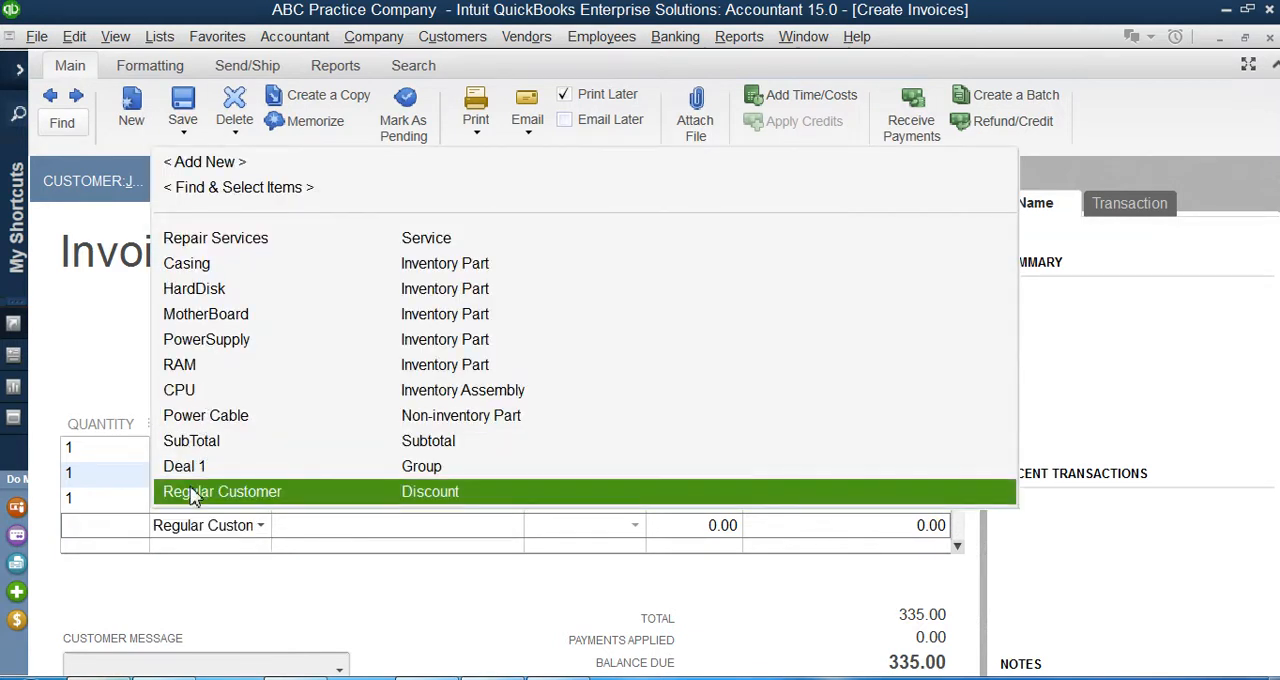
{"action": "left_click", "coordinate": [222, 492]}
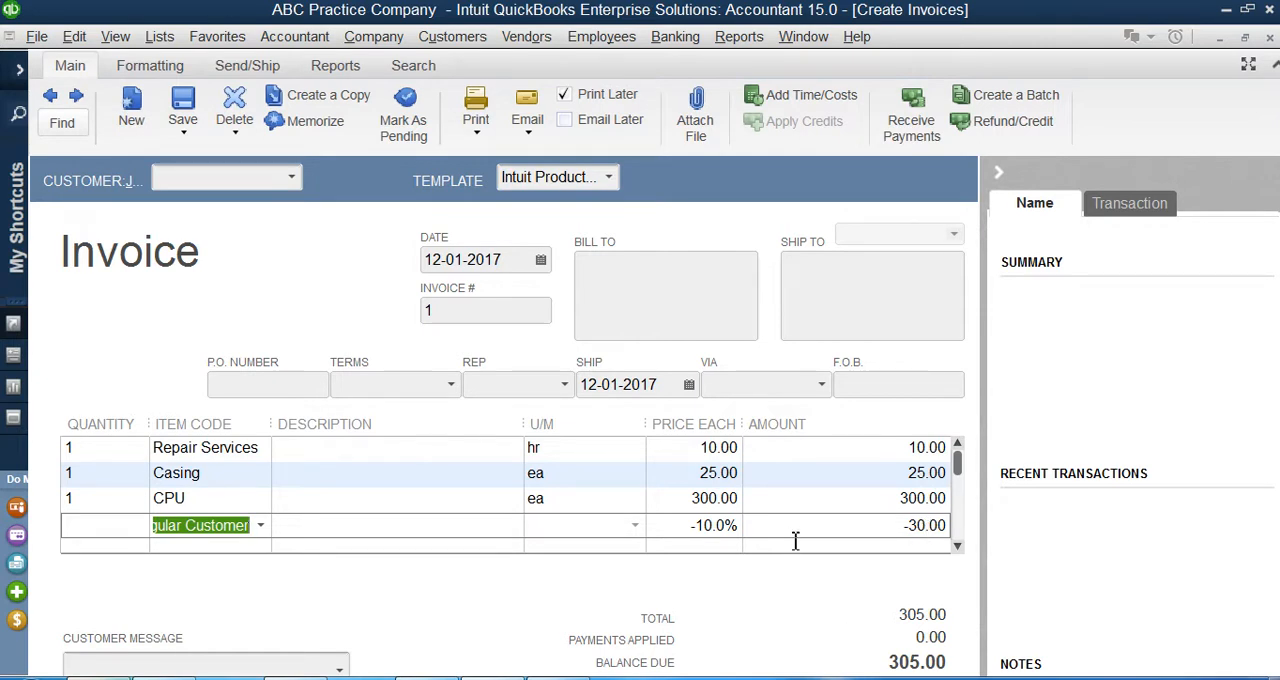
{"action": "mouse_move", "coordinate": [448, 532]}
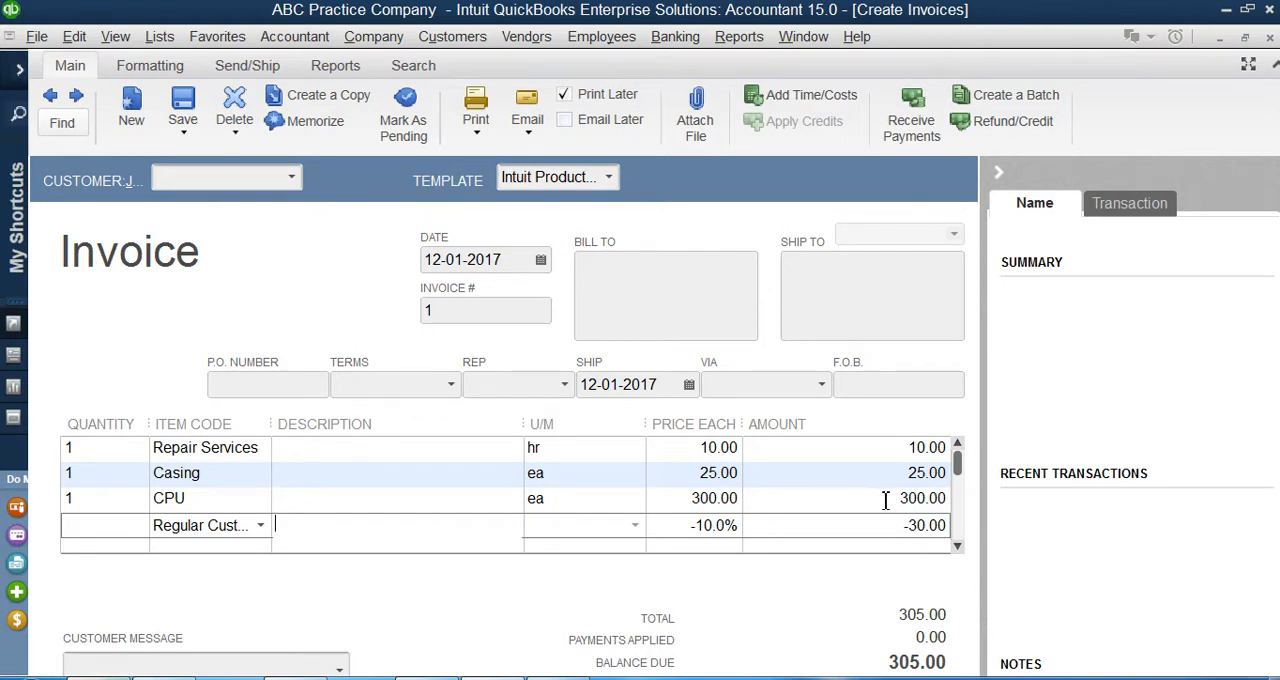
{"action": "left_click", "coordinate": [920, 498]}
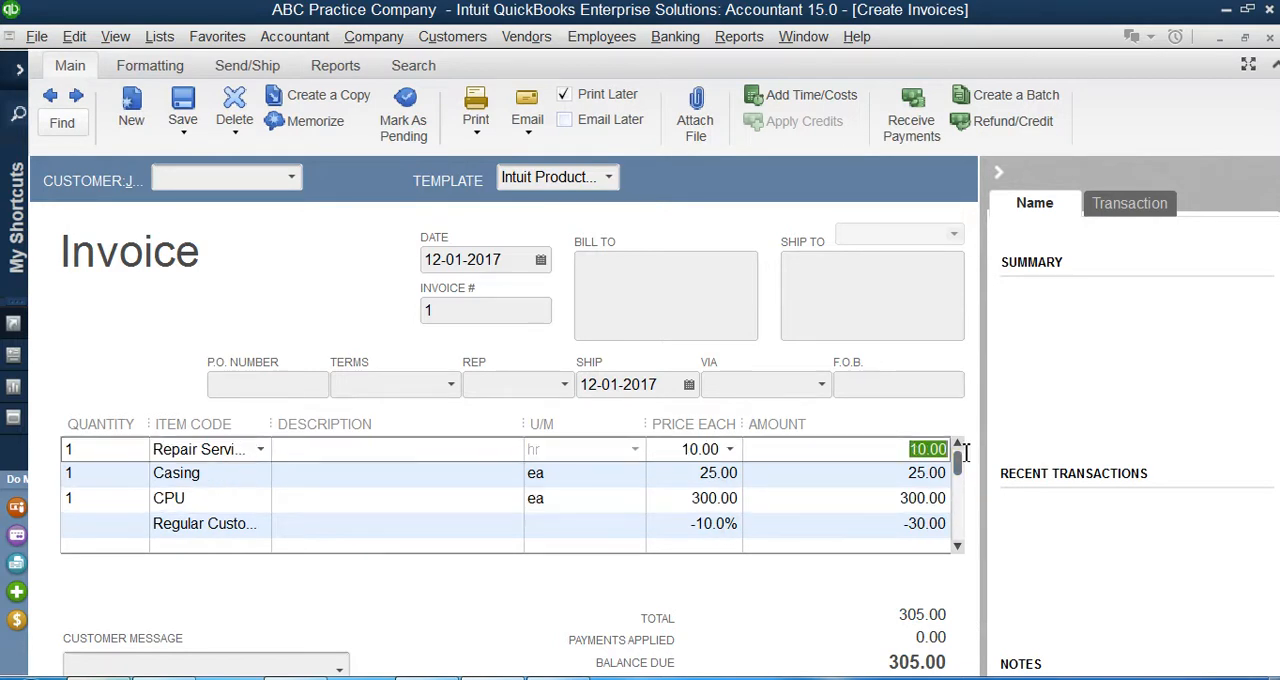
{"action": "left_click", "coordinate": [926, 472]}
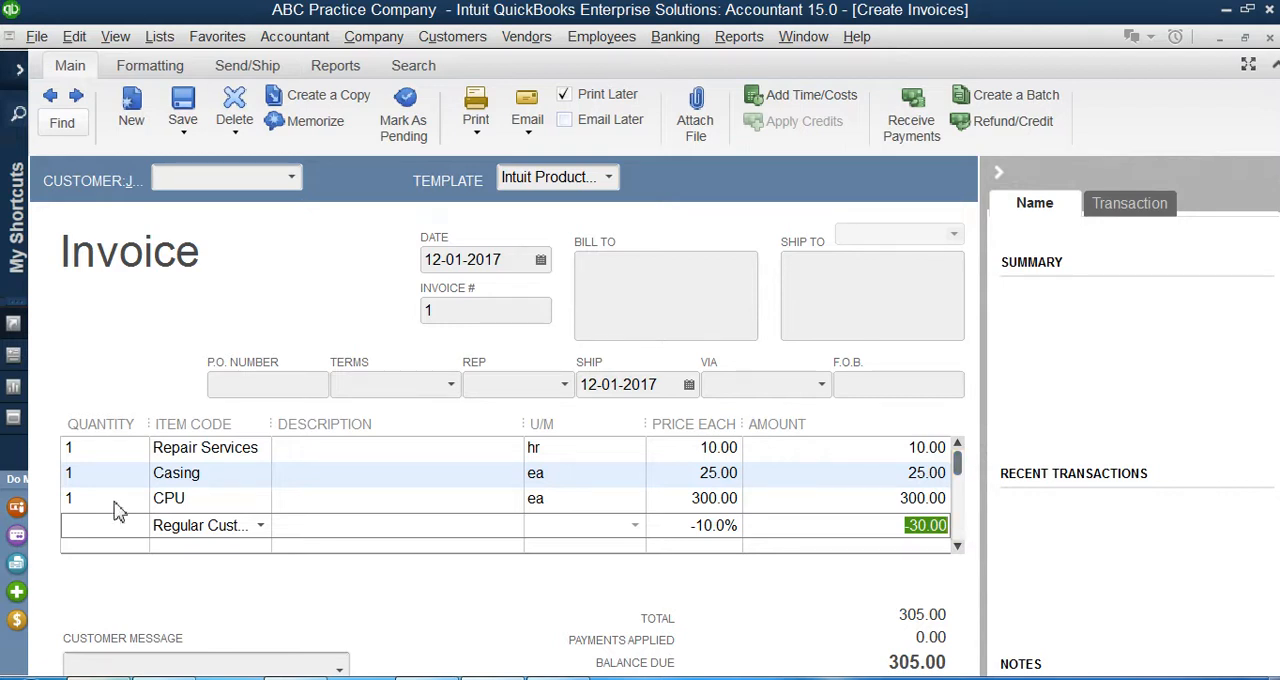
{"action": "left_click", "coordinate": [260, 448]}
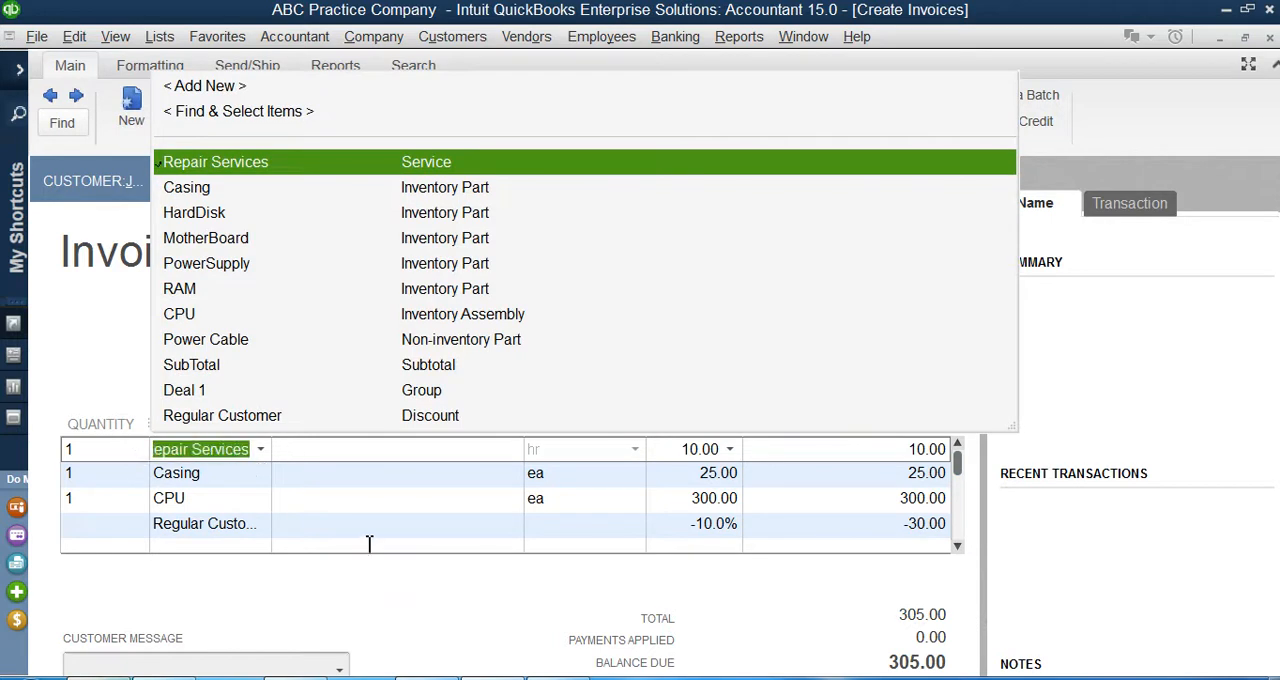
{"action": "mouse_move", "coordinate": [374, 520]}
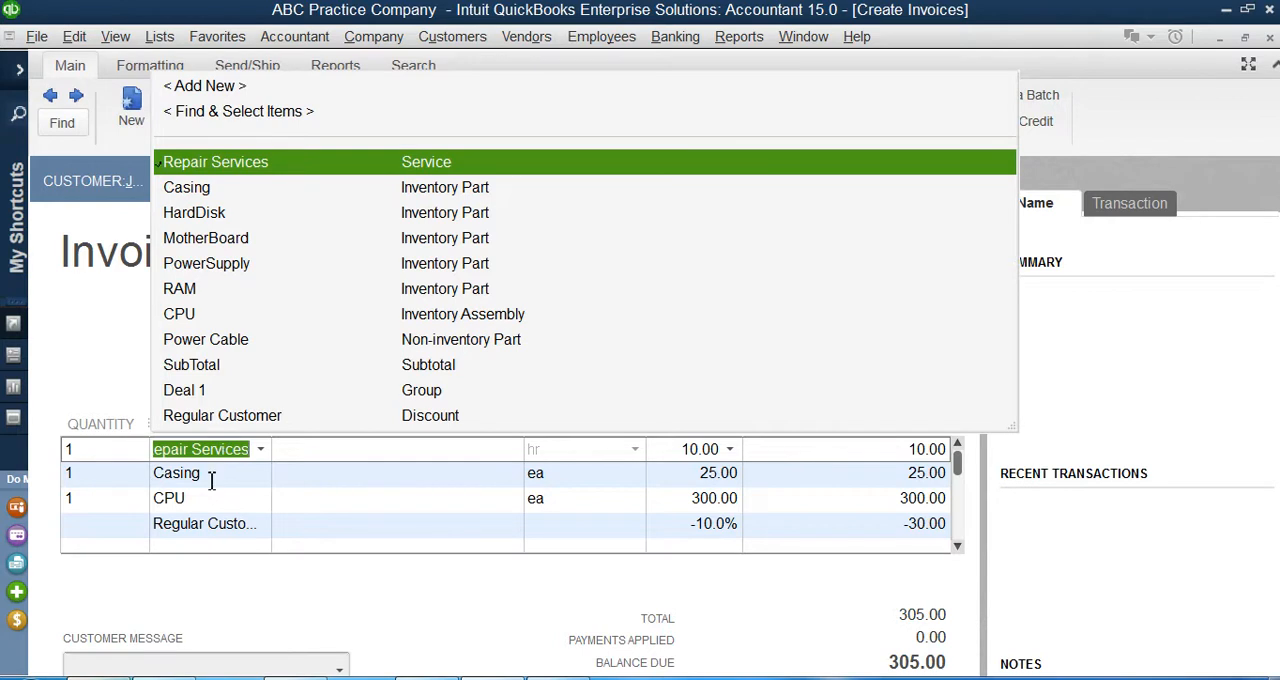
{"action": "left_click", "coordinate": [200, 524]}
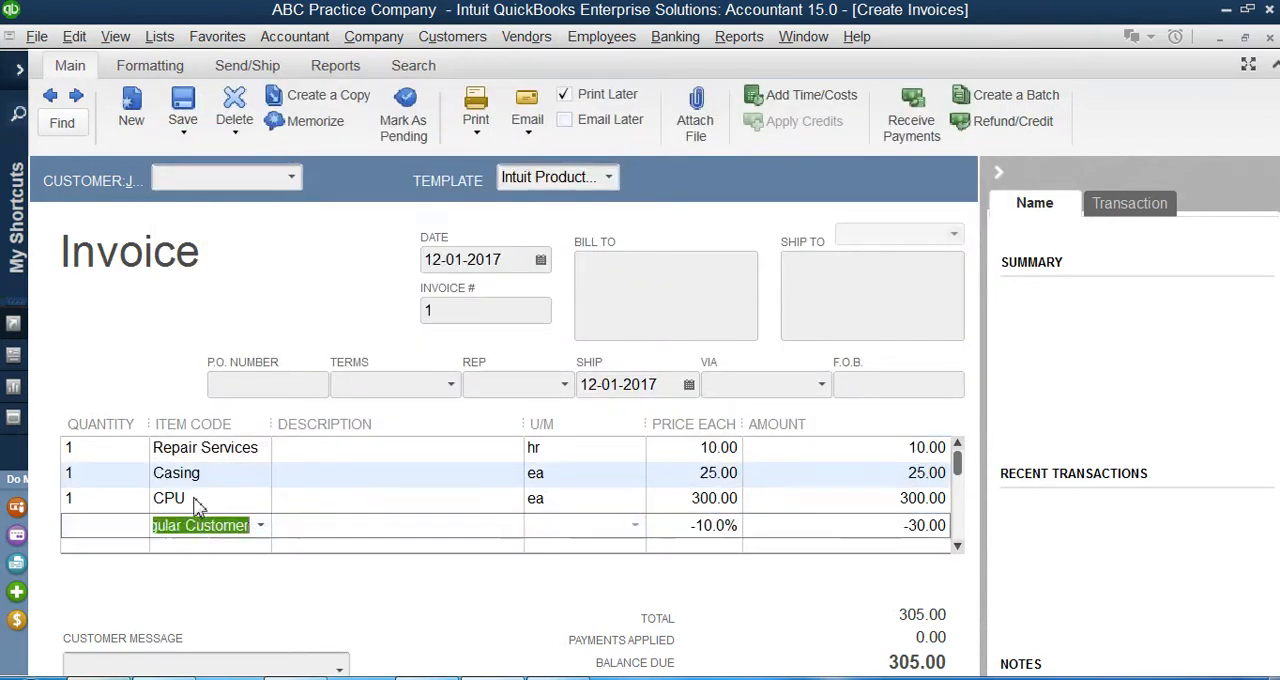
{"action": "mouse_move", "coordinate": [204, 524]}
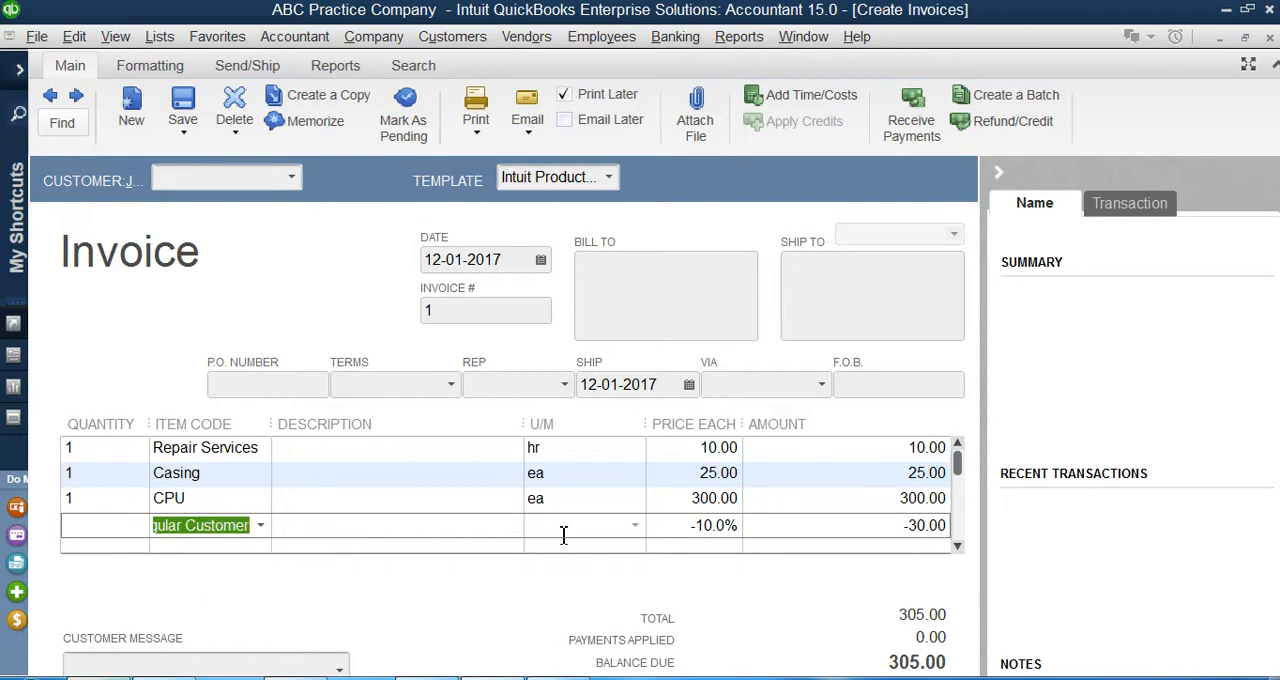
{"action": "mouse_move", "coordinate": [868, 234]}
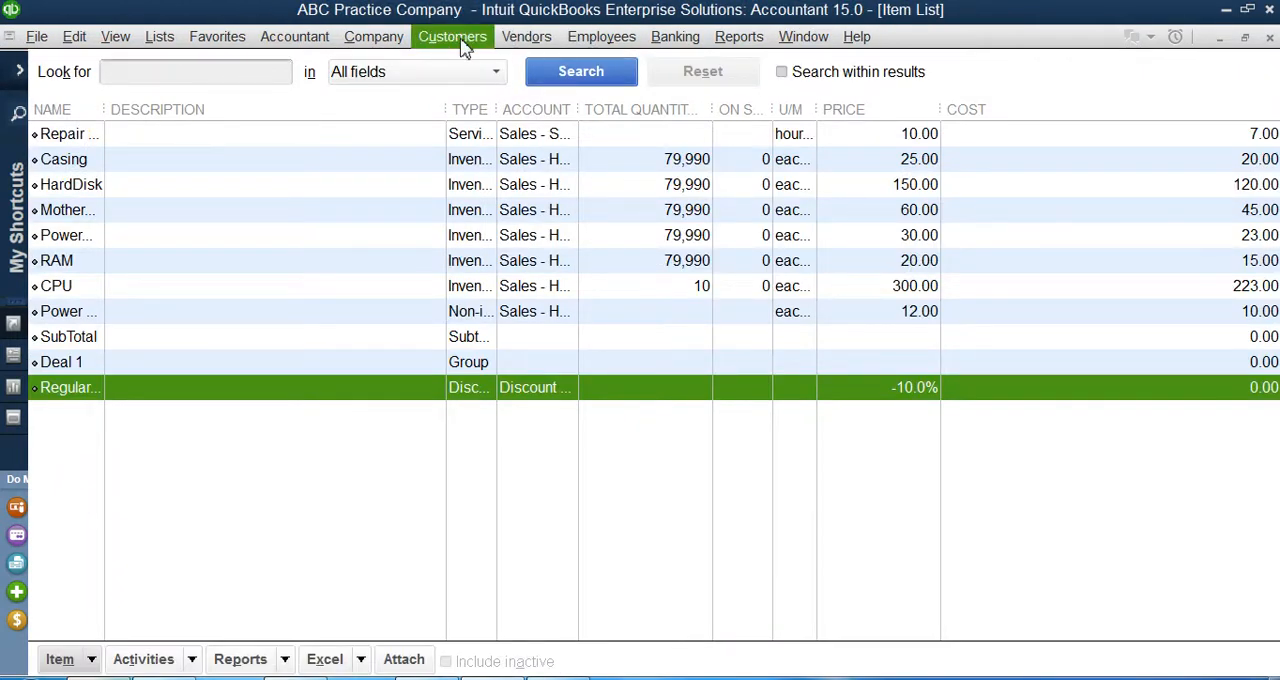
- Start a new blank invoice from the Customers menu's Create Invoices command
{"action": "left_click", "coordinate": [452, 36]}
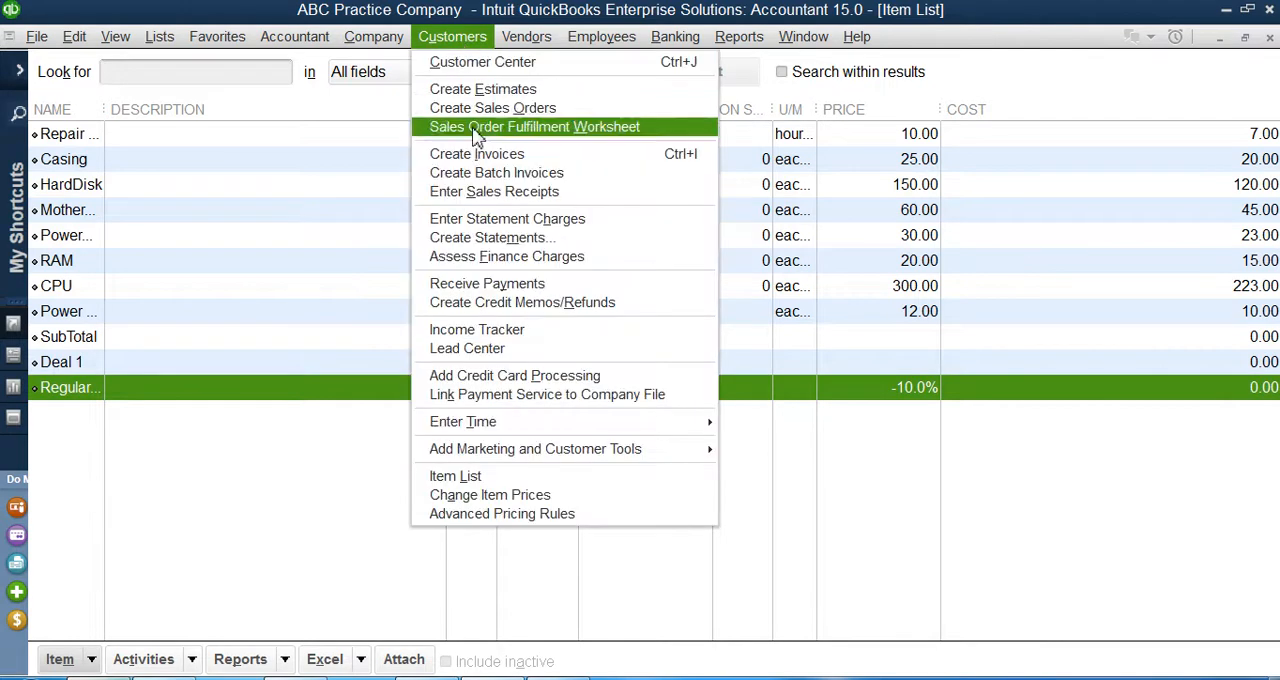
{"action": "left_click", "coordinate": [476, 152]}
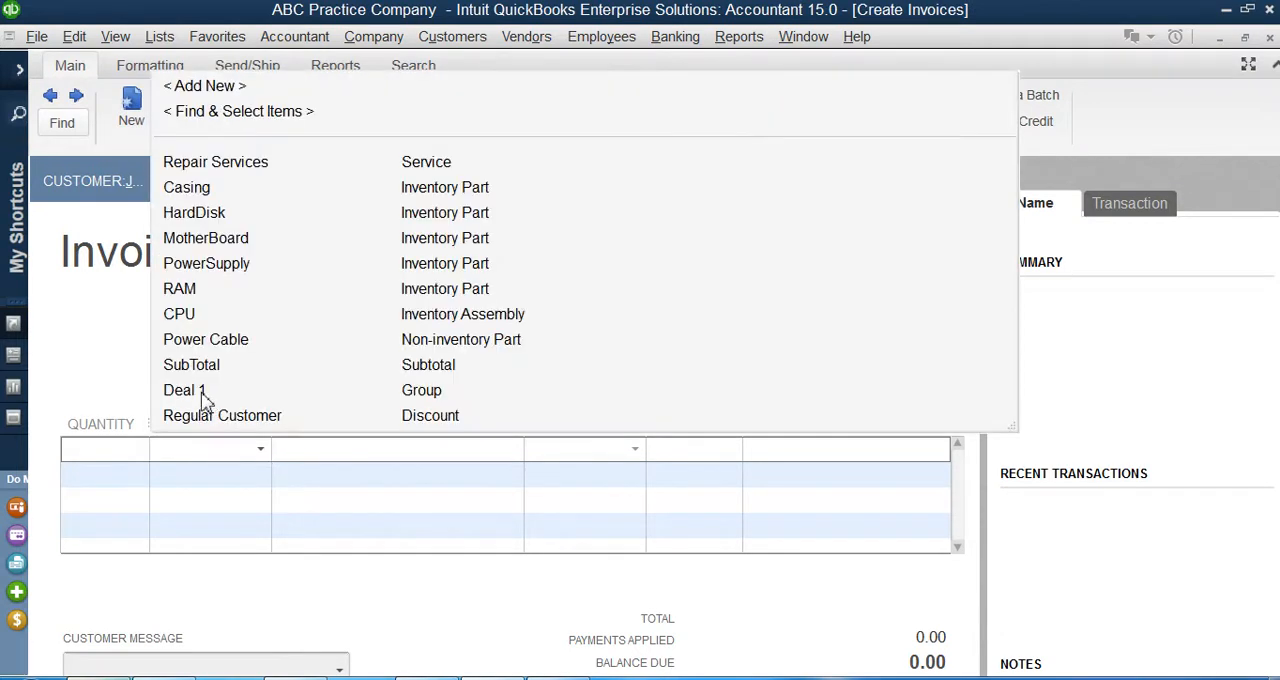
- Add the Deal 1 group item, expanding to PowerSupply, HardDisk and RAM lines totalling 400.00
{"action": "left_click", "coordinate": [184, 390]}
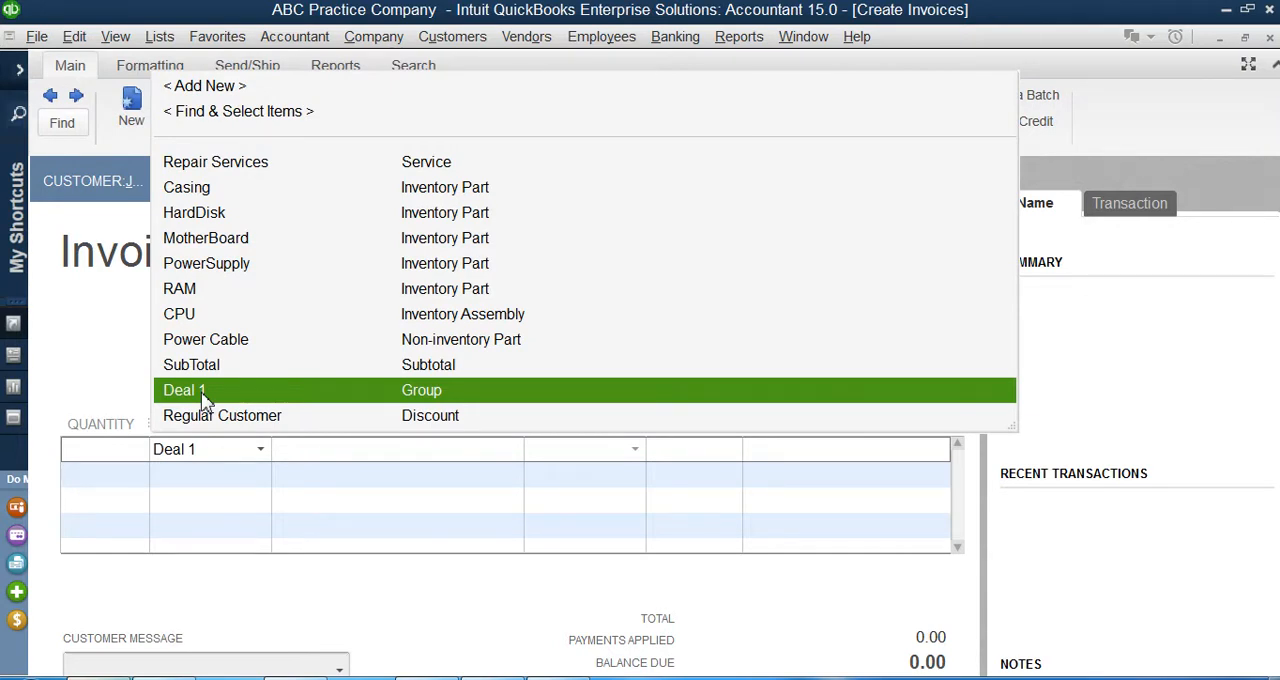
{"action": "left_click", "coordinate": [184, 390]}
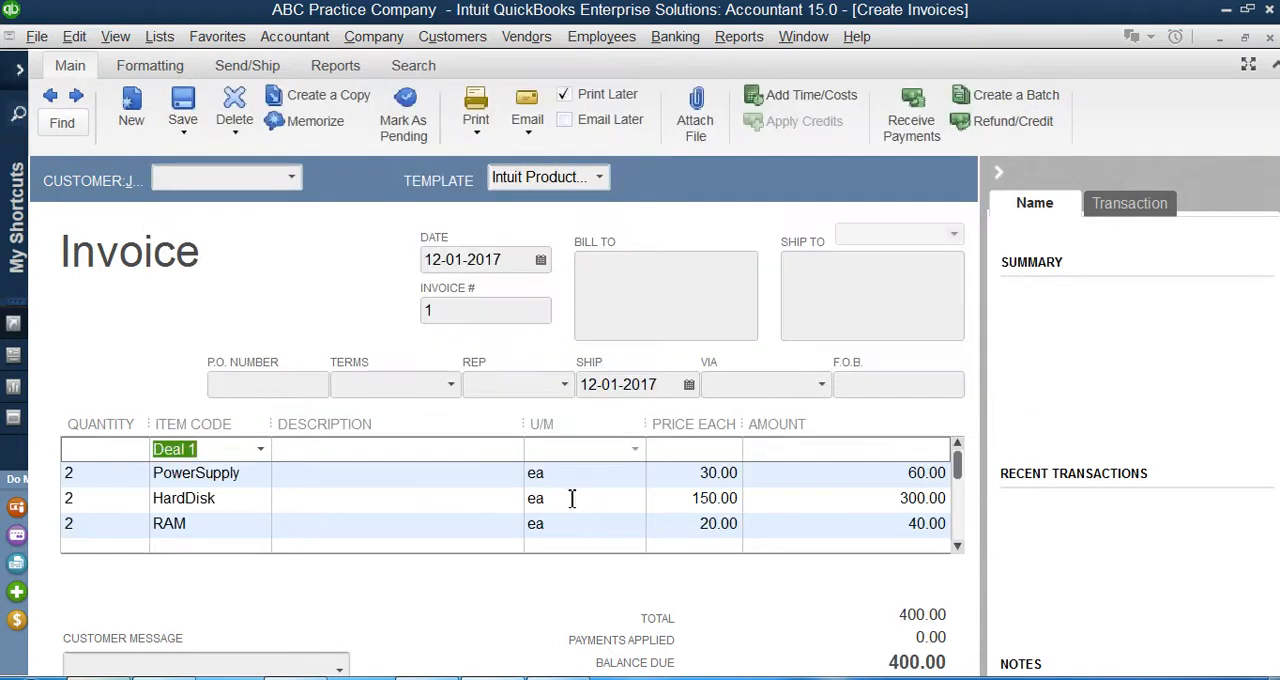
{"action": "left_click", "coordinate": [718, 472]}
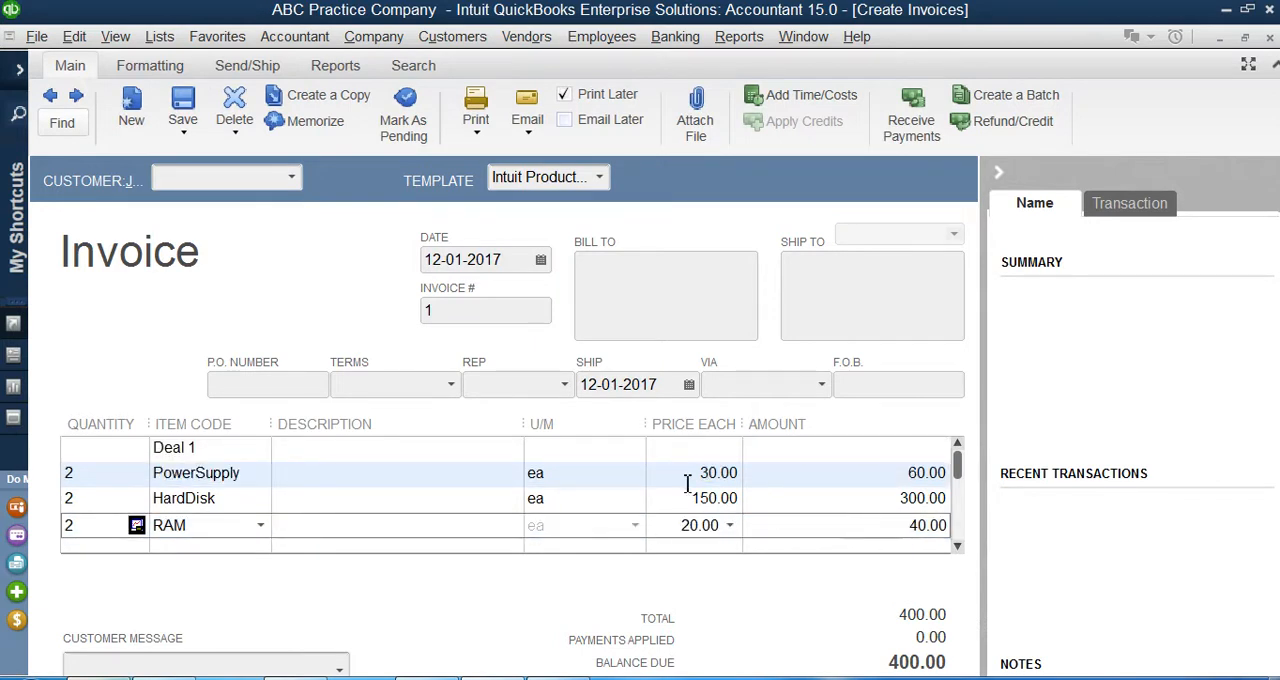
{"action": "left_click", "coordinate": [700, 472]}
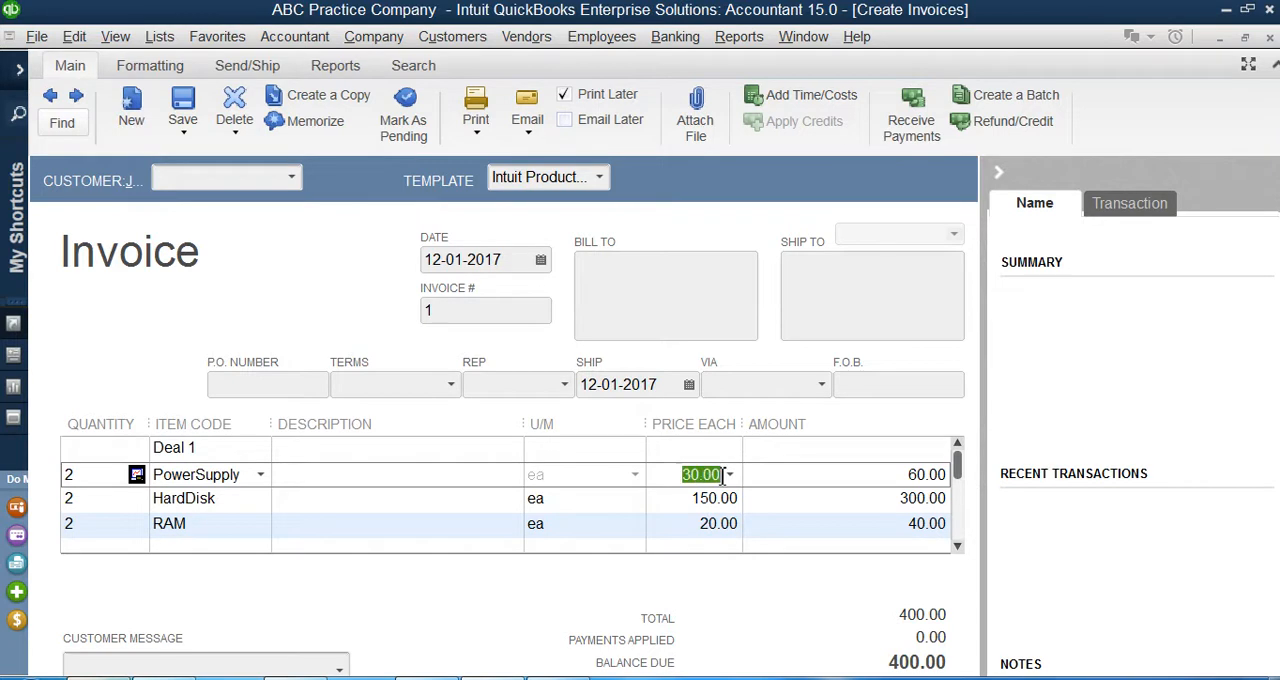
{"action": "mouse_move", "coordinate": [716, 500]}
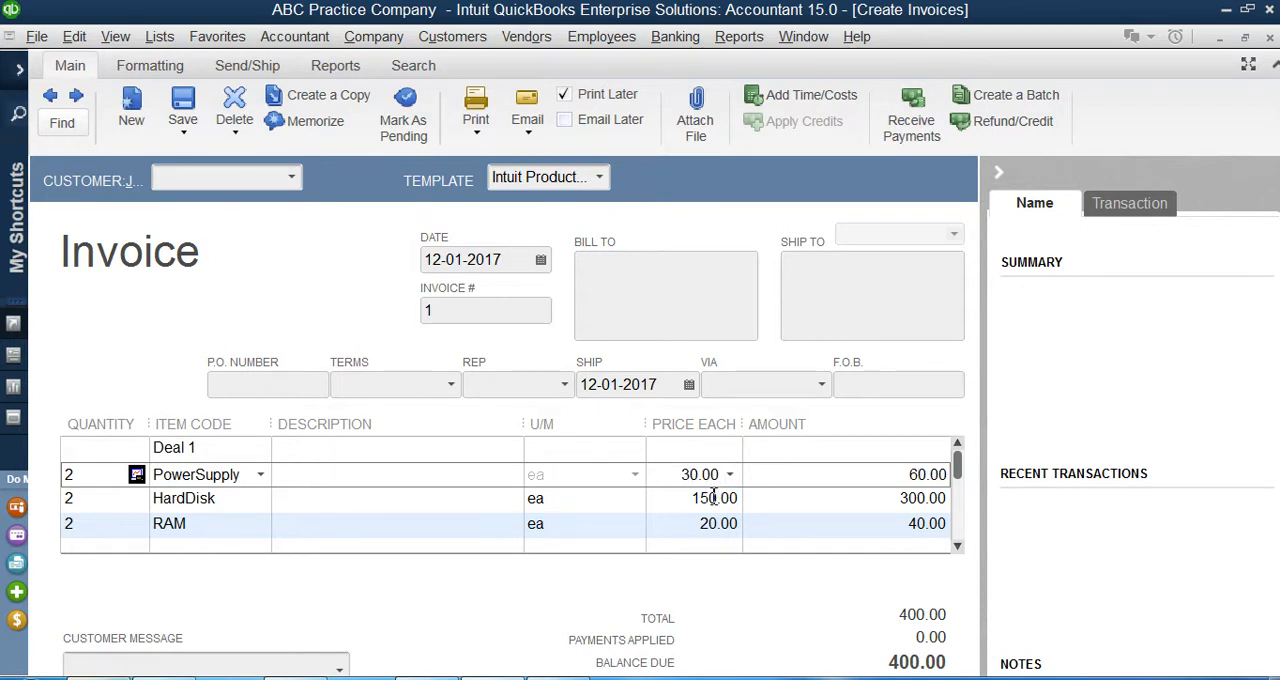
{"action": "left_click", "coordinate": [696, 498]}
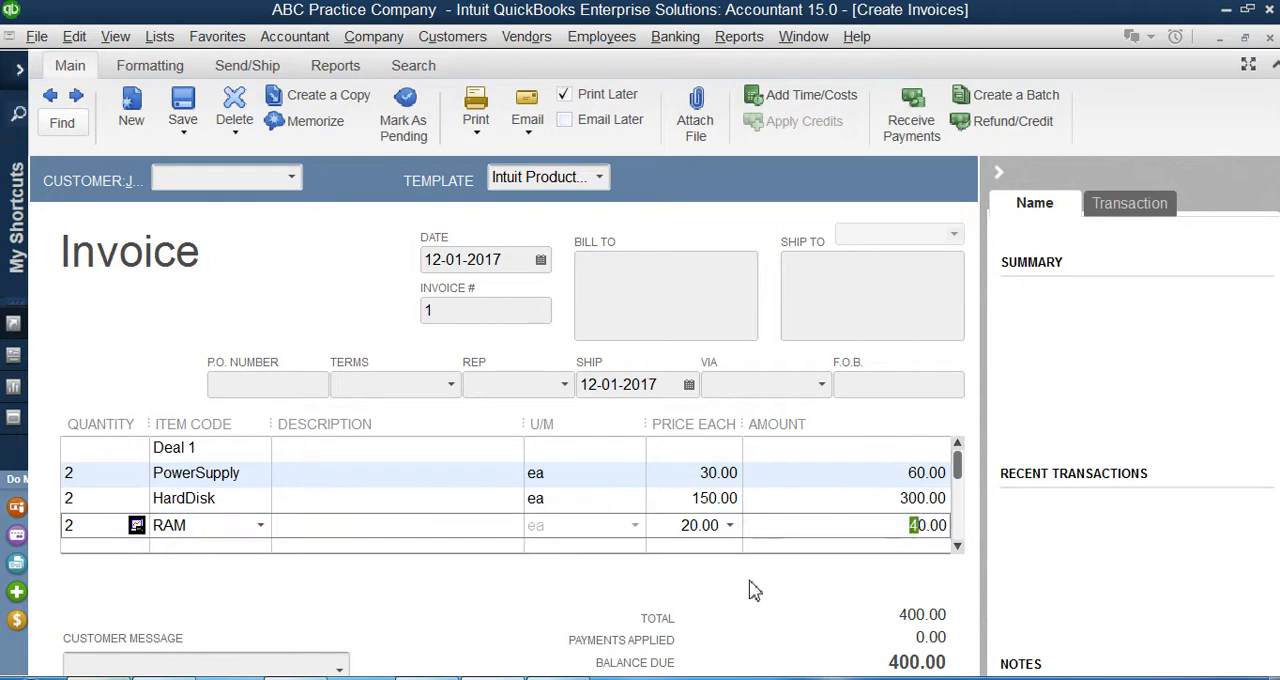
{"action": "mouse_move", "coordinate": [796, 612]}
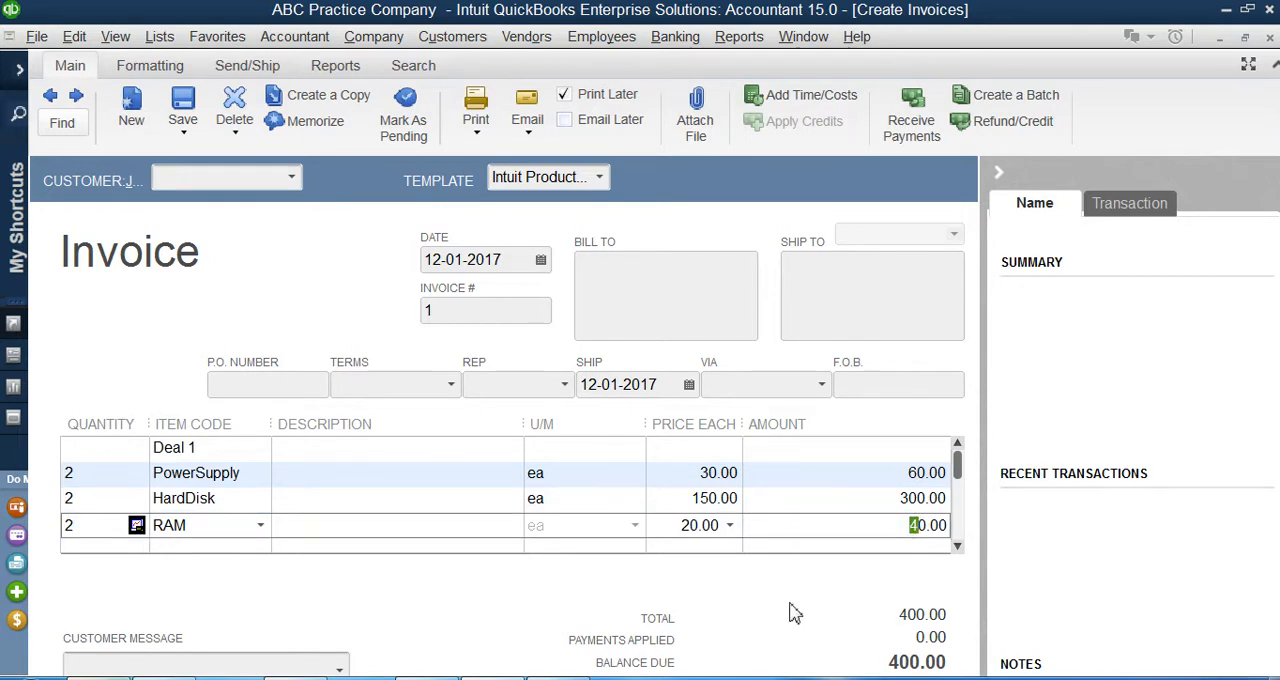
{"action": "mouse_move", "coordinate": [188, 544]}
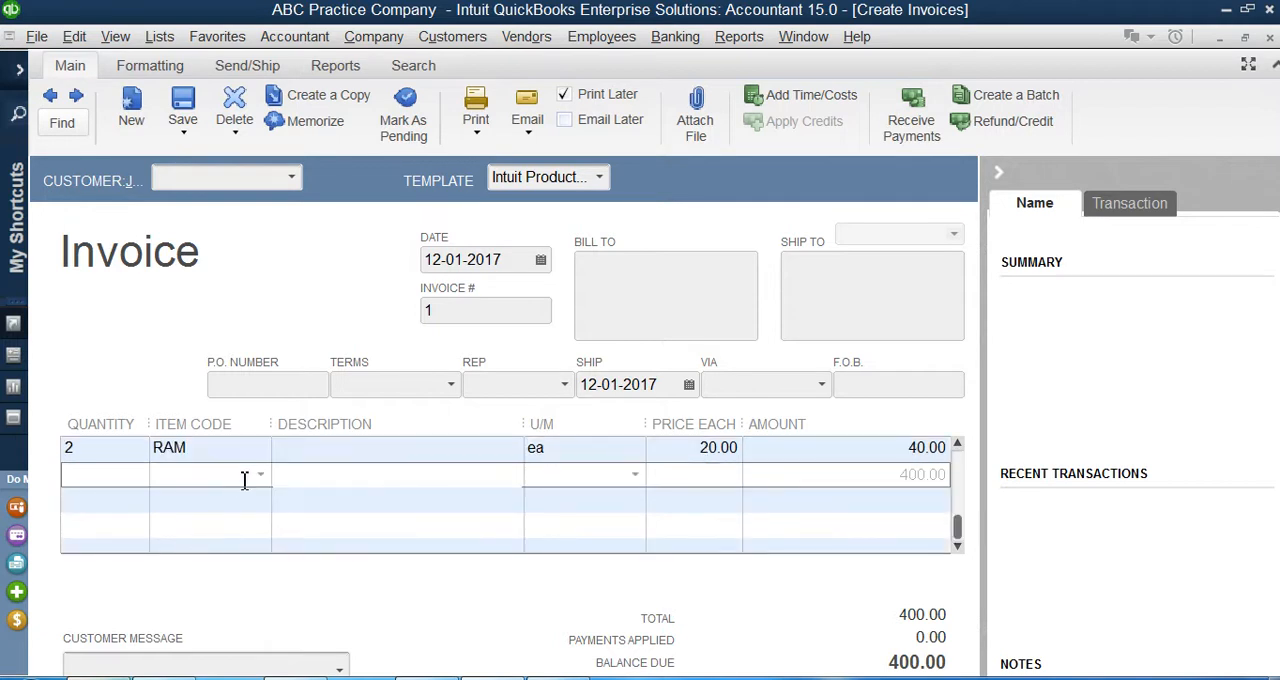
- Add a Regular Customer -10.0% discount line after the group, taking 40.00 off for a 360.00 total
{"action": "left_click", "coordinate": [240, 500]}
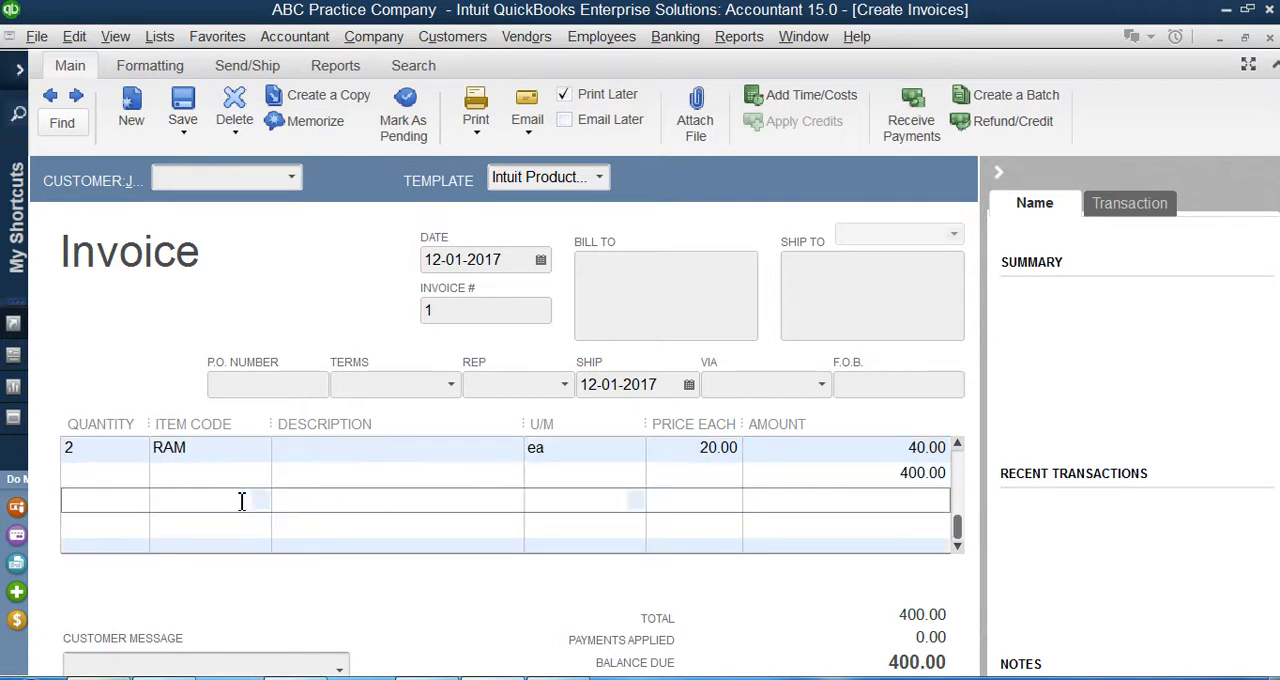
{"action": "left_click", "coordinate": [260, 498]}
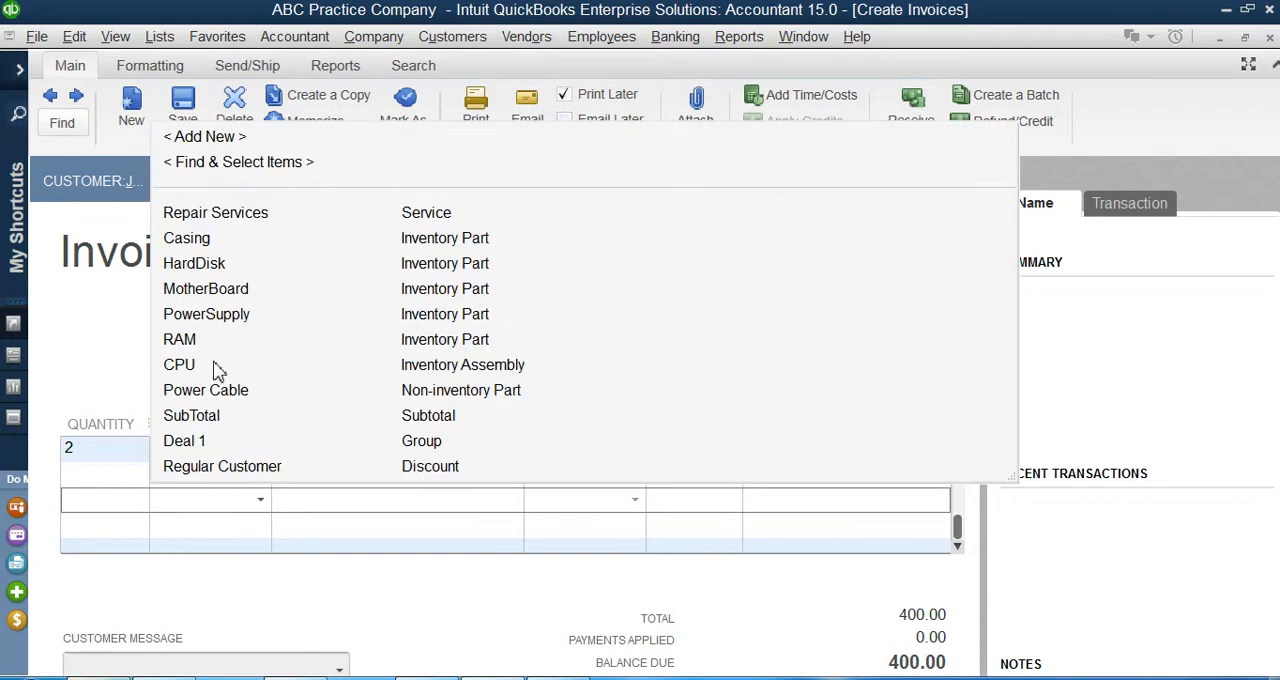
{"action": "mouse_move", "coordinate": [210, 444]}
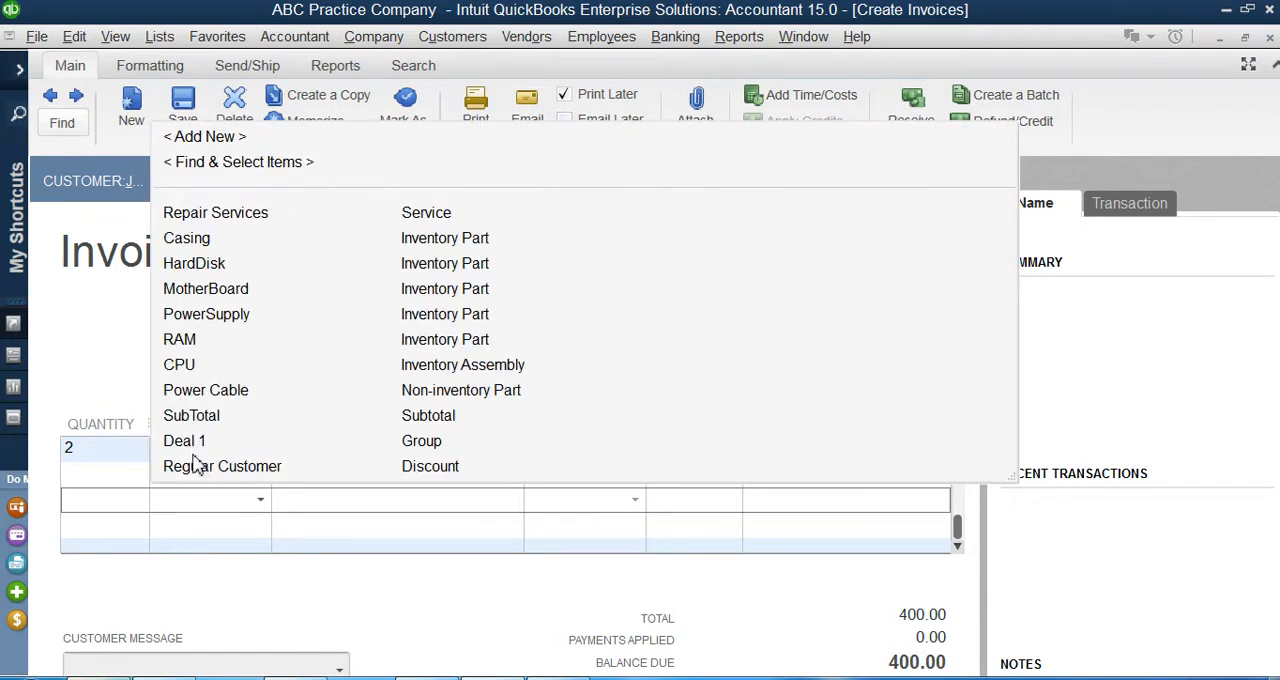
{"action": "left_click", "coordinate": [222, 466]}
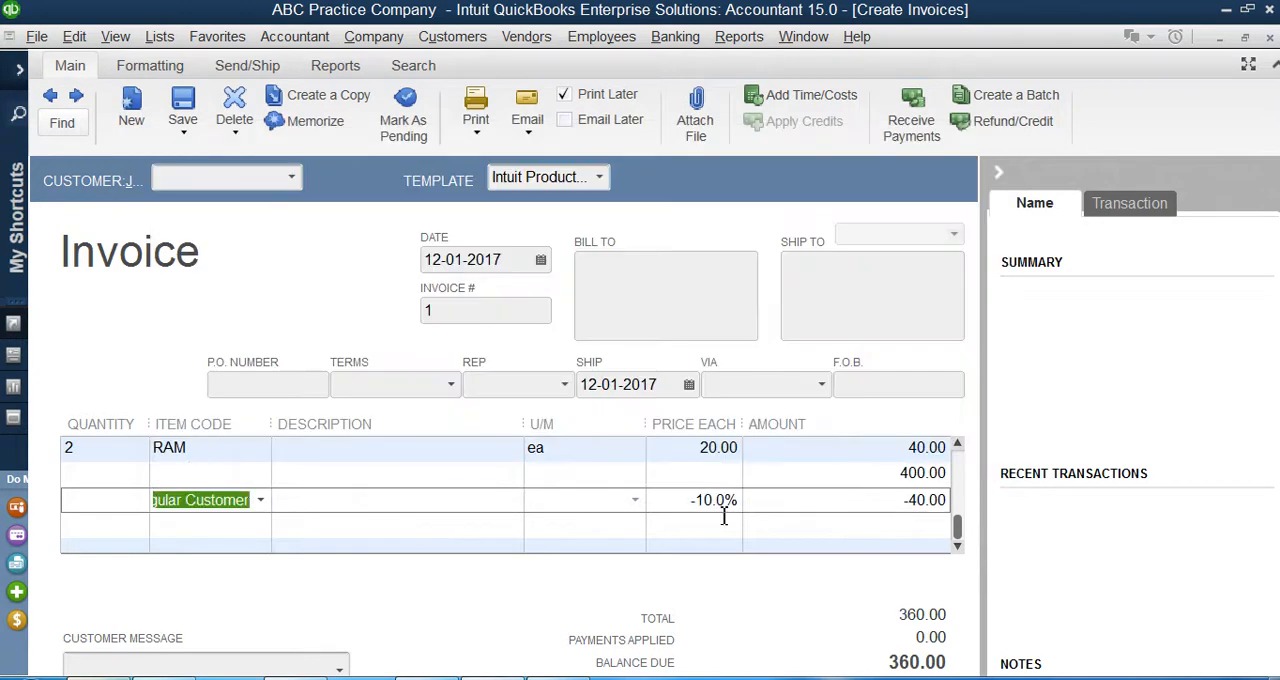
{"action": "mouse_move", "coordinate": [250, 488]}
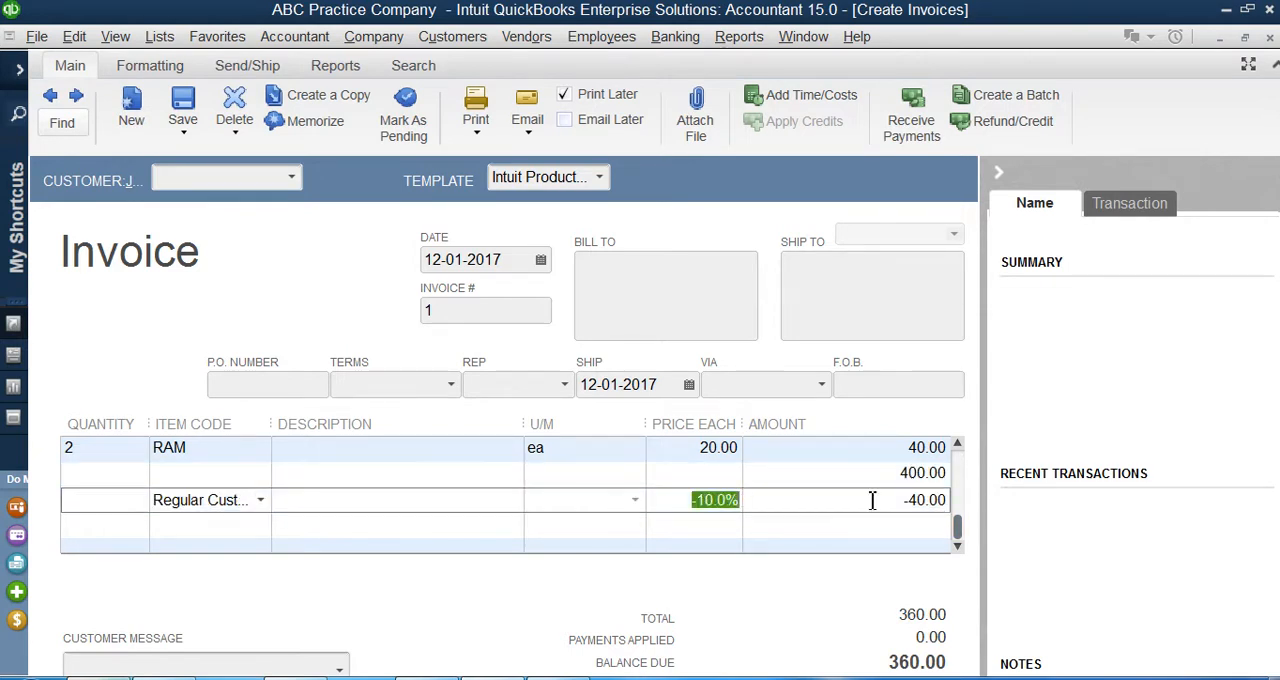
{"action": "left_click", "coordinate": [924, 500]}
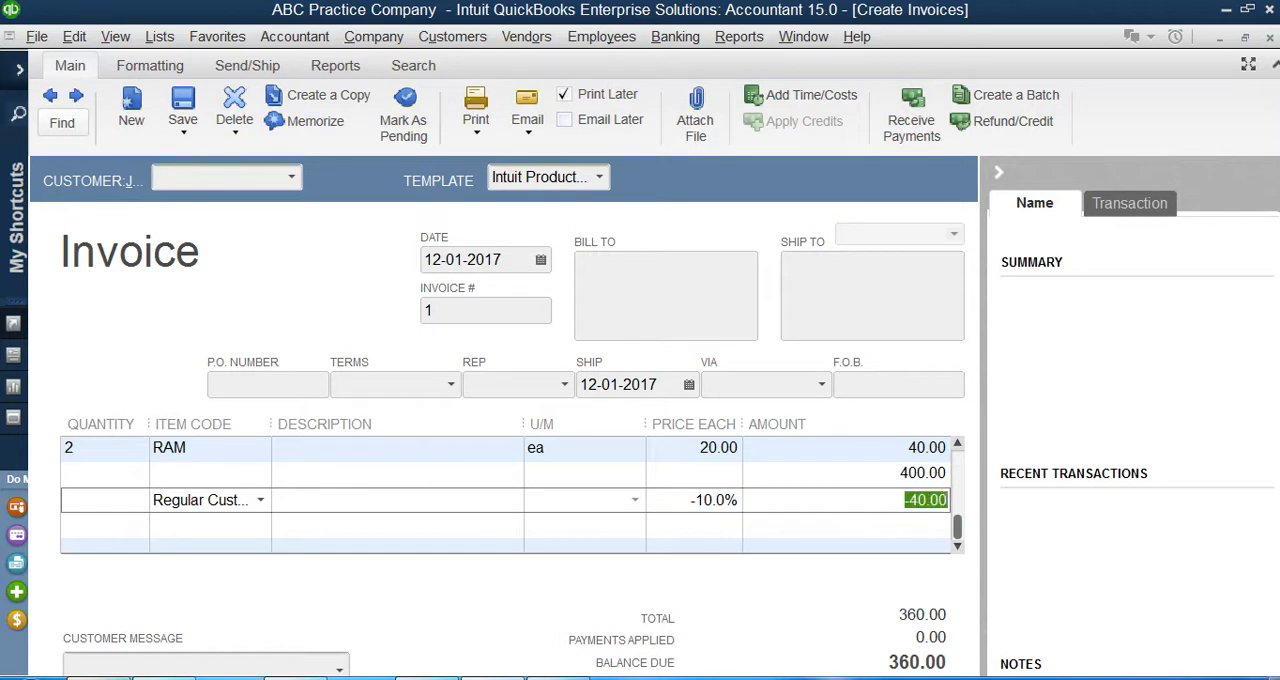